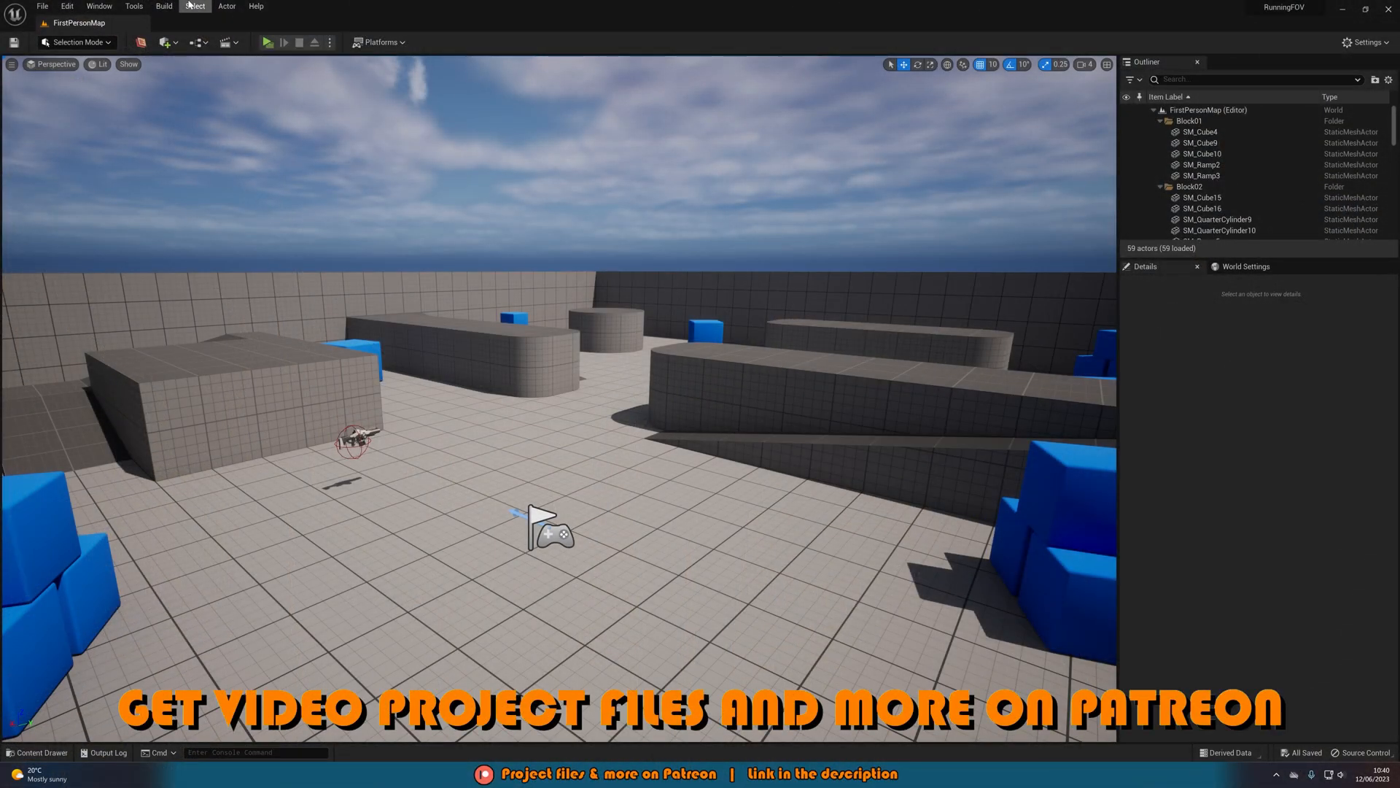
# Create a new Input Action asset IA_Run in the FirstPerson/Input/Actions folder
pyautogui.click(267, 42)
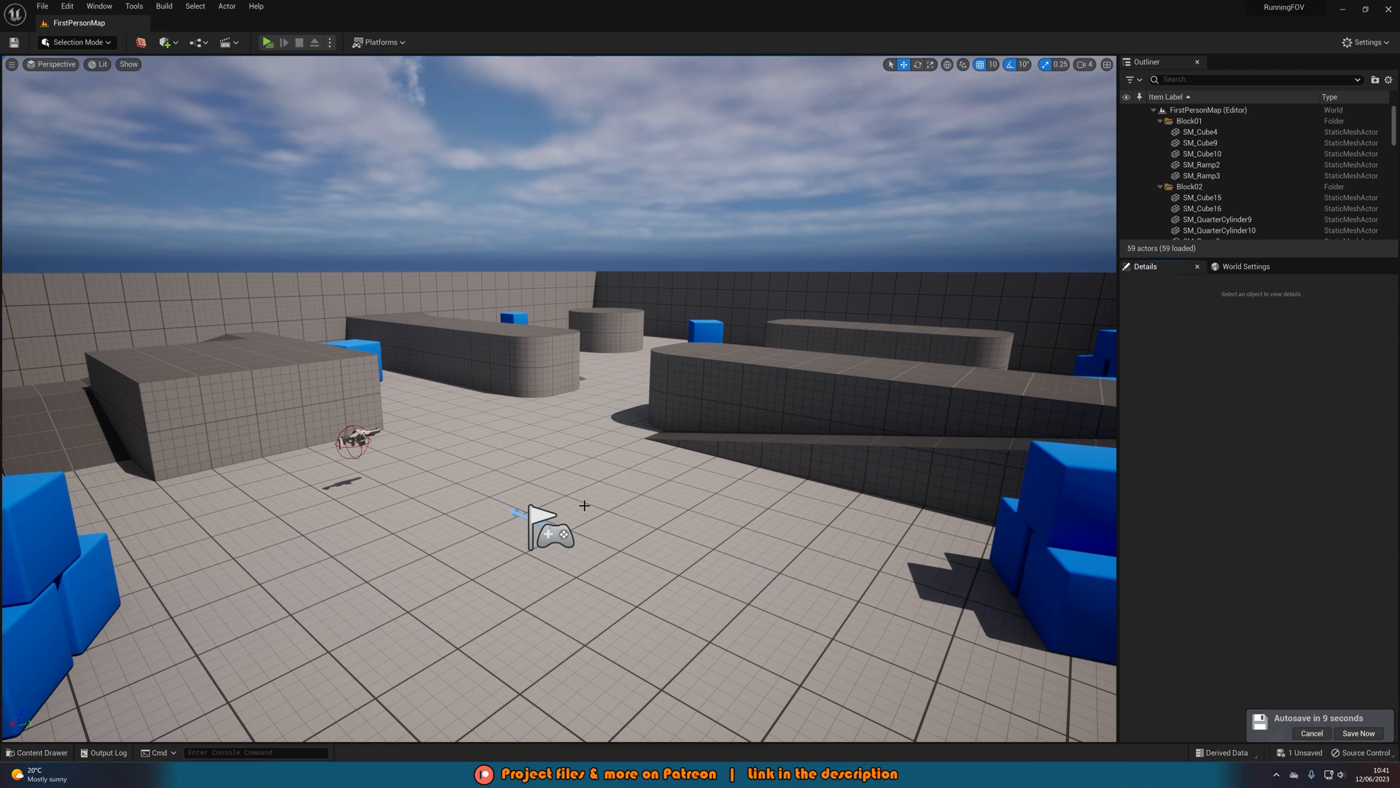
pyautogui.moveTo(1320, 738)
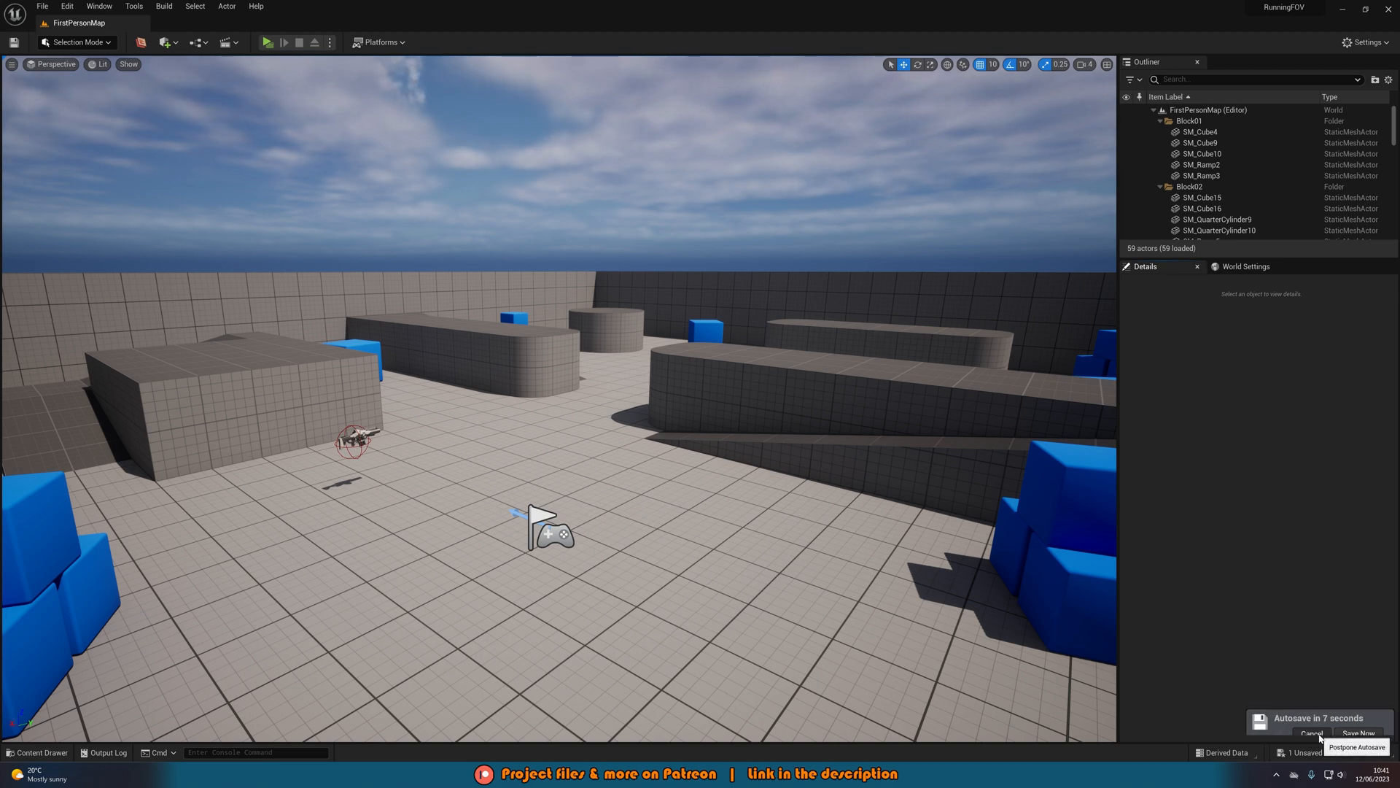
pyautogui.click(37, 752)
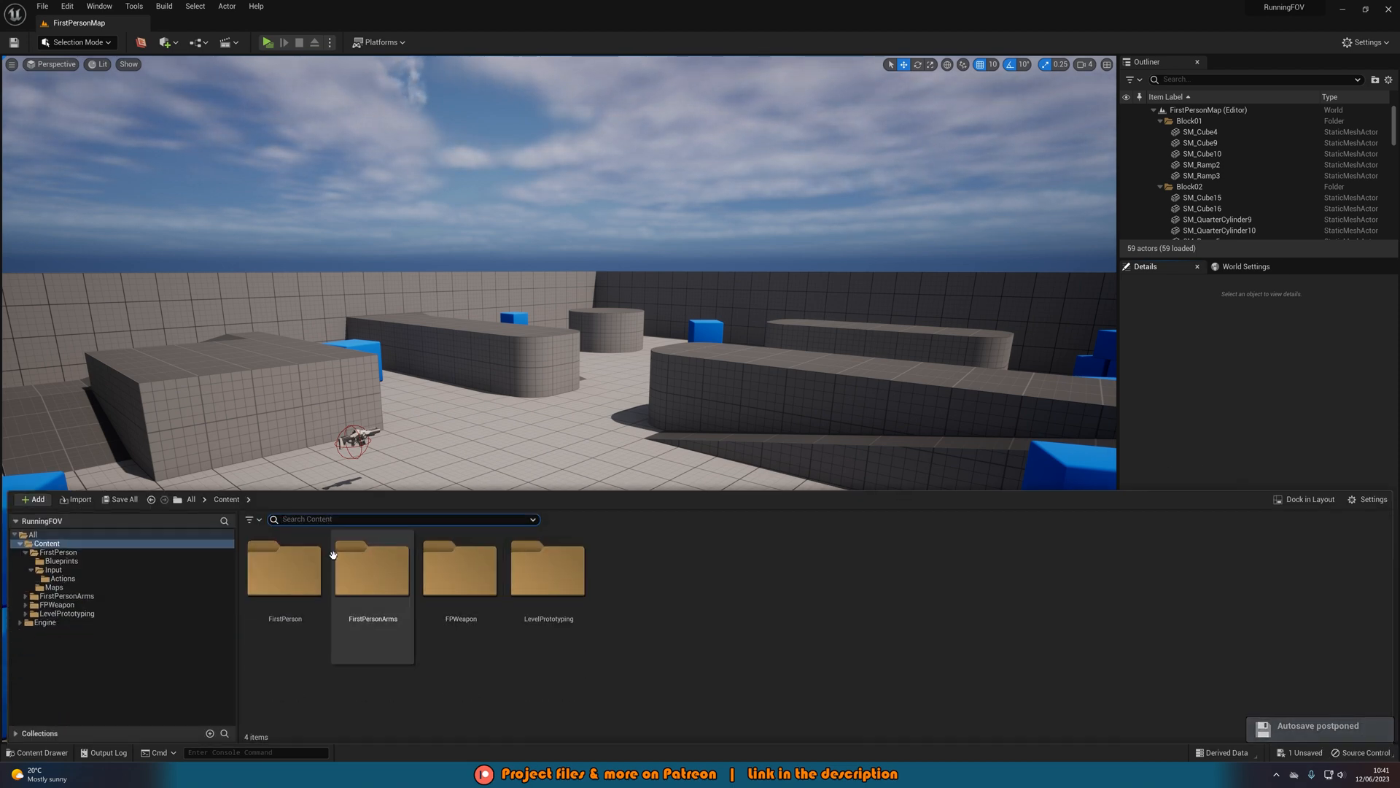
pyautogui.doubleClick(285, 568)
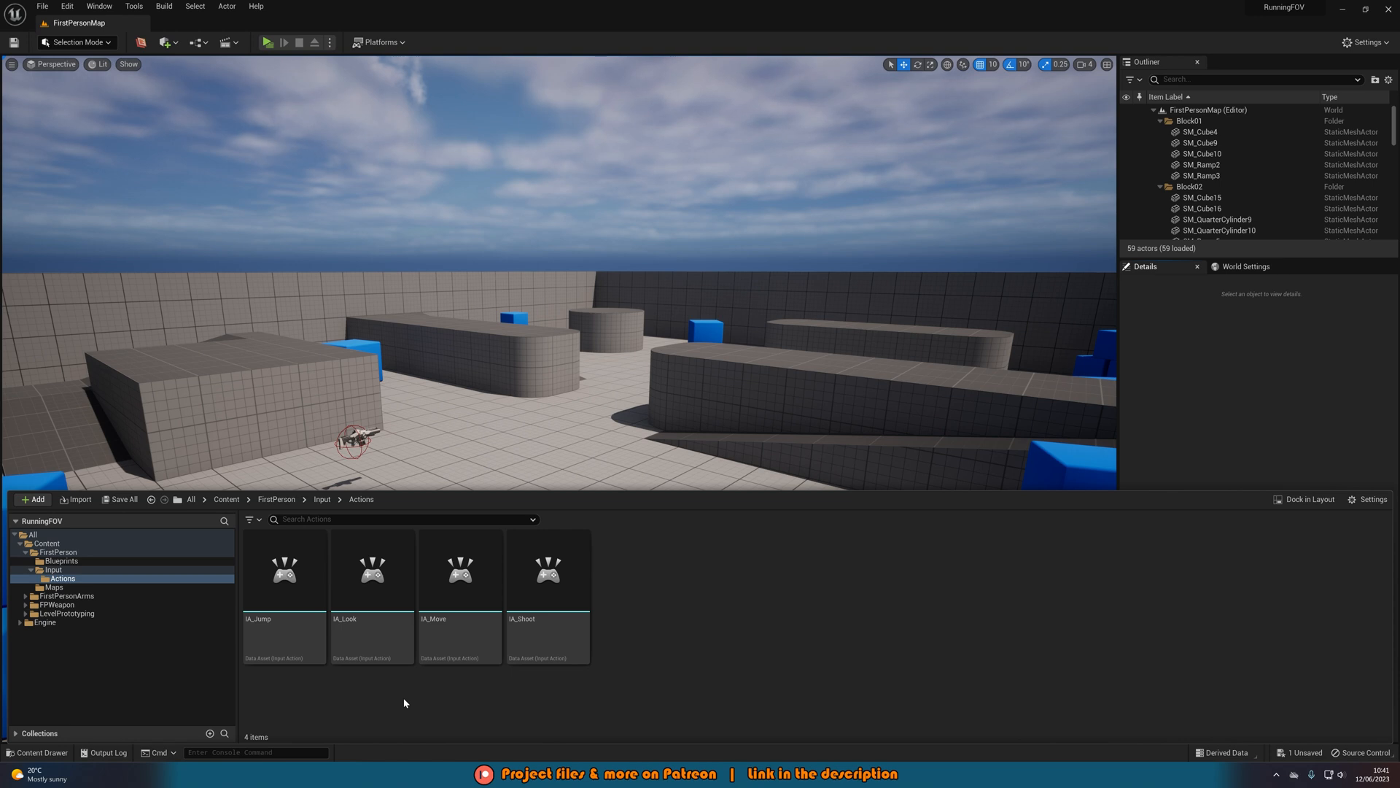
pyautogui.moveTo(63, 252)
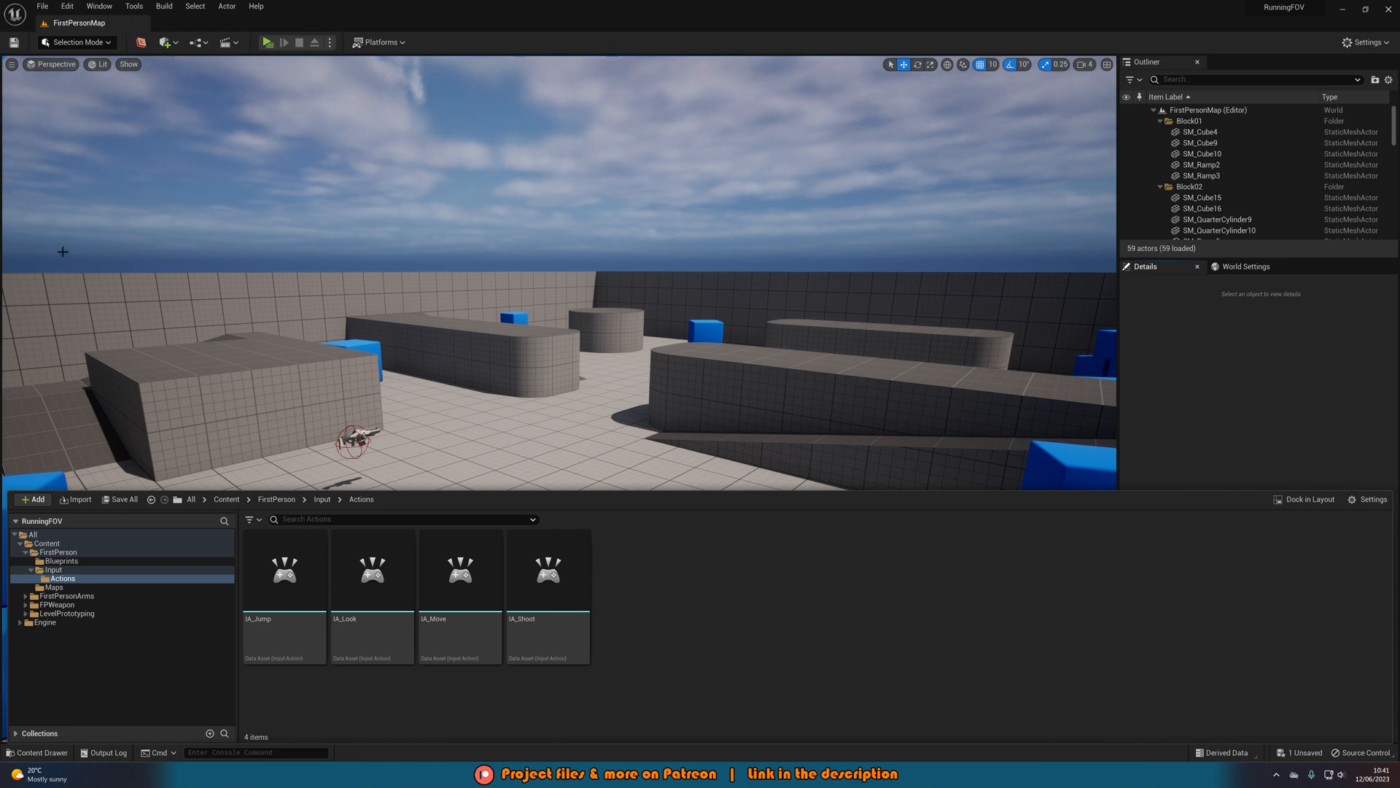
pyautogui.moveTo(624, 643)
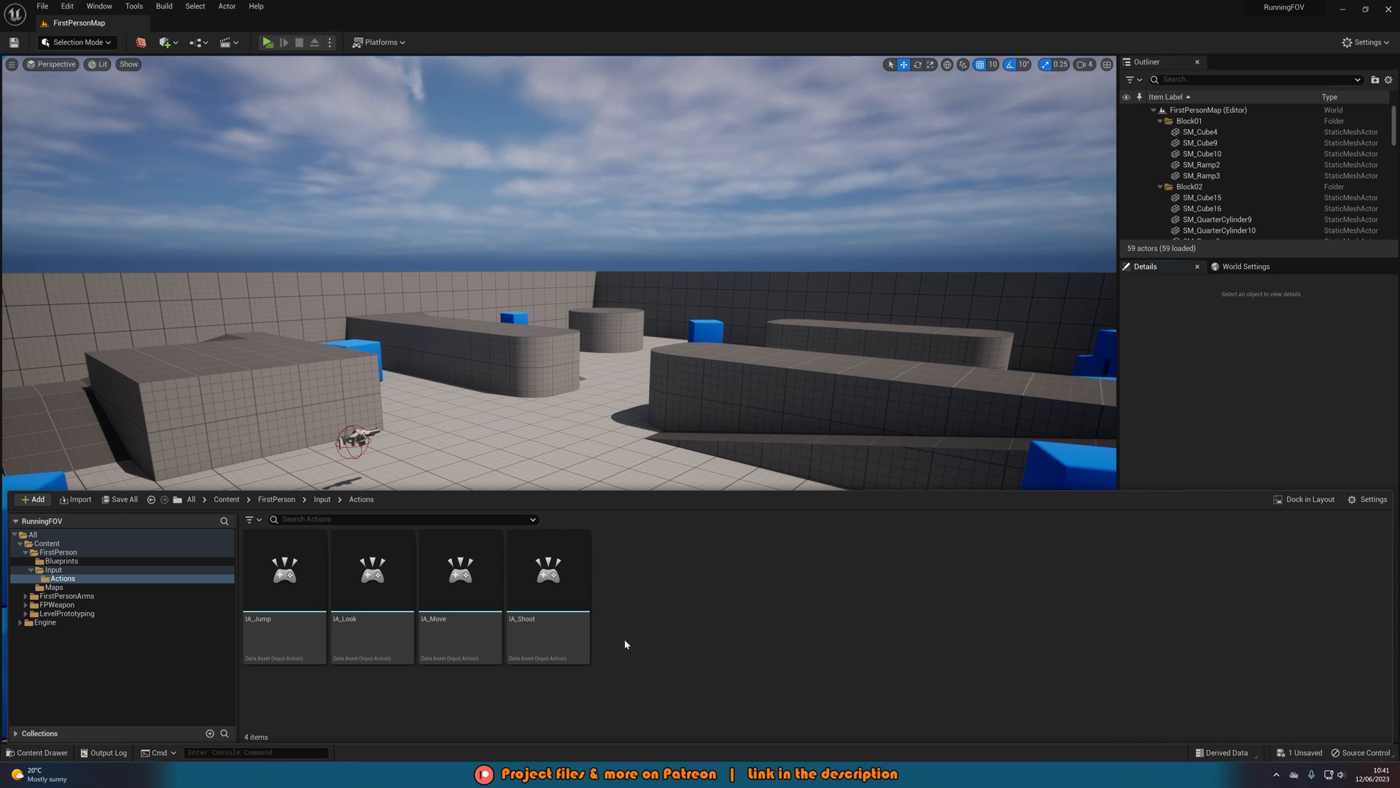
pyautogui.rightClick(626, 637)
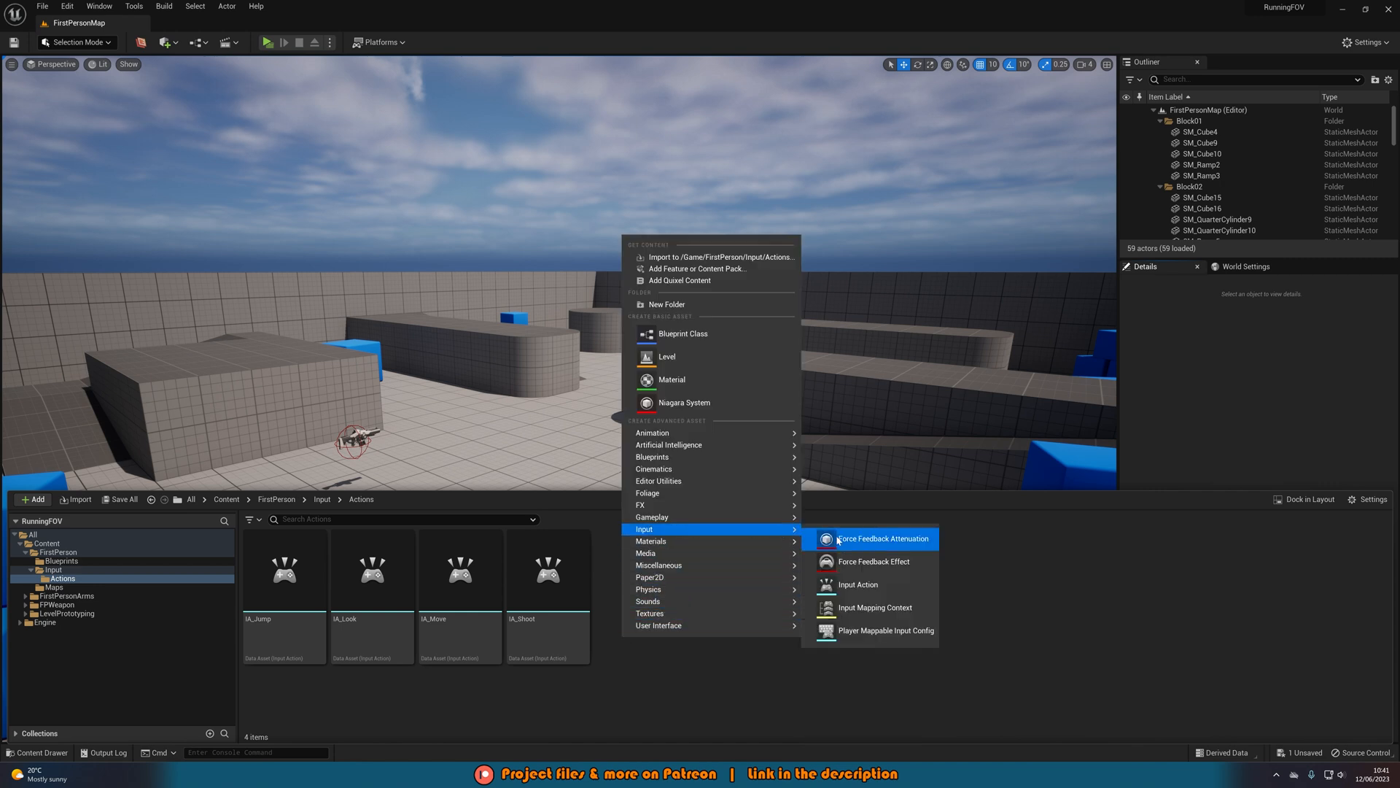
pyautogui.click(856, 584)
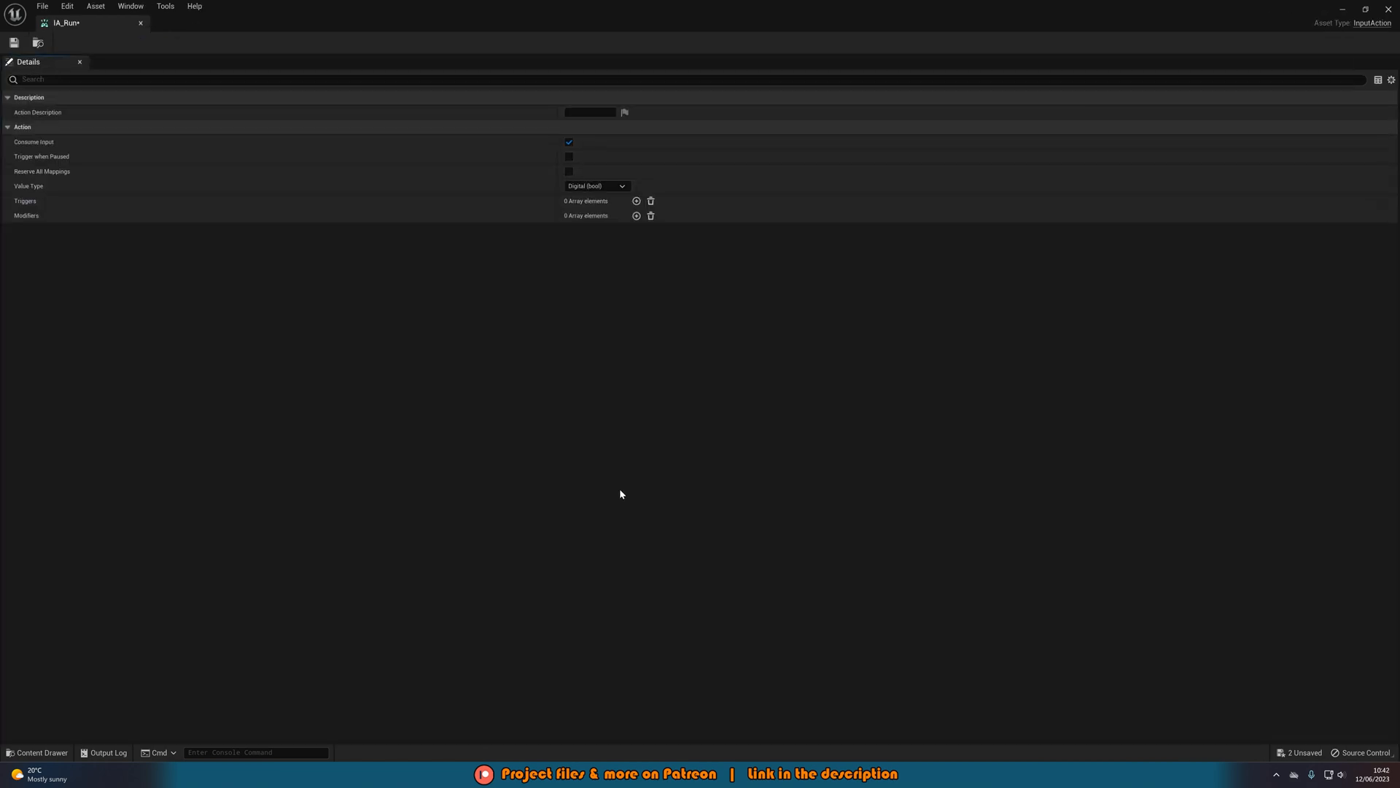
pyautogui.moveTo(434, 312)
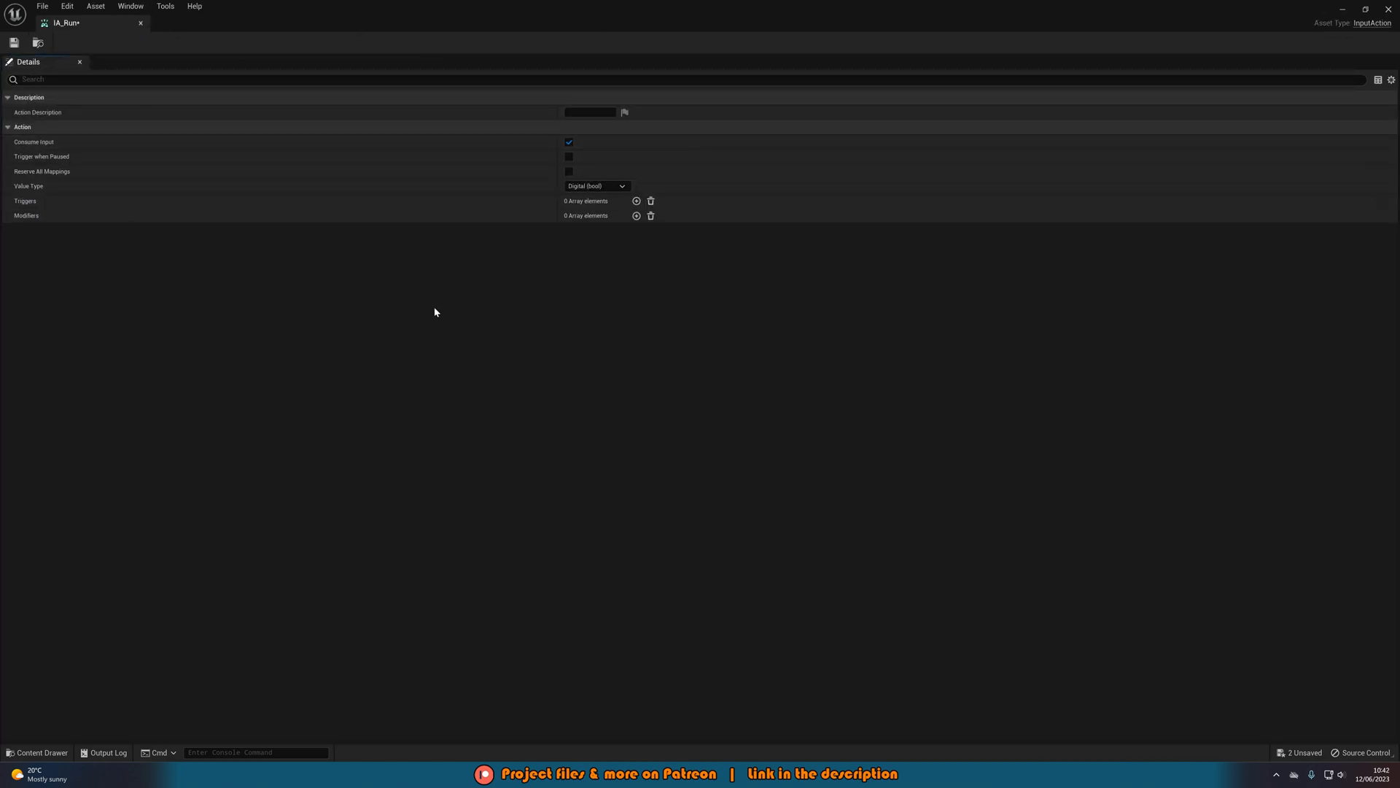
pyautogui.moveTo(421, 314)
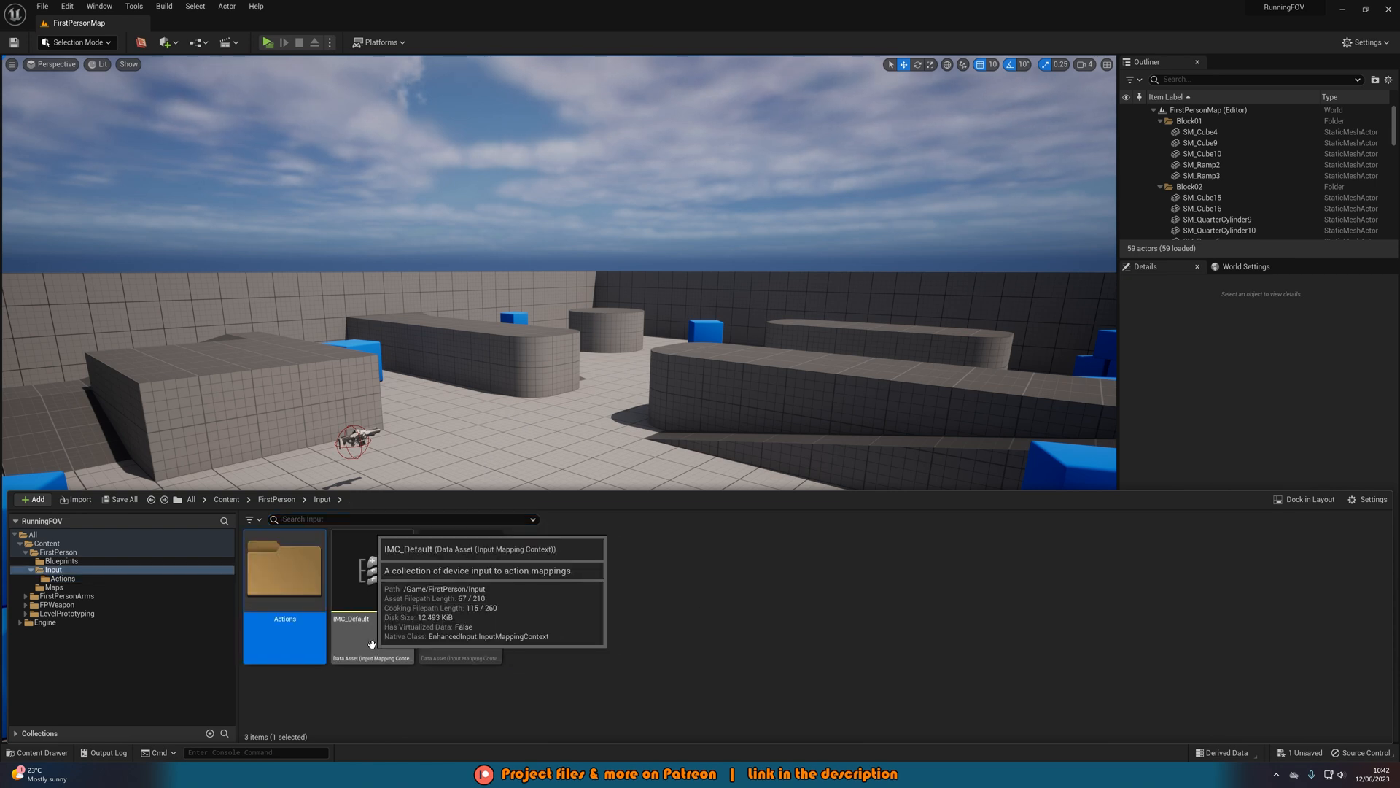
# Add an IA_Run mapping bound to Left Shift in IMC_Default, then save and return to the level
pyautogui.doubleClick(367, 581)
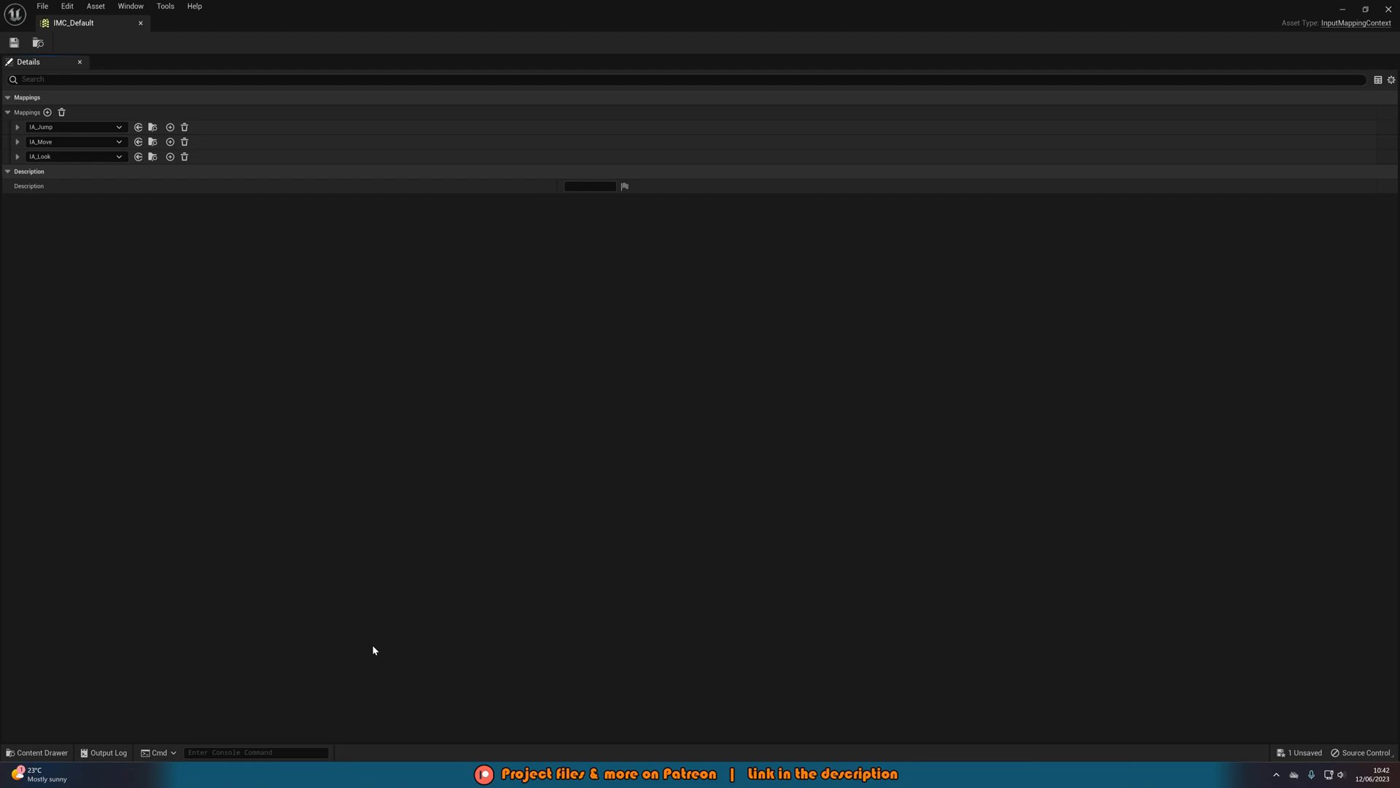
pyautogui.moveTo(265, 468)
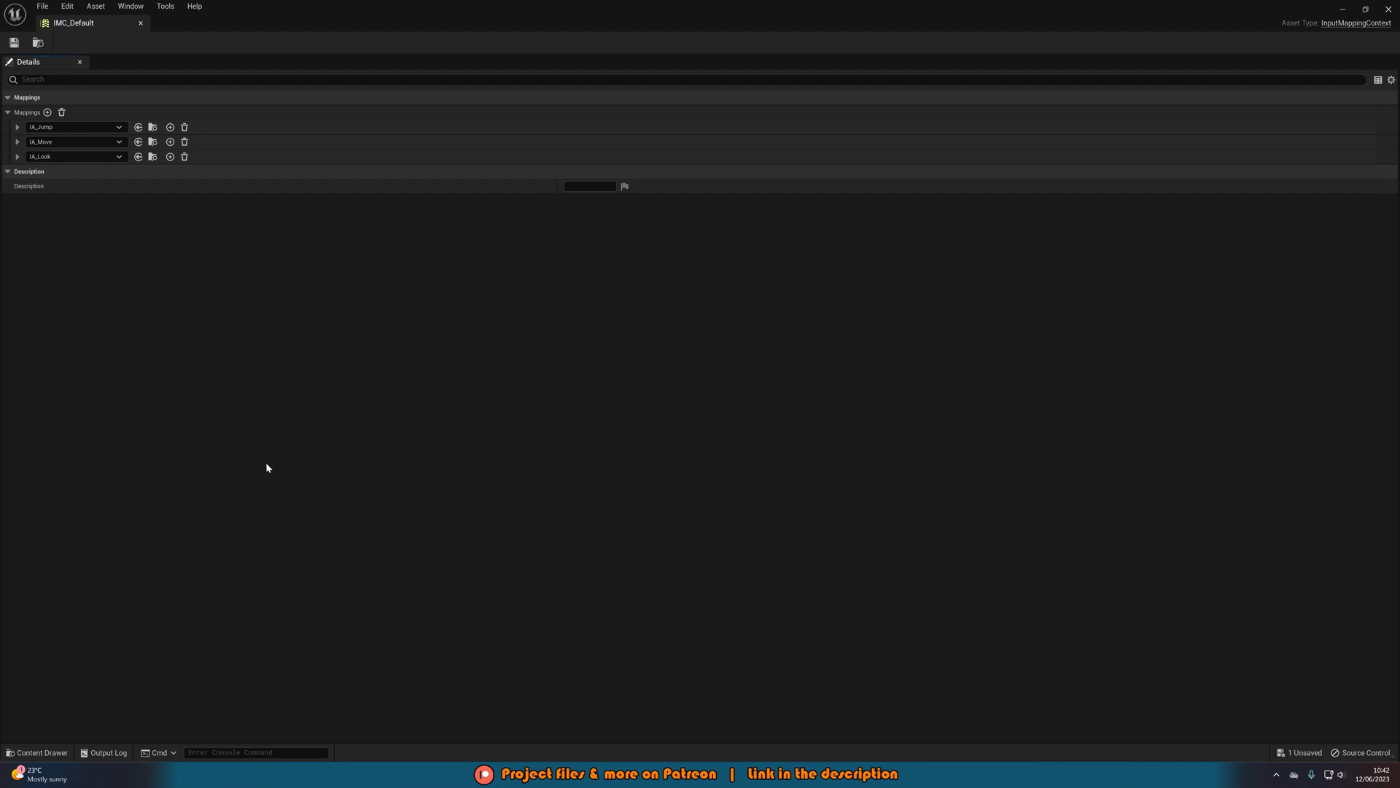
pyautogui.click(47, 113)
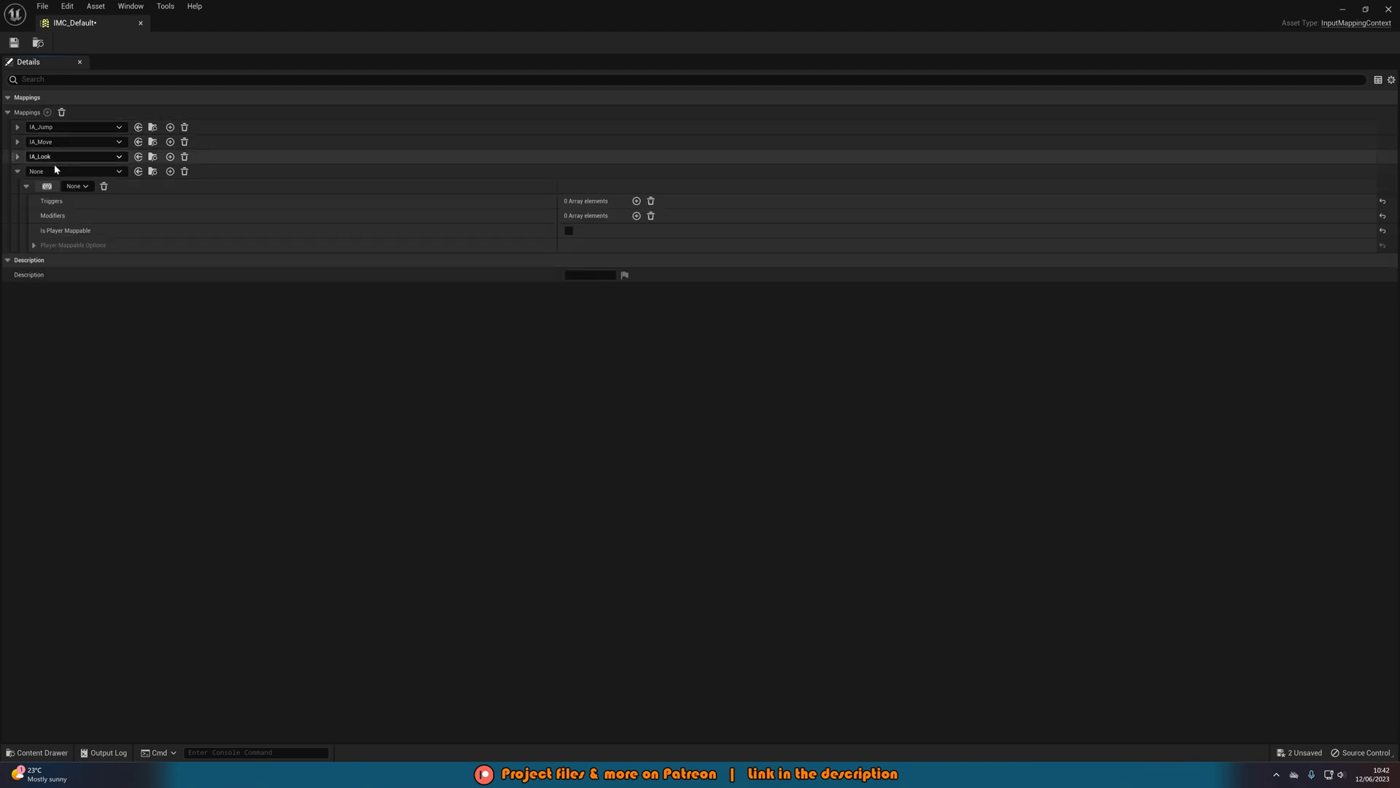
pyautogui.click(75, 171)
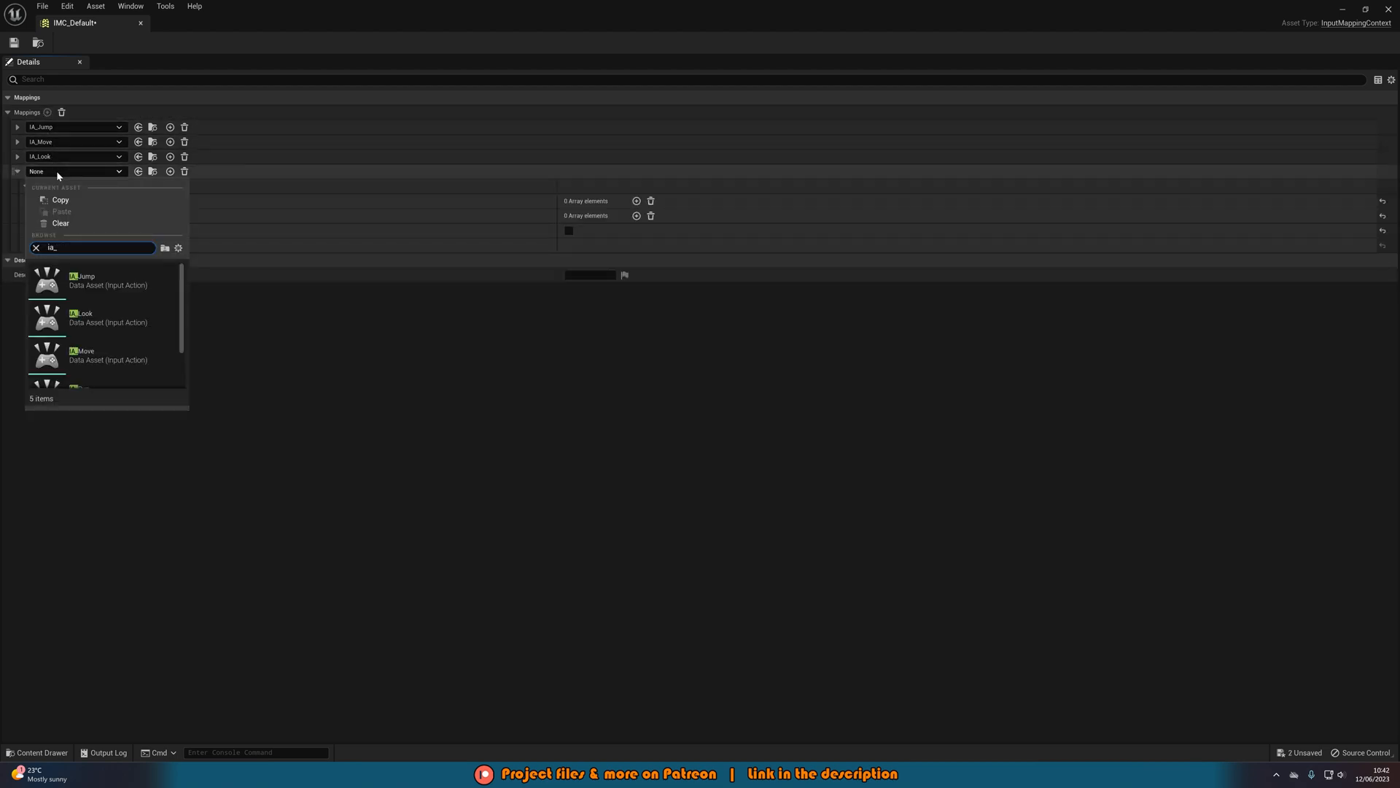
pyautogui.click(85, 386)
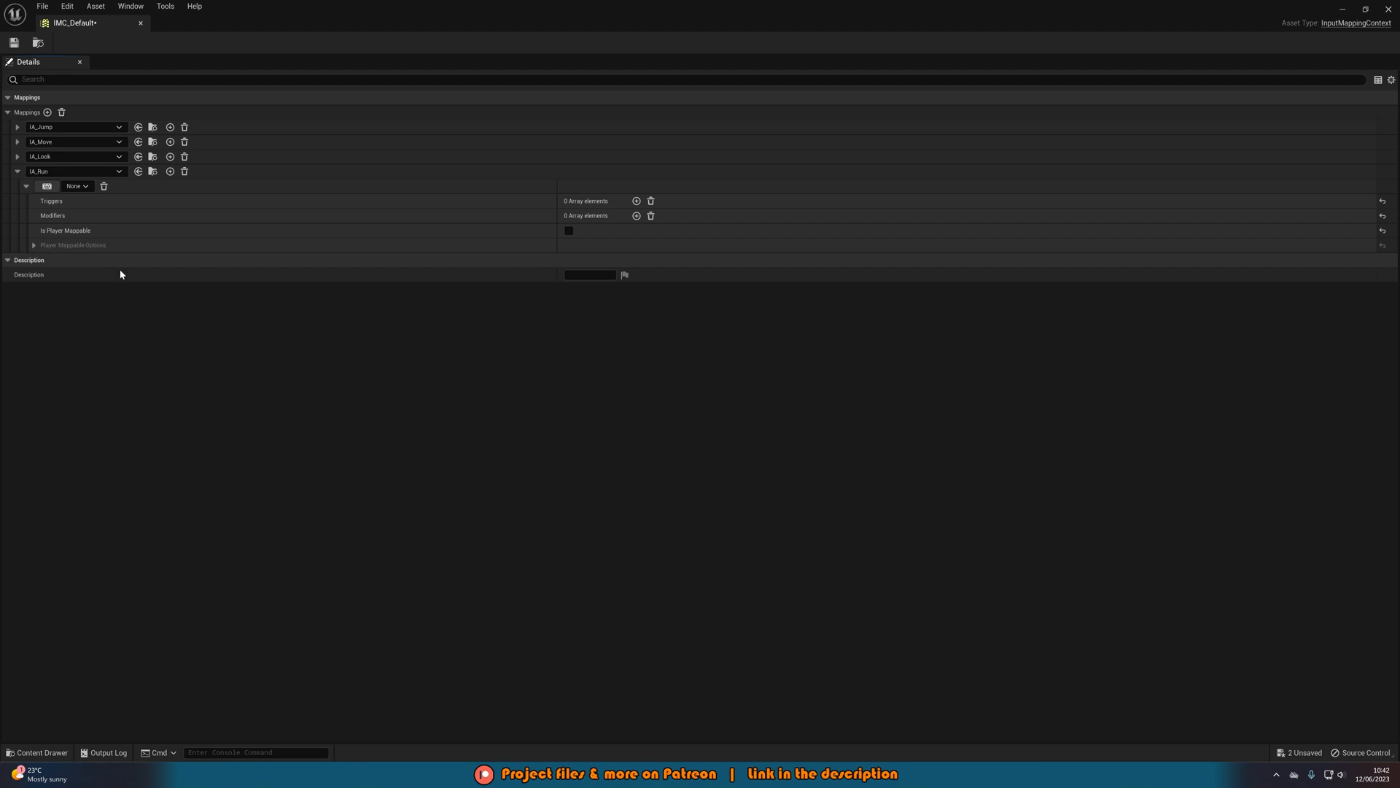
pyautogui.moveTo(310, 292)
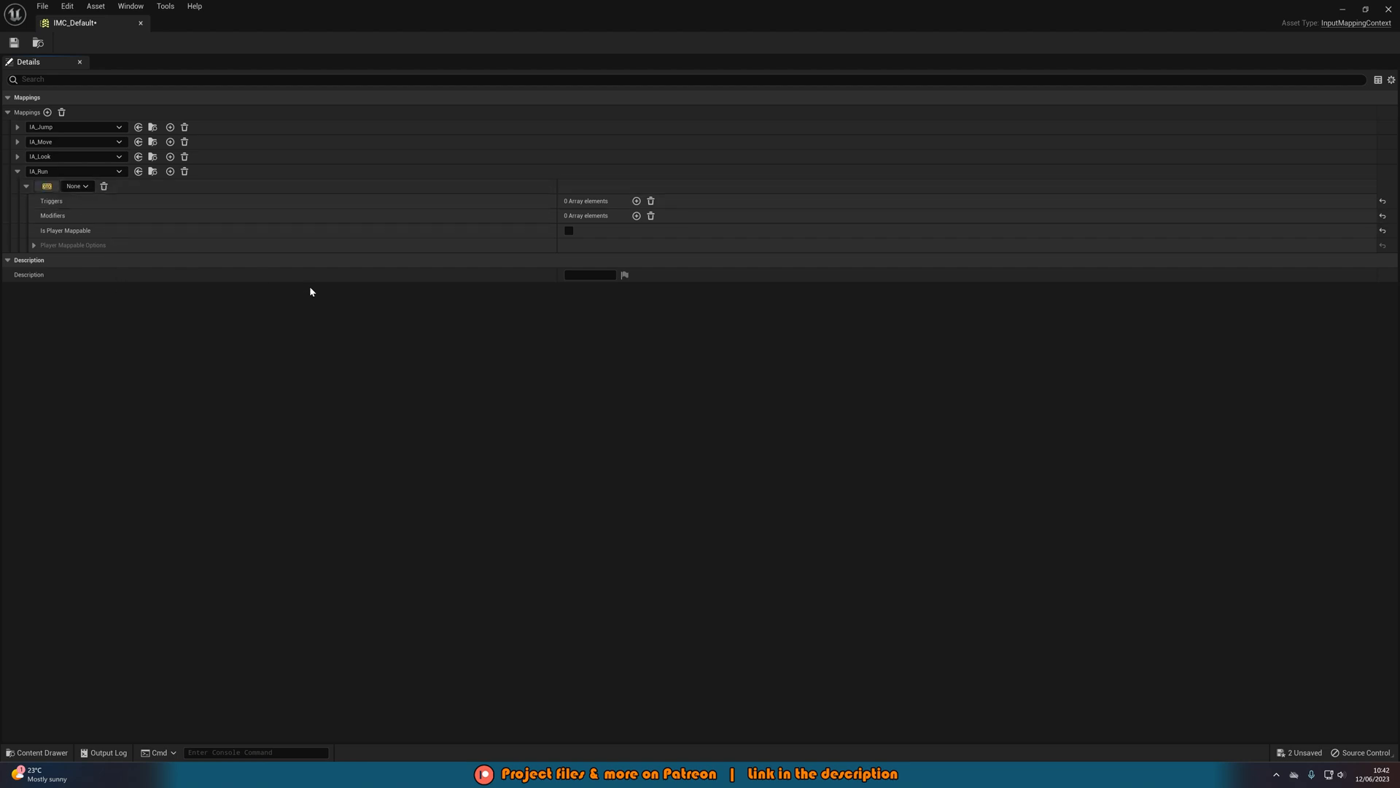
pyautogui.click(77, 185)
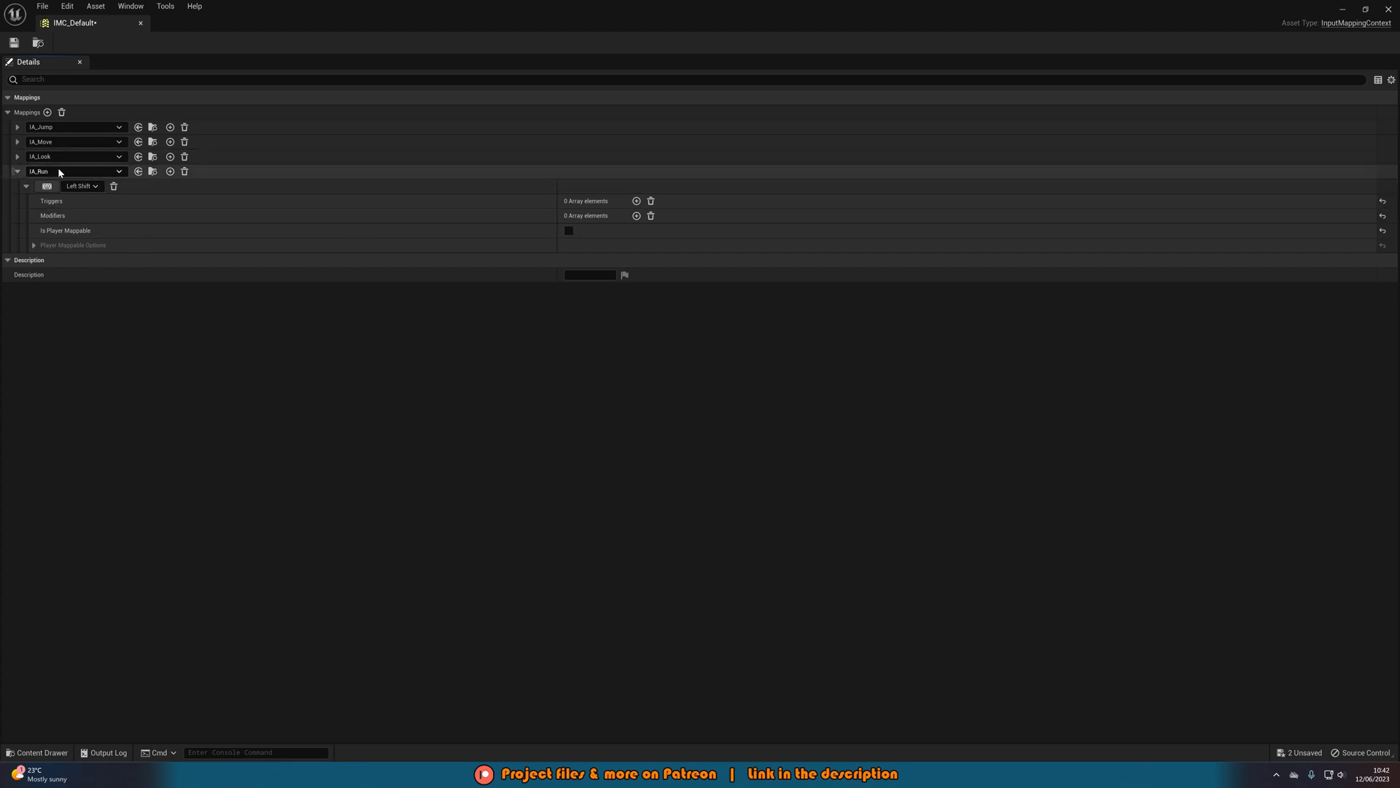
pyautogui.click(14, 42)
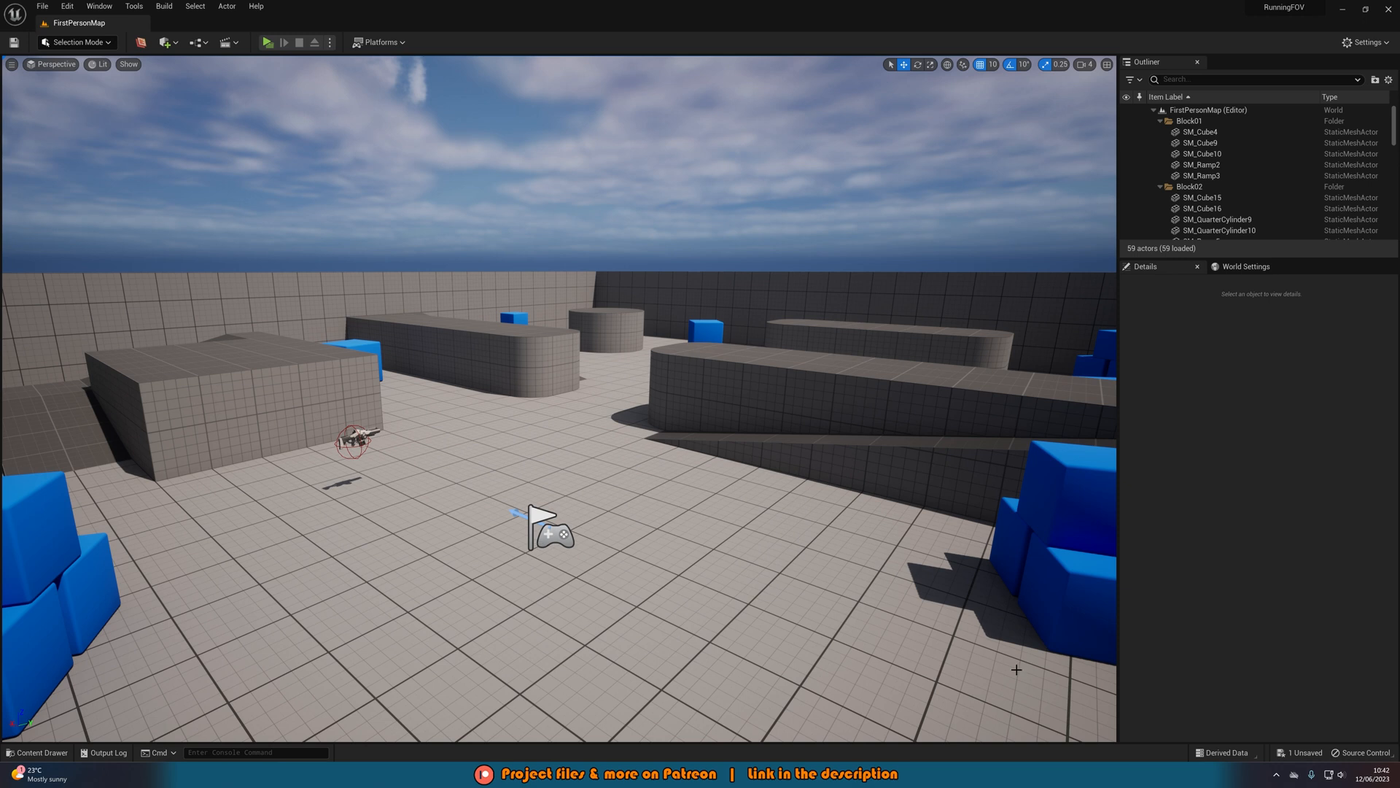
pyautogui.moveTo(1192, 635)
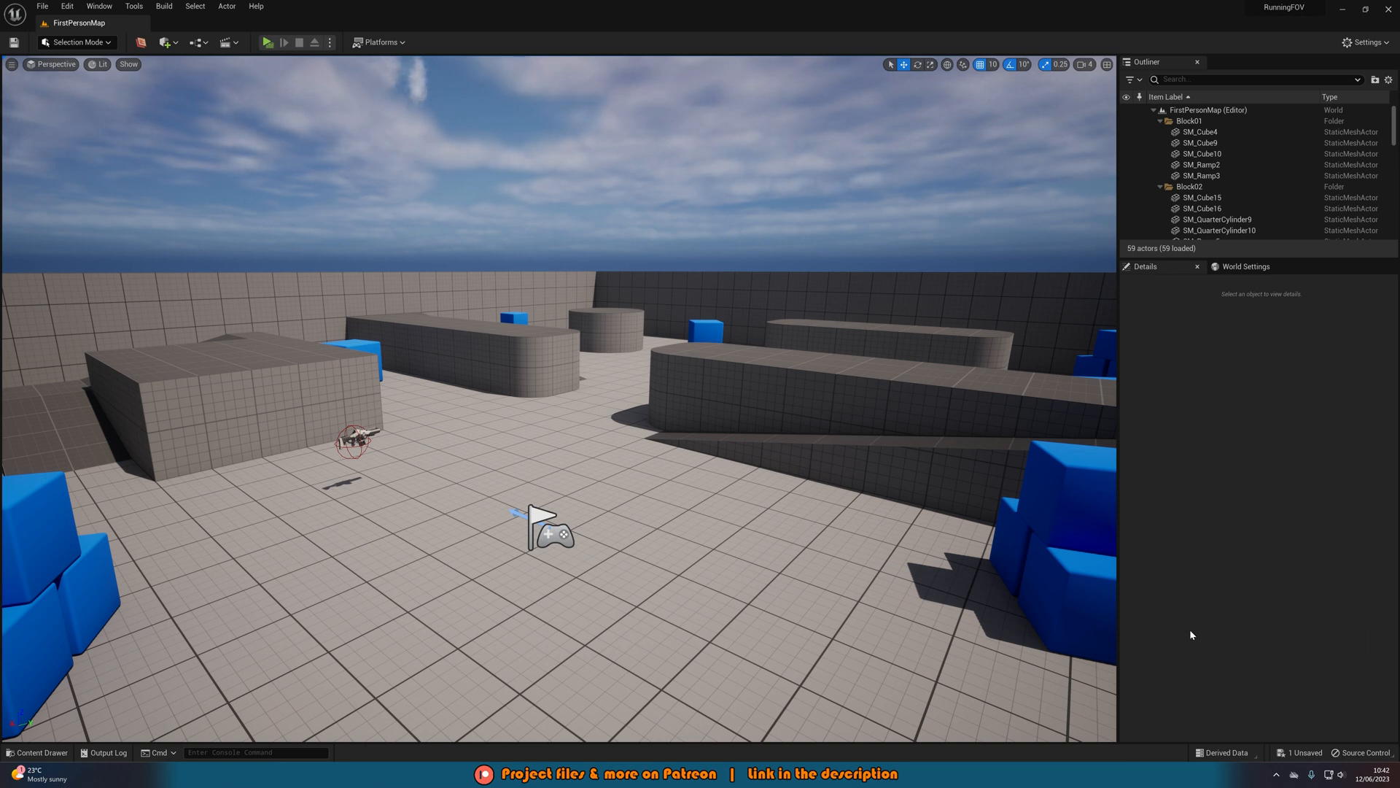
# In BP_FirstPersonCharacter's event graph, search for the IA_Run enhanced input event node
pyautogui.click(37, 753)
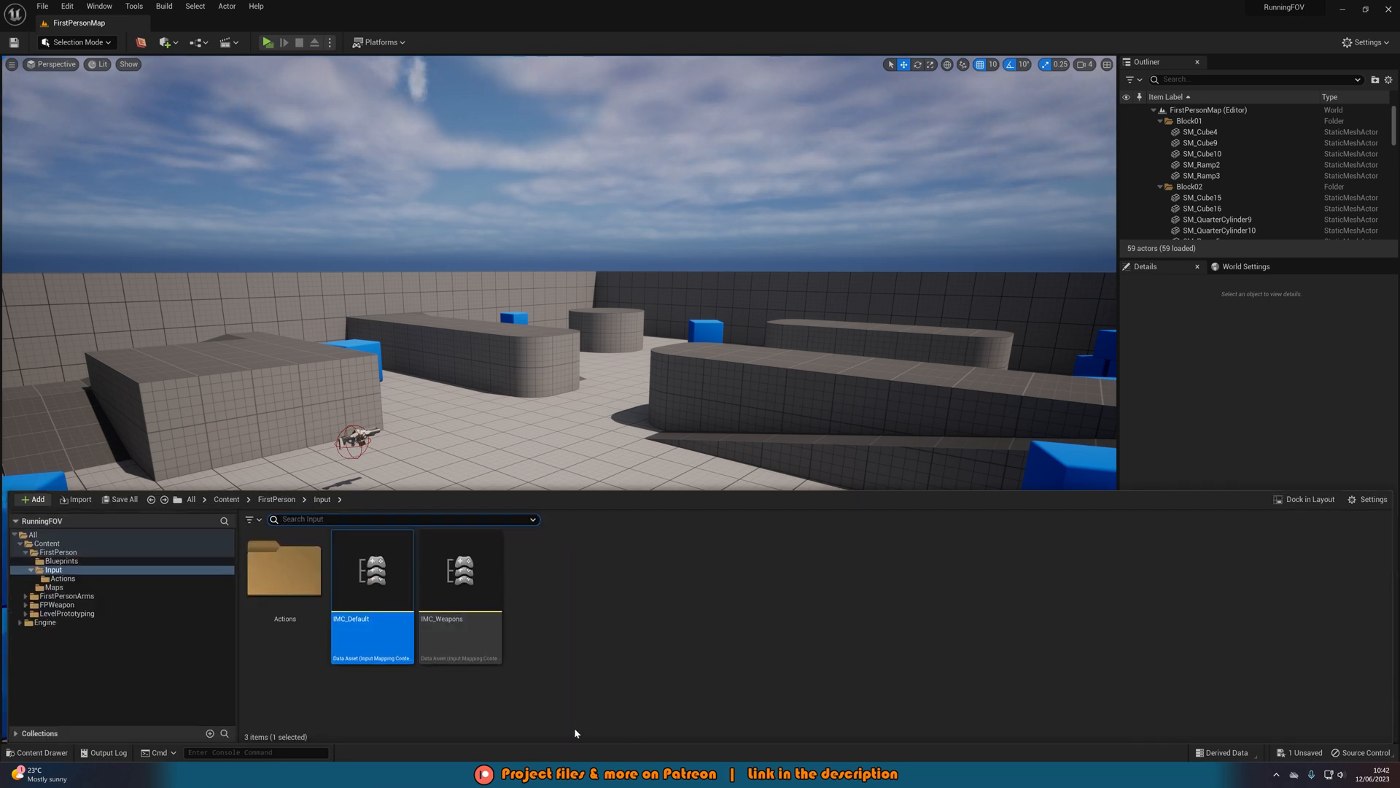
pyautogui.click(61, 560)
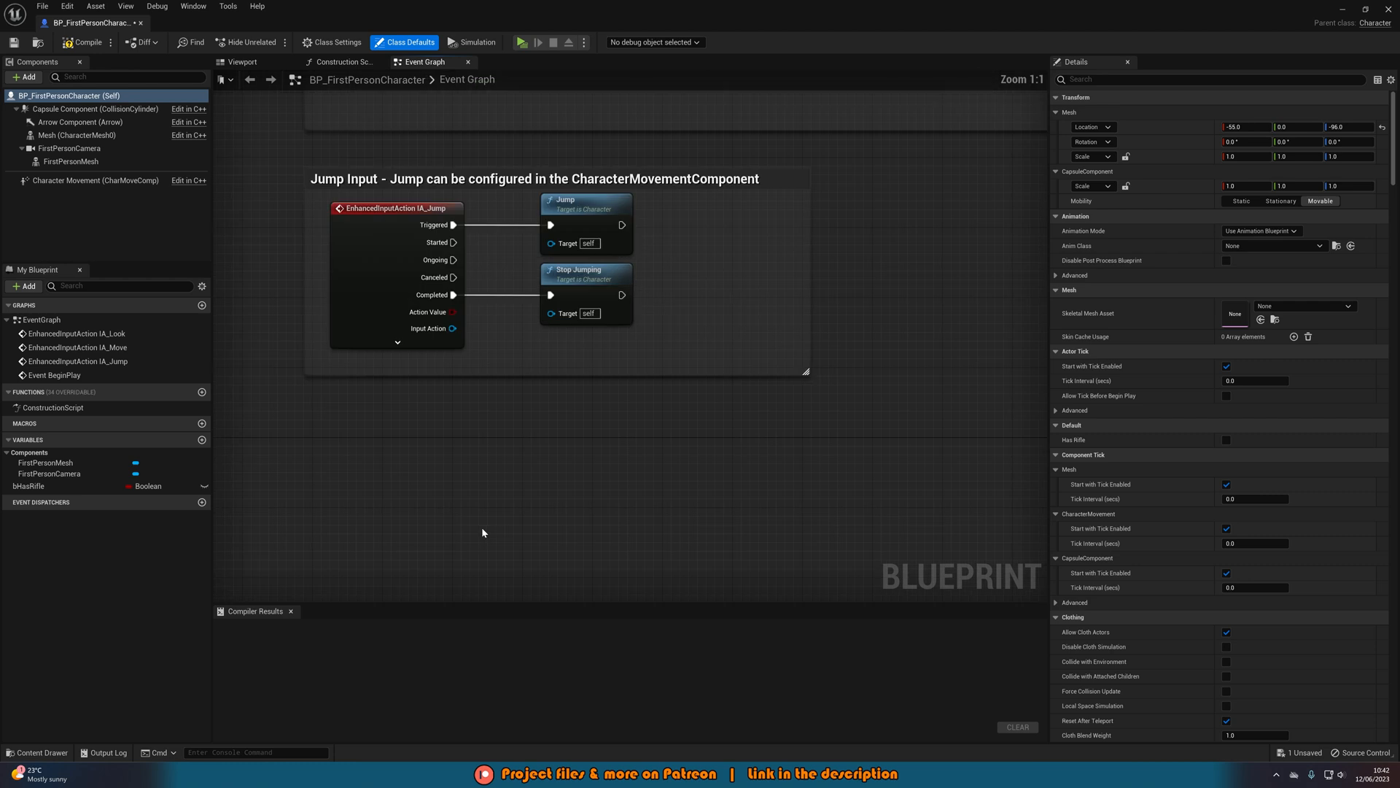
pyautogui.rightClick(483, 532)
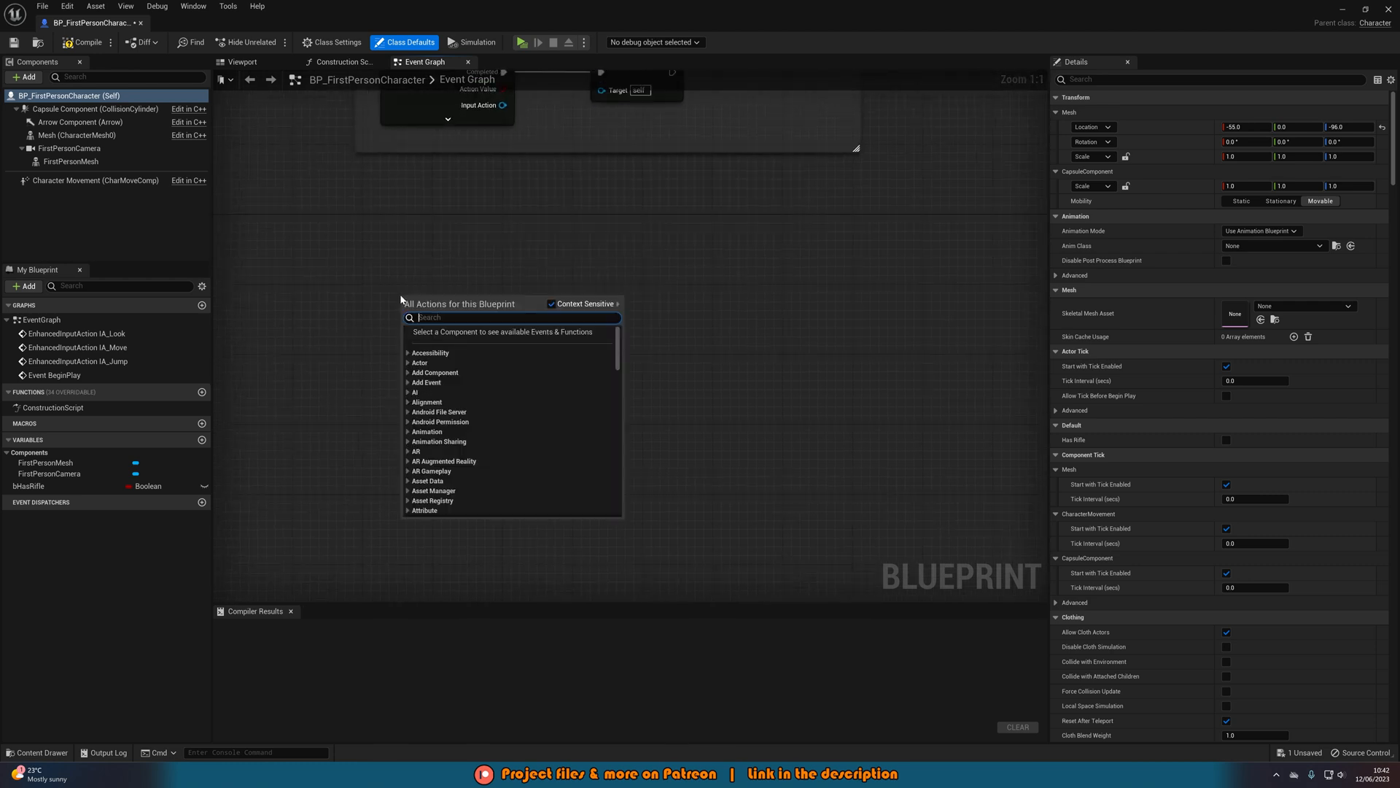
pyautogui.write('IA_R')
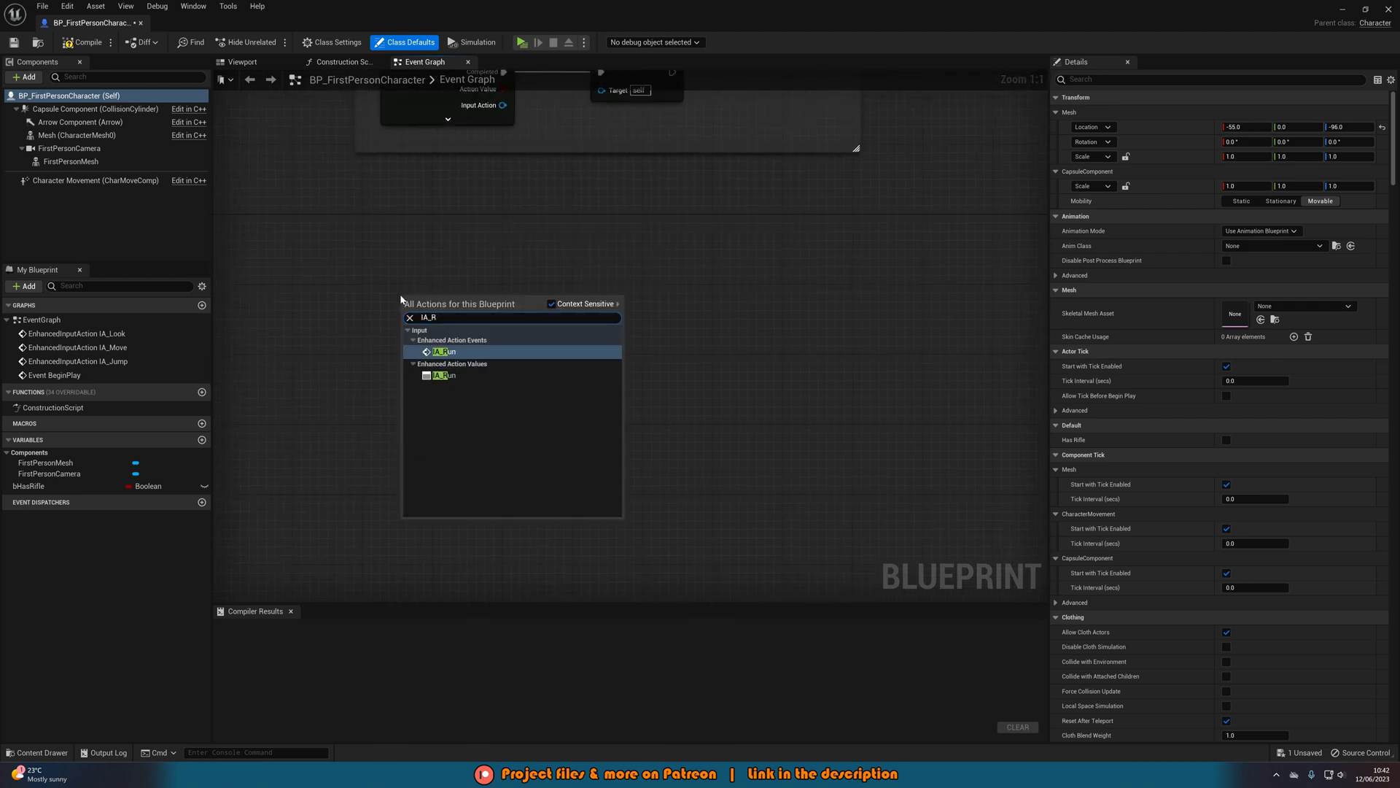
pyautogui.moveTo(442, 351)
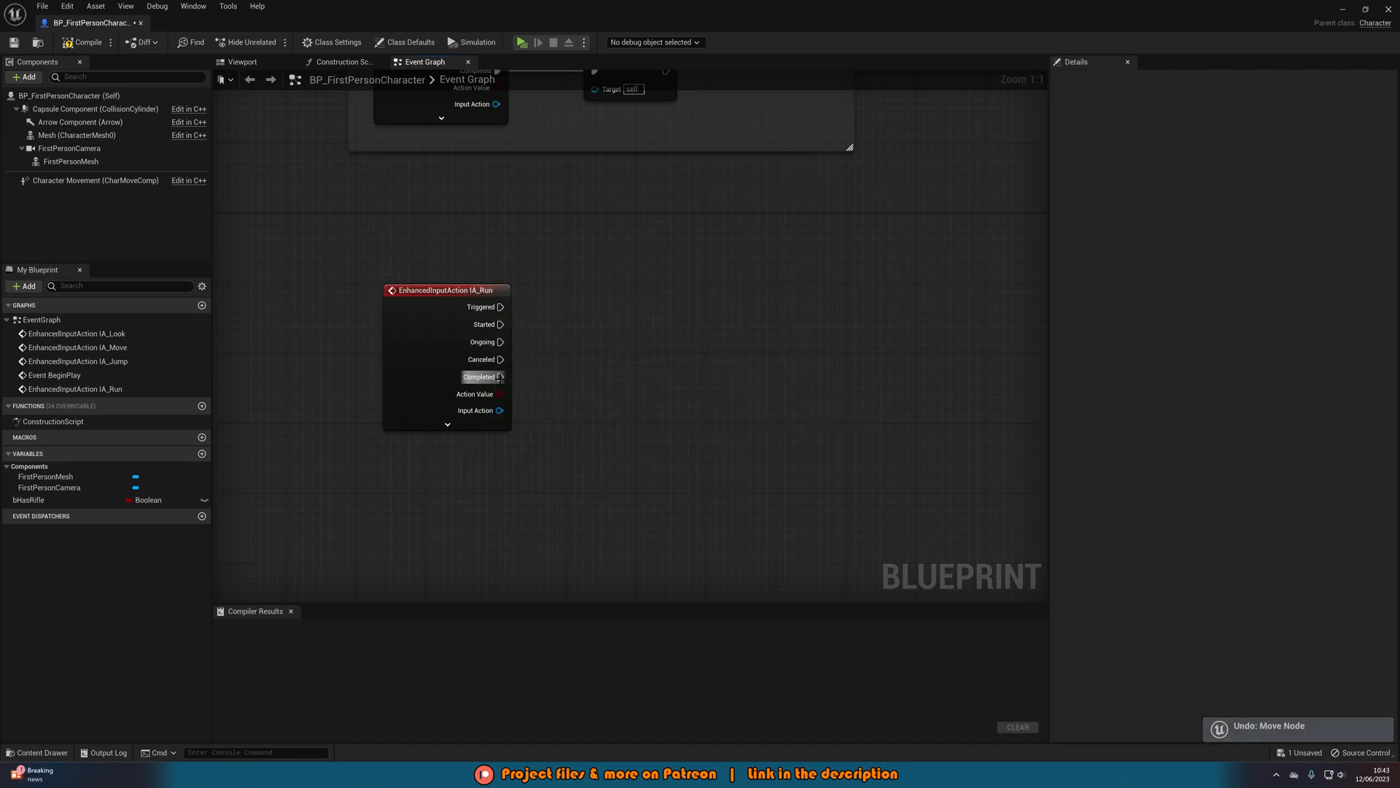
pyautogui.moveTo(93, 181)
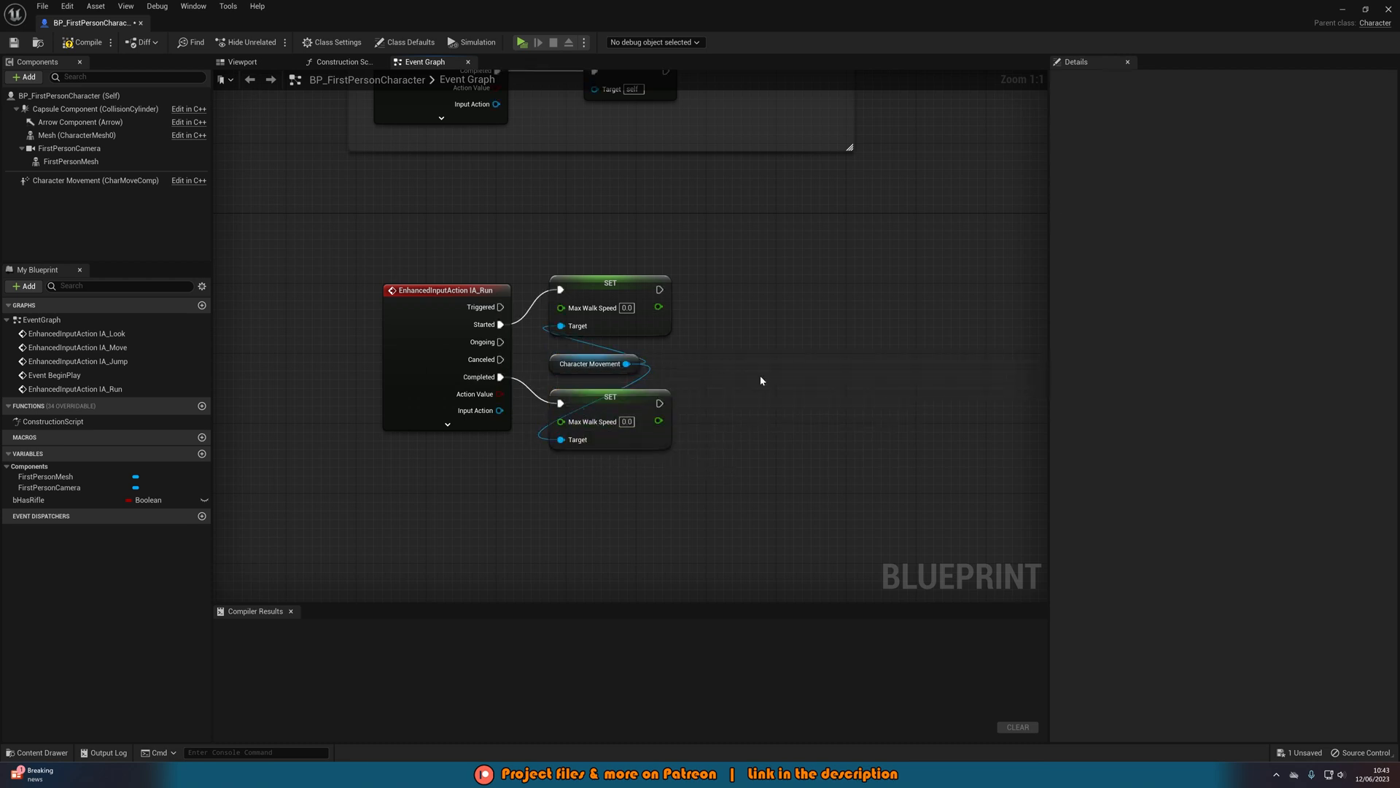
pyautogui.moveTo(665, 353)
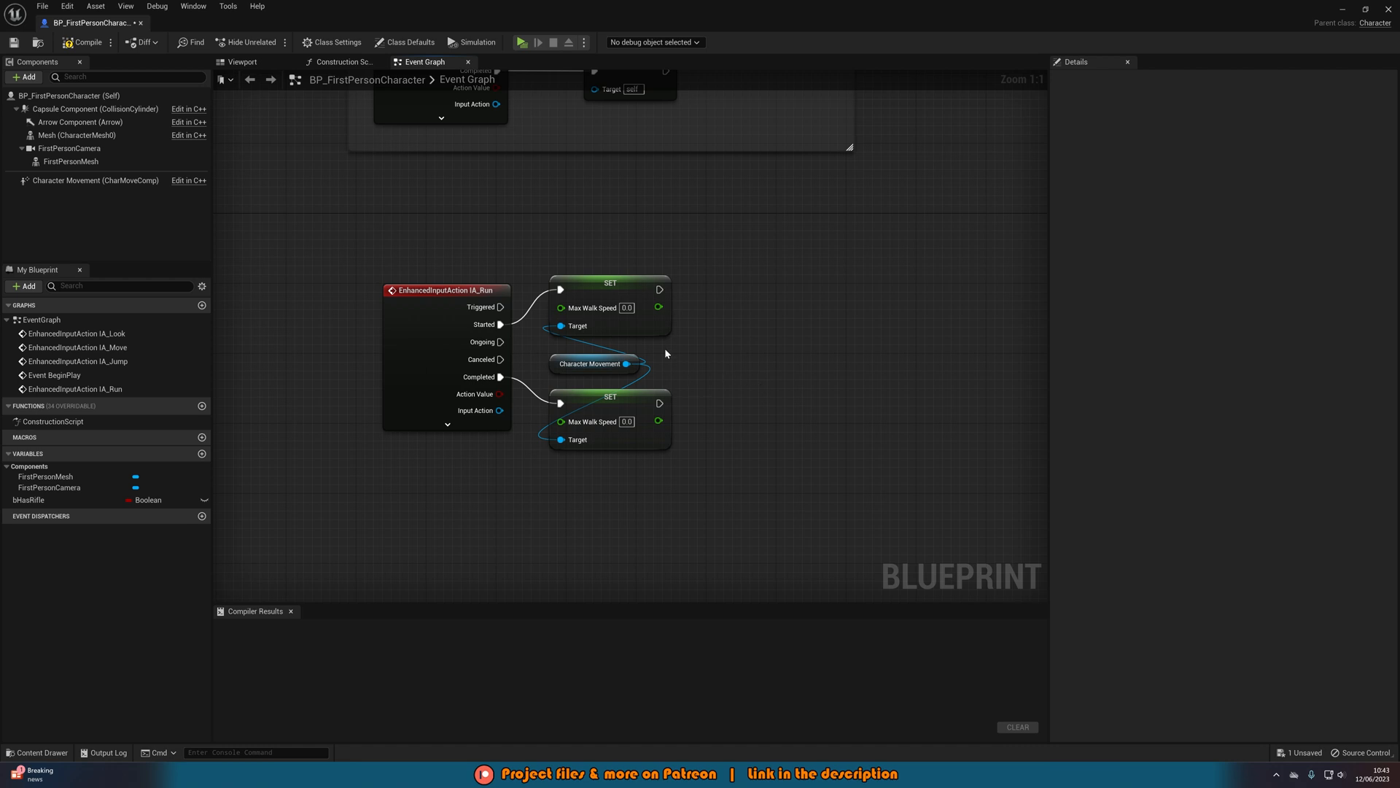
pyautogui.moveTo(521, 339)
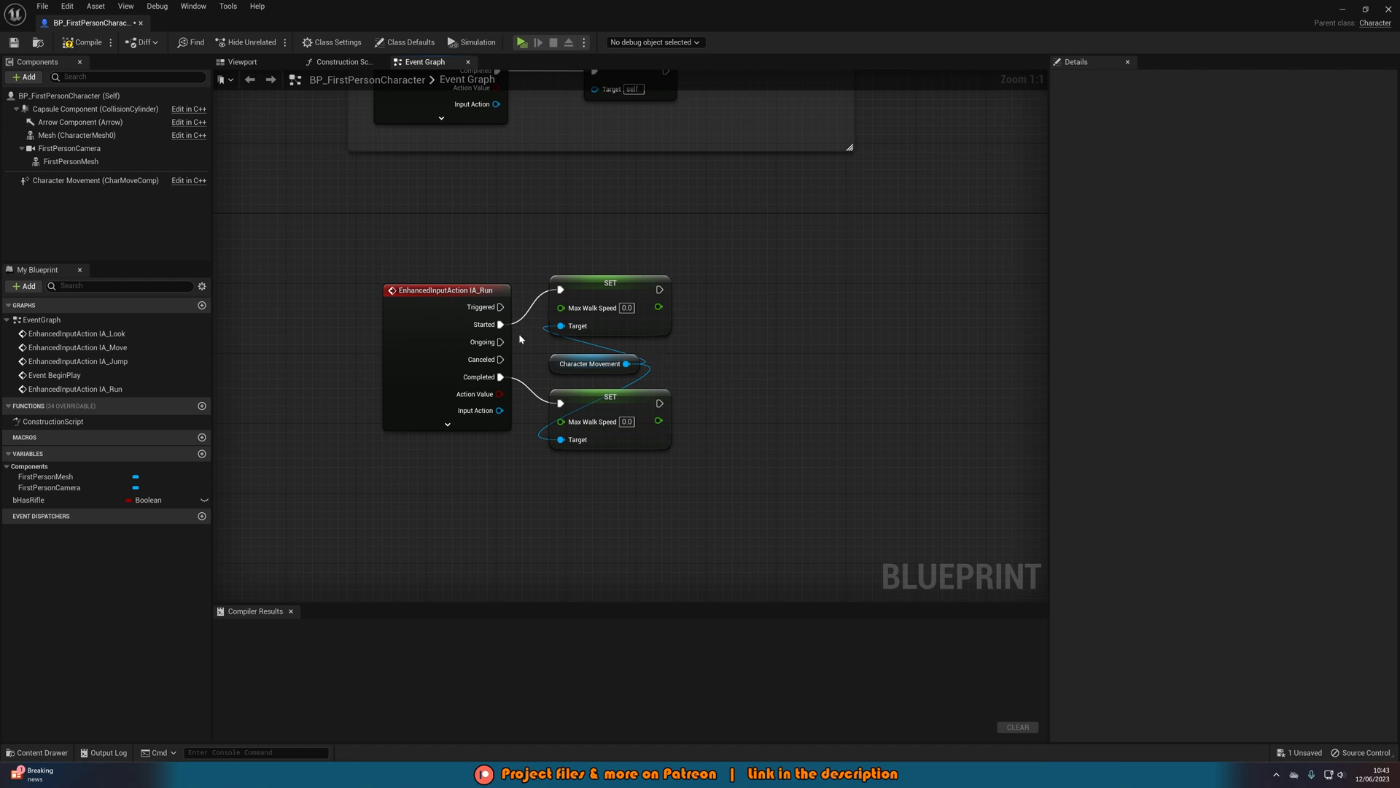
pyautogui.moveTo(589, 308)
pyautogui.write('600')
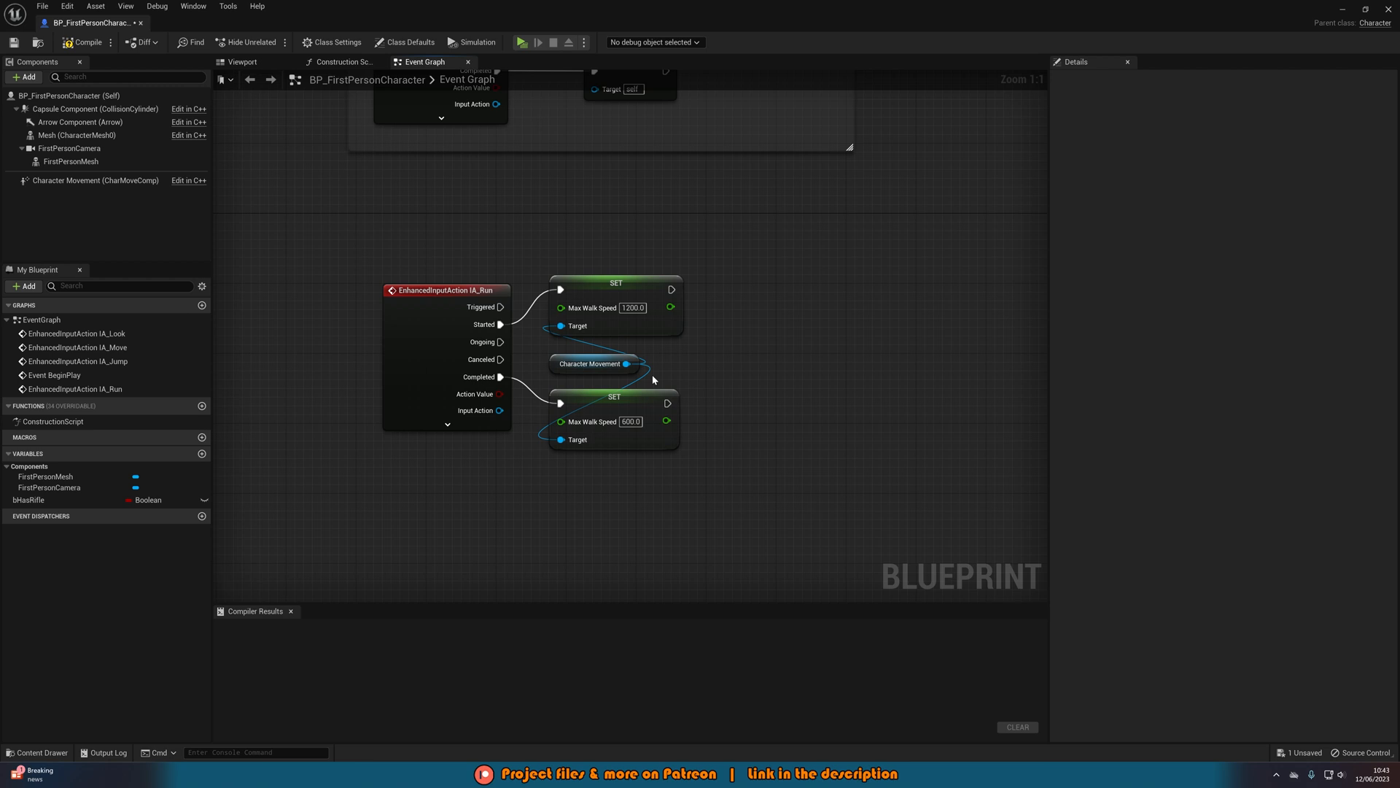
# Add a Timeline node named Change FOV and set its length to 0.50
pyautogui.click(537, 42)
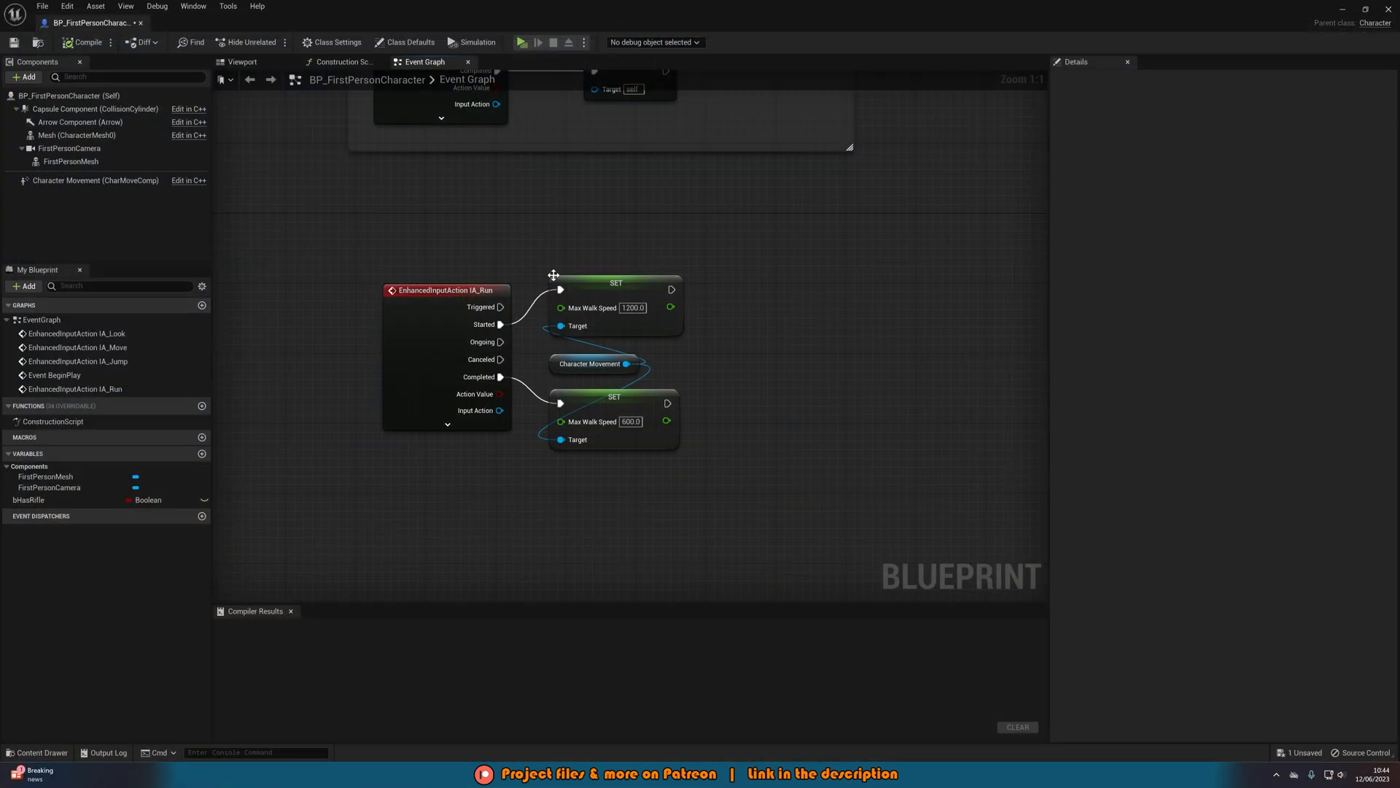
pyautogui.moveTo(657, 294)
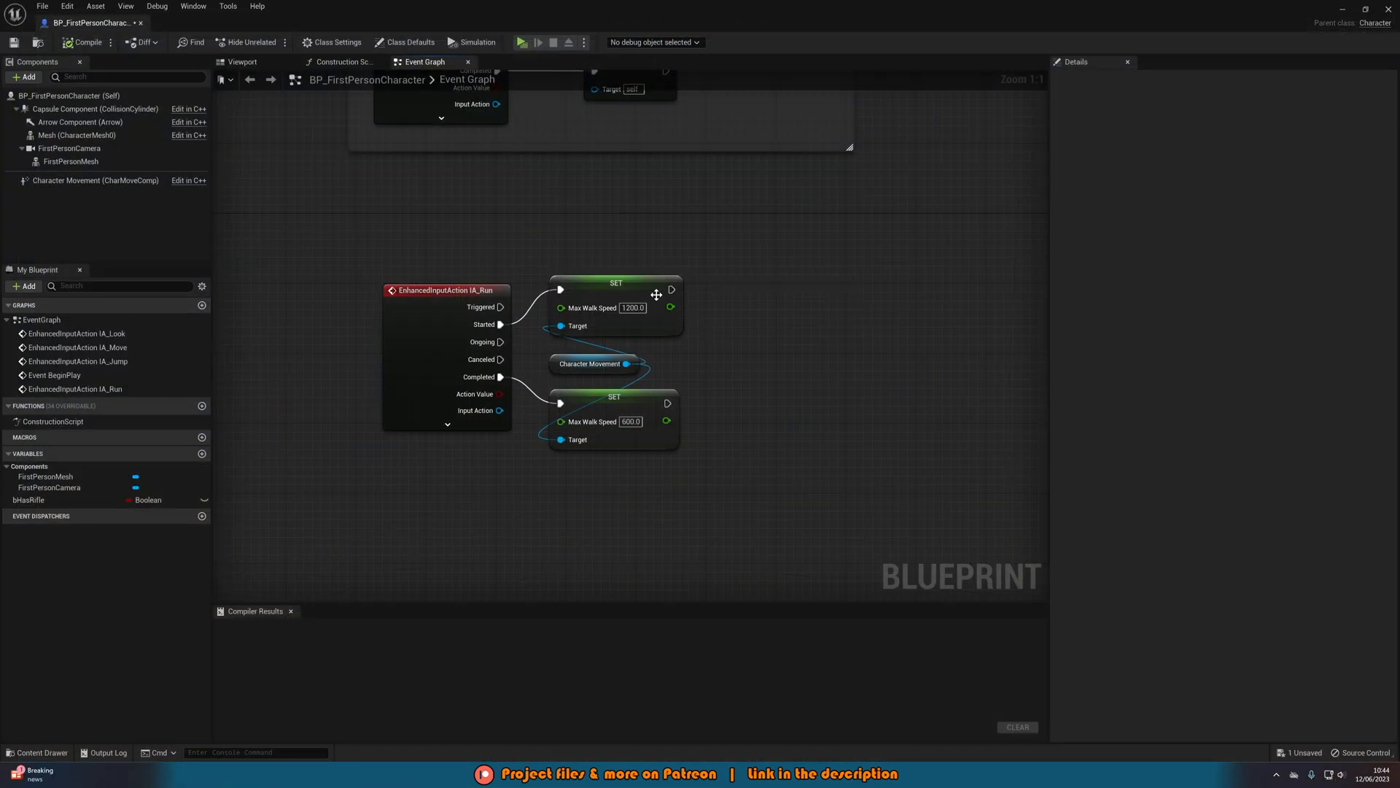
pyautogui.moveTo(671, 288)
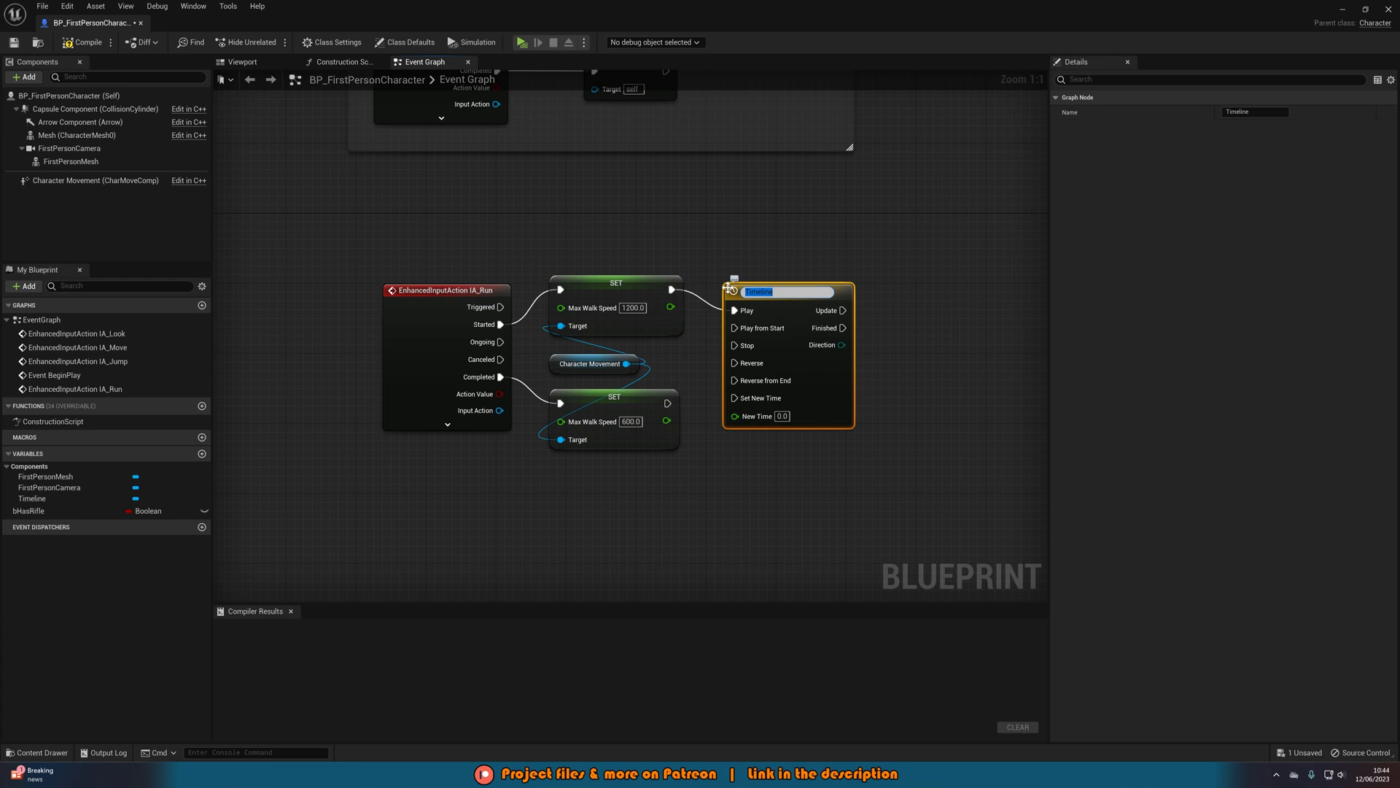
pyautogui.write('Change FOC')
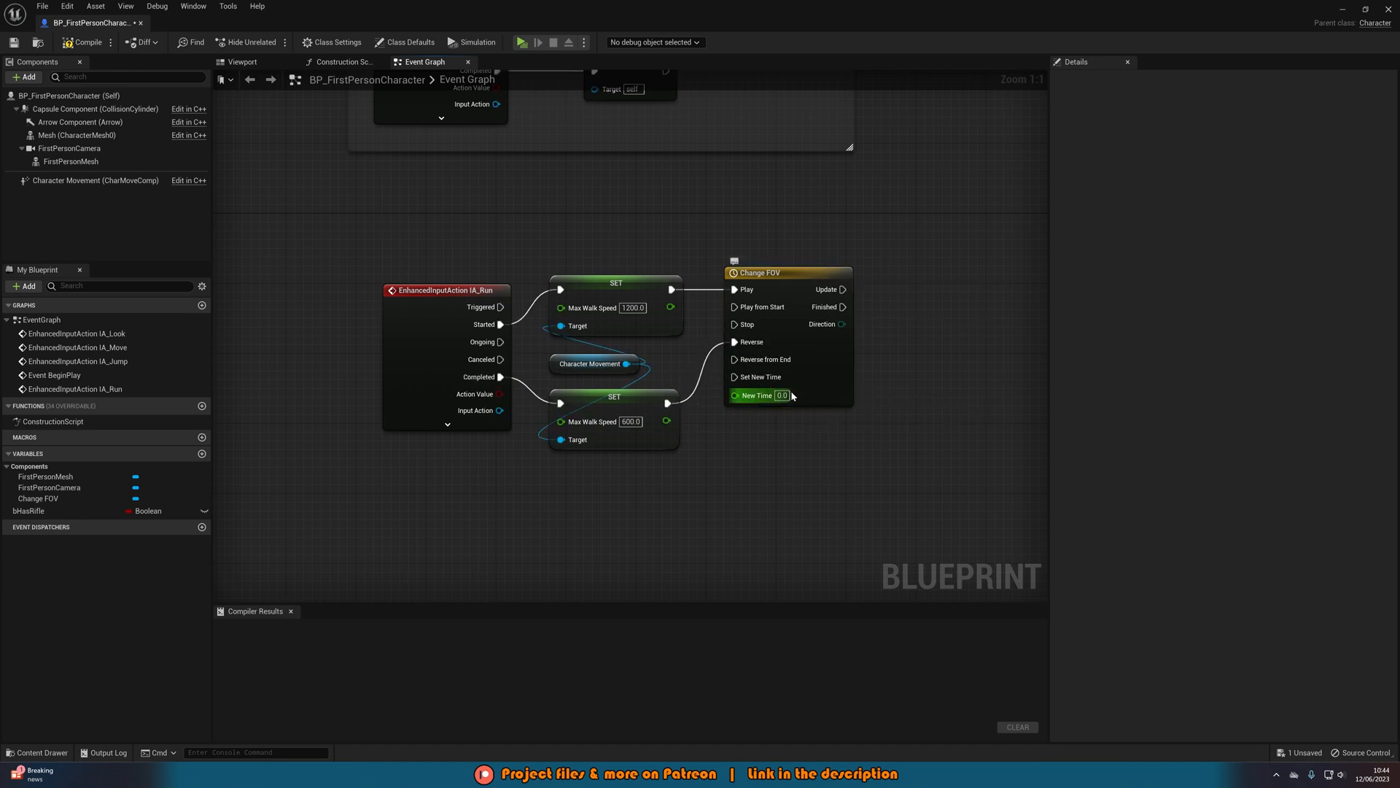
pyautogui.moveTo(811, 359)
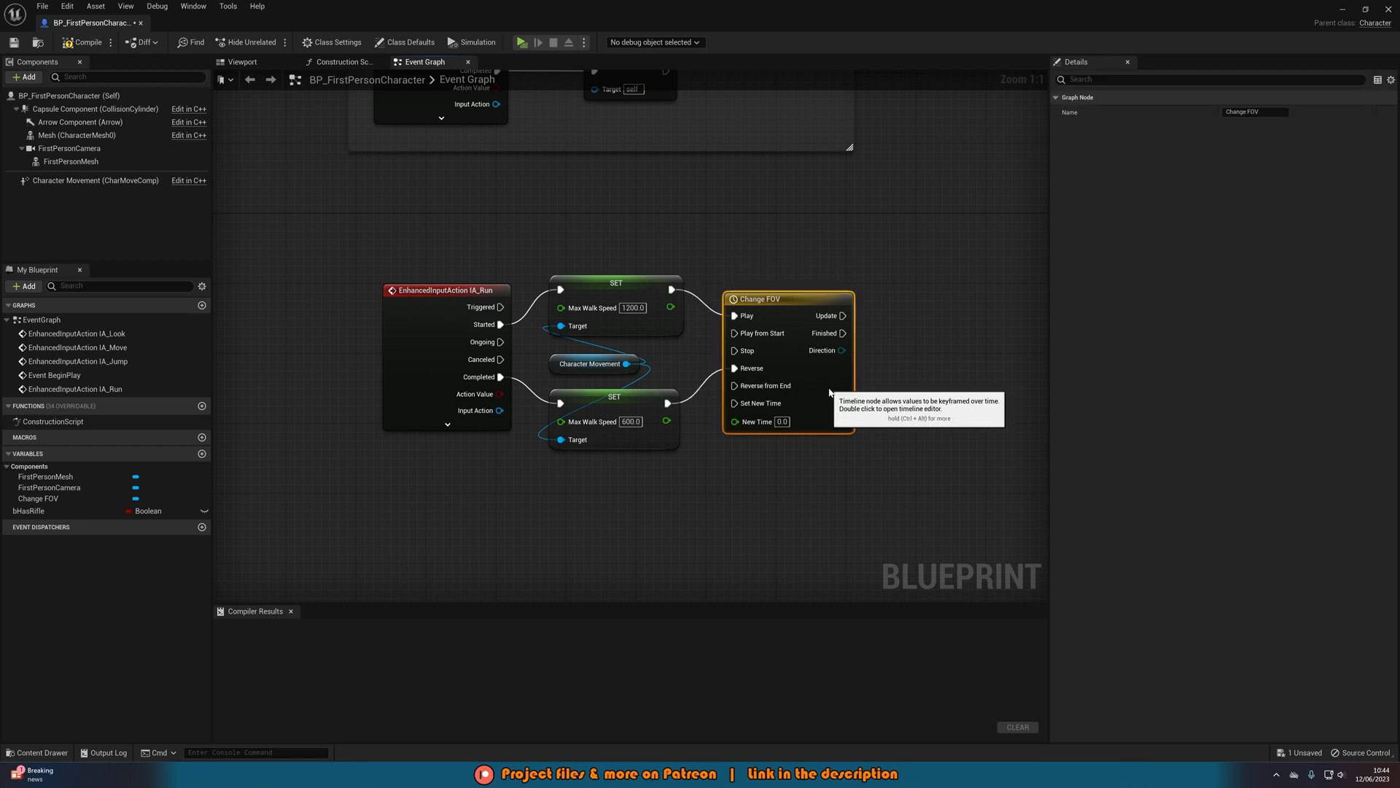
pyautogui.doubleClick(786, 298)
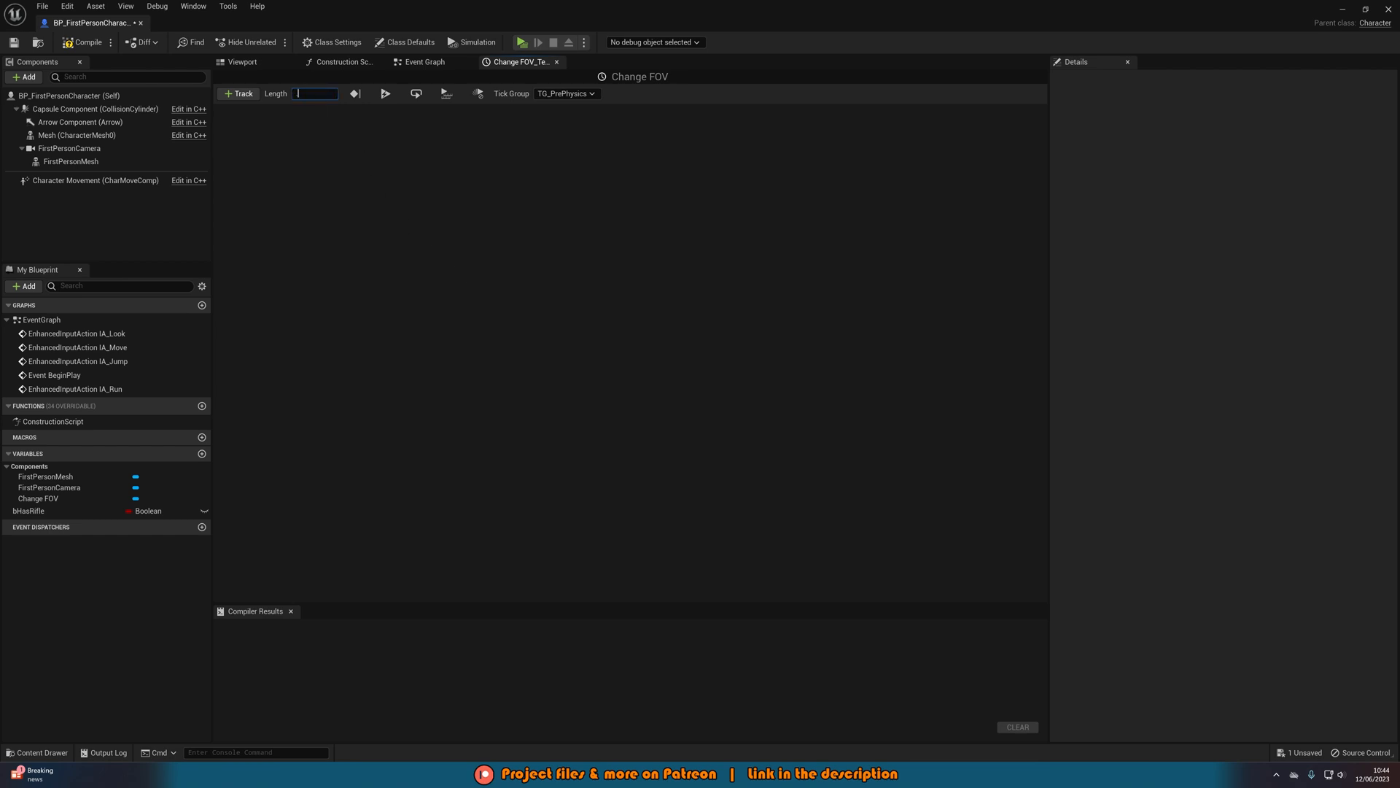
pyautogui.write('0.50')
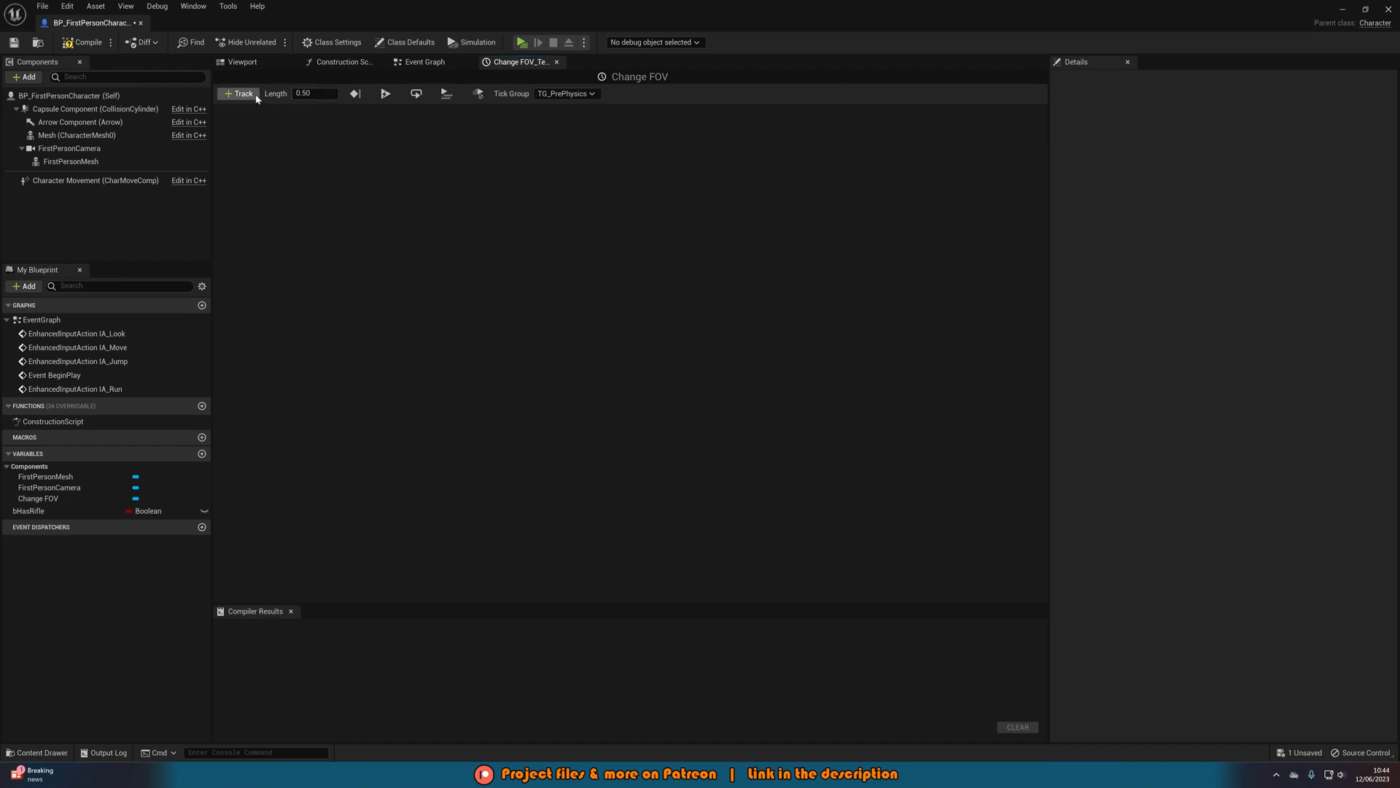
# Add a float track FOV Track with keys at (0,0) and (0.5,1)
pyautogui.click(238, 93)
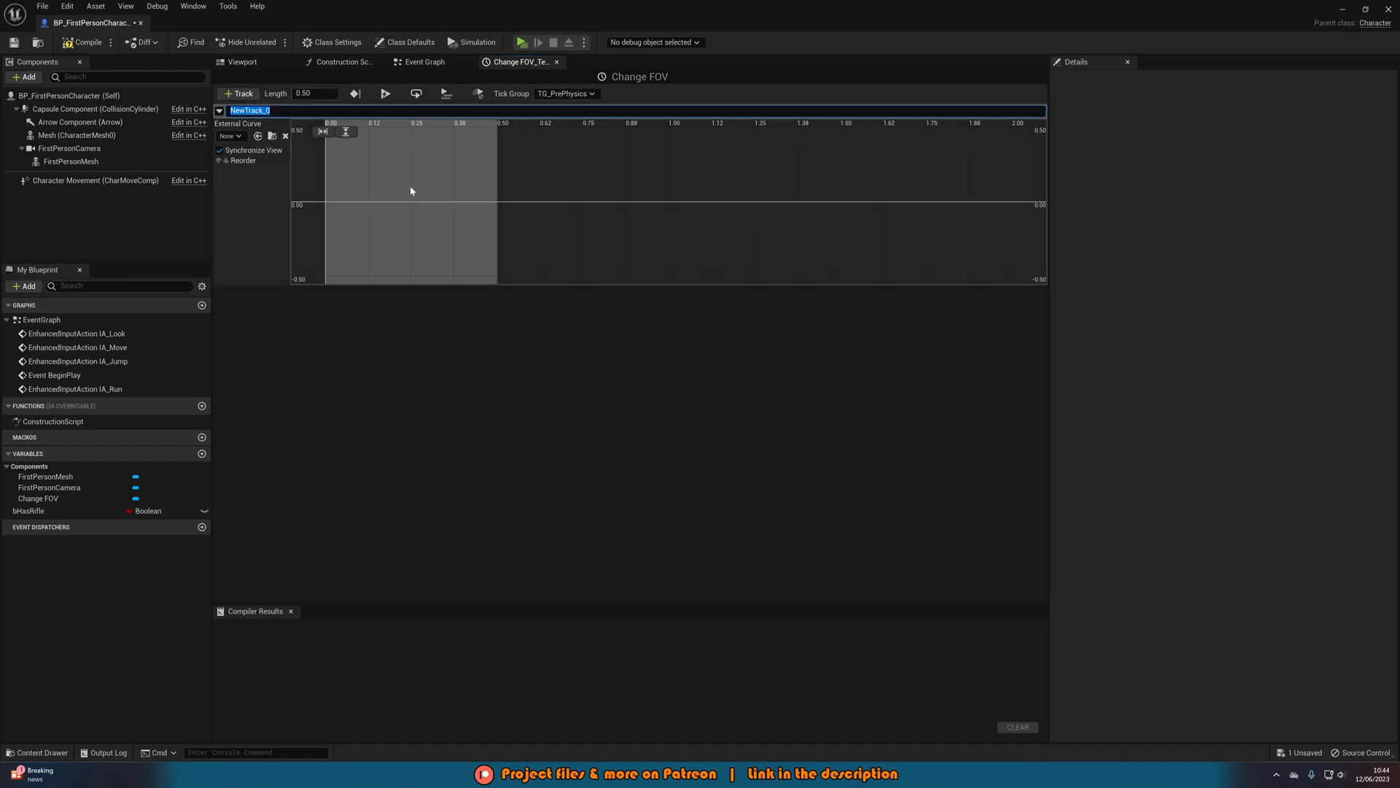
pyautogui.write('FOV')
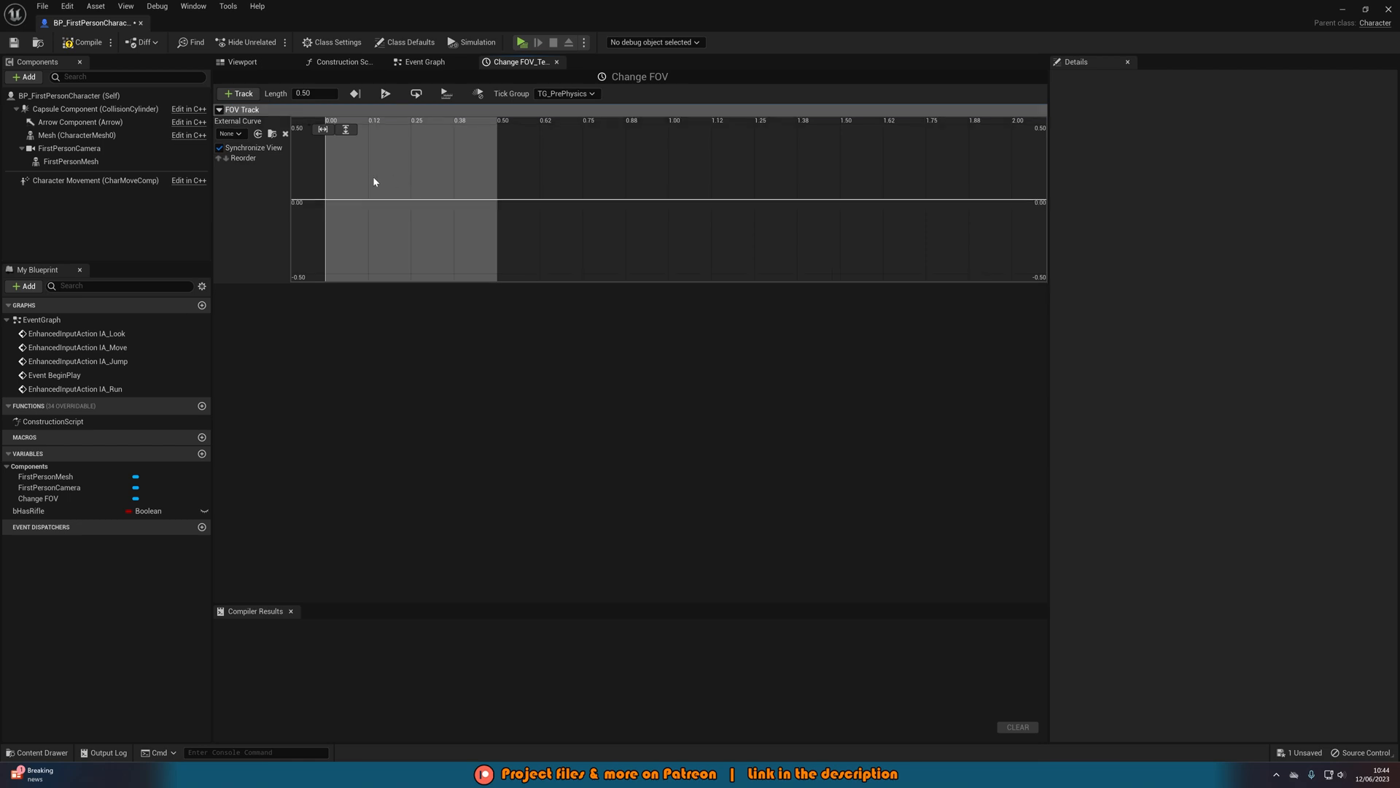
pyautogui.rightClick(373, 182)
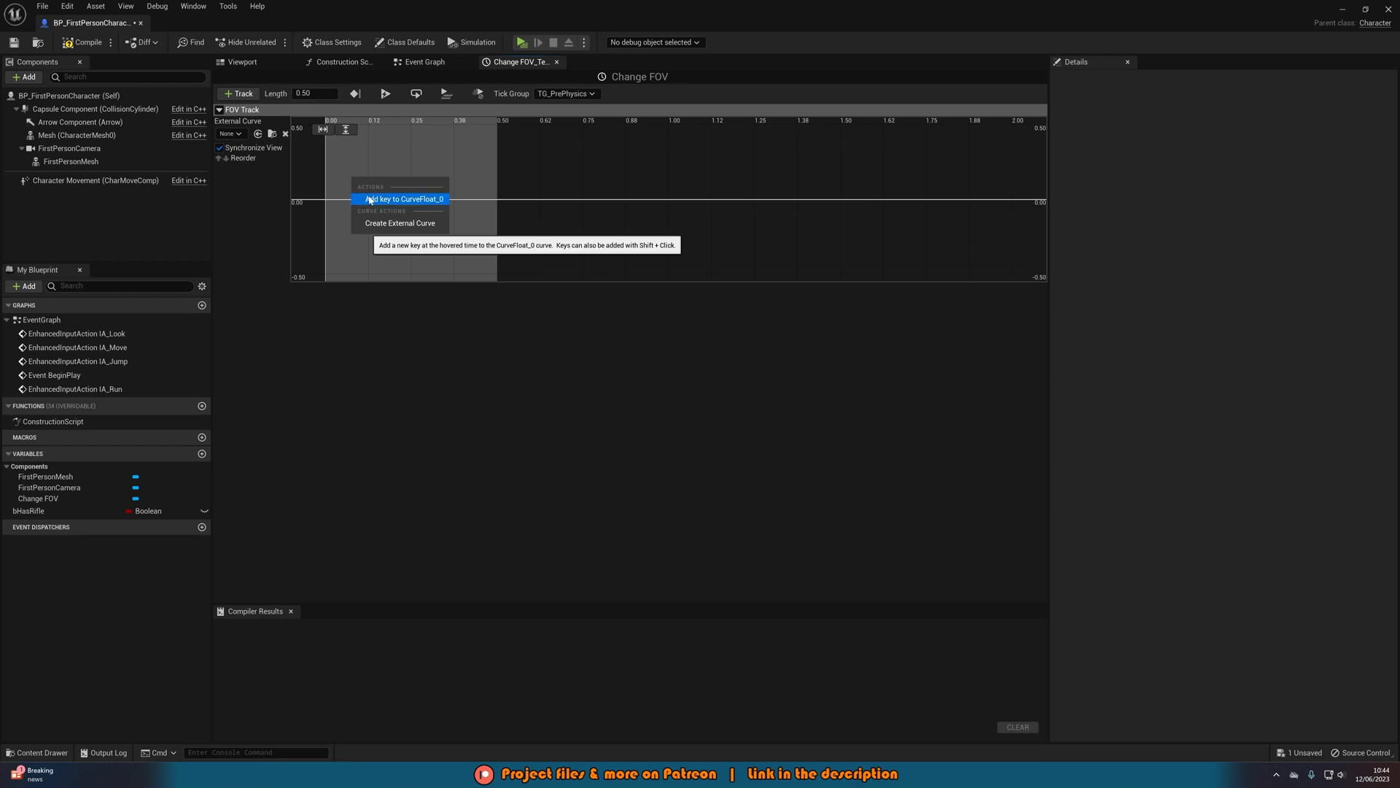
pyautogui.click(399, 198)
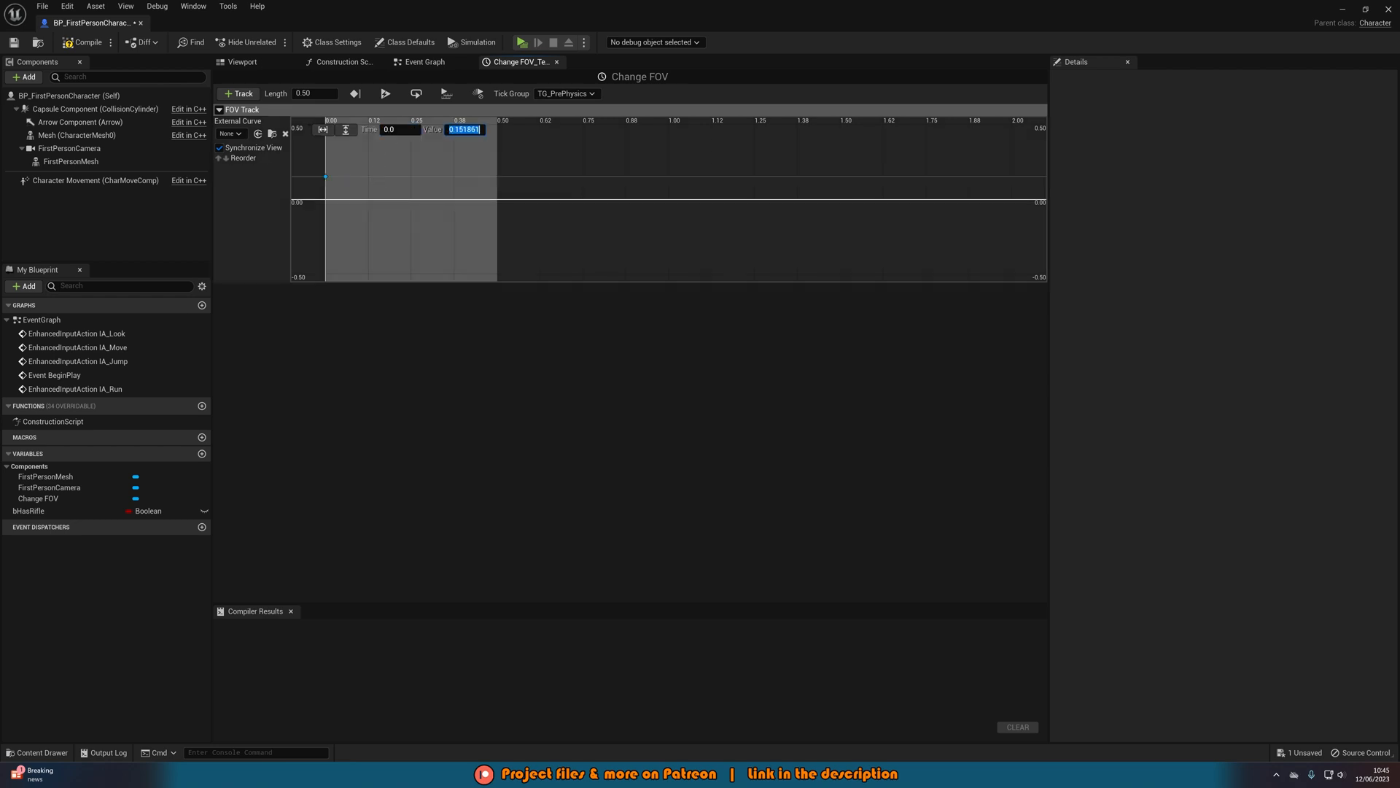
pyautogui.rightClick(411, 188)
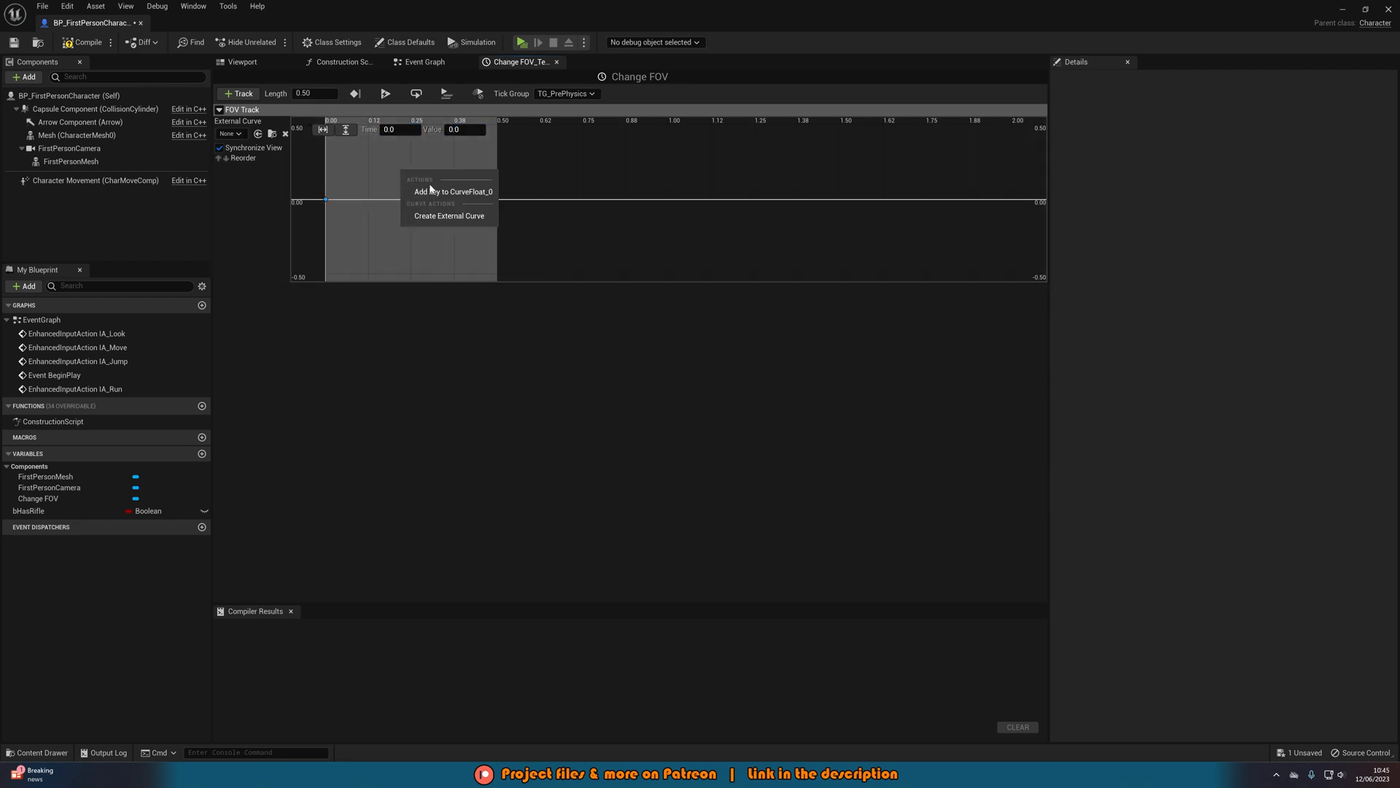
pyautogui.click(455, 191)
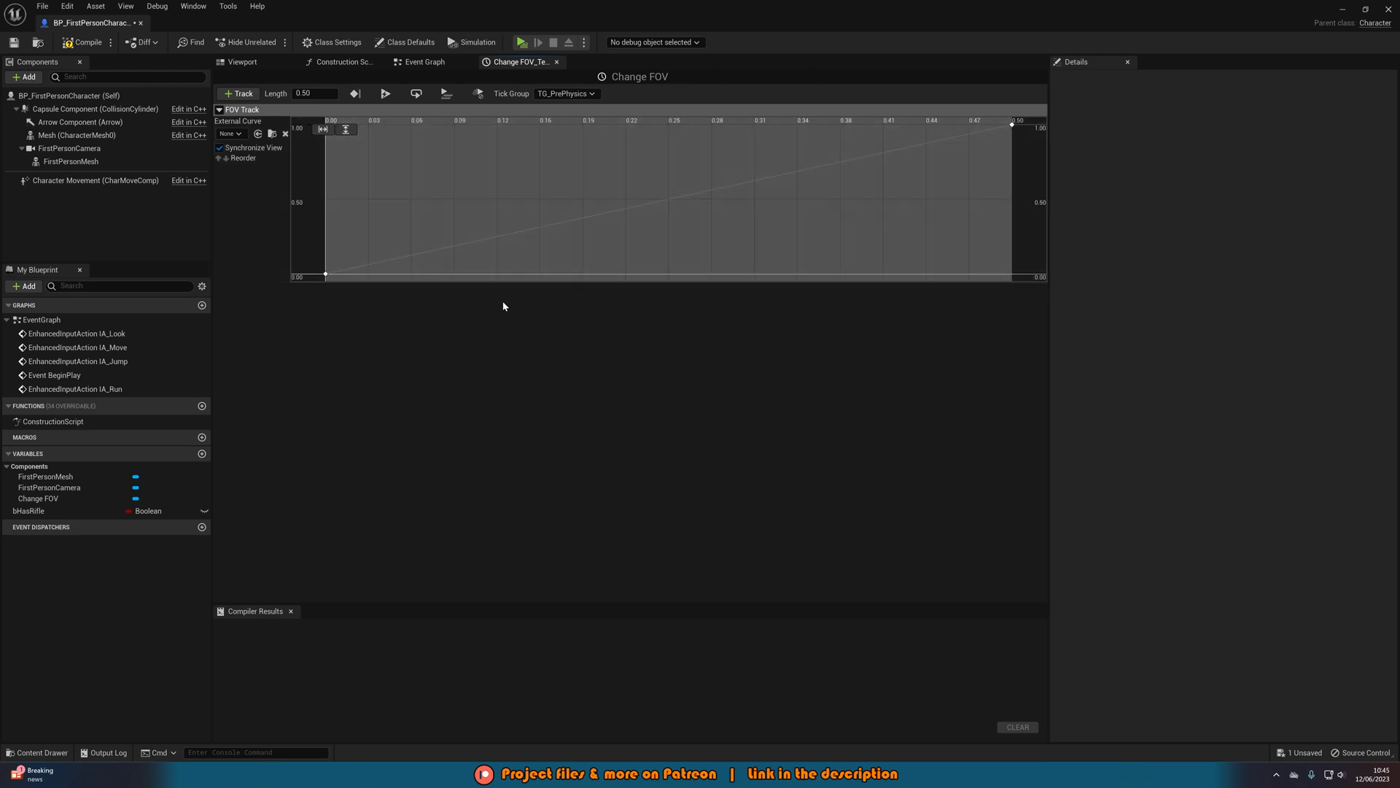
pyautogui.moveTo(423, 61)
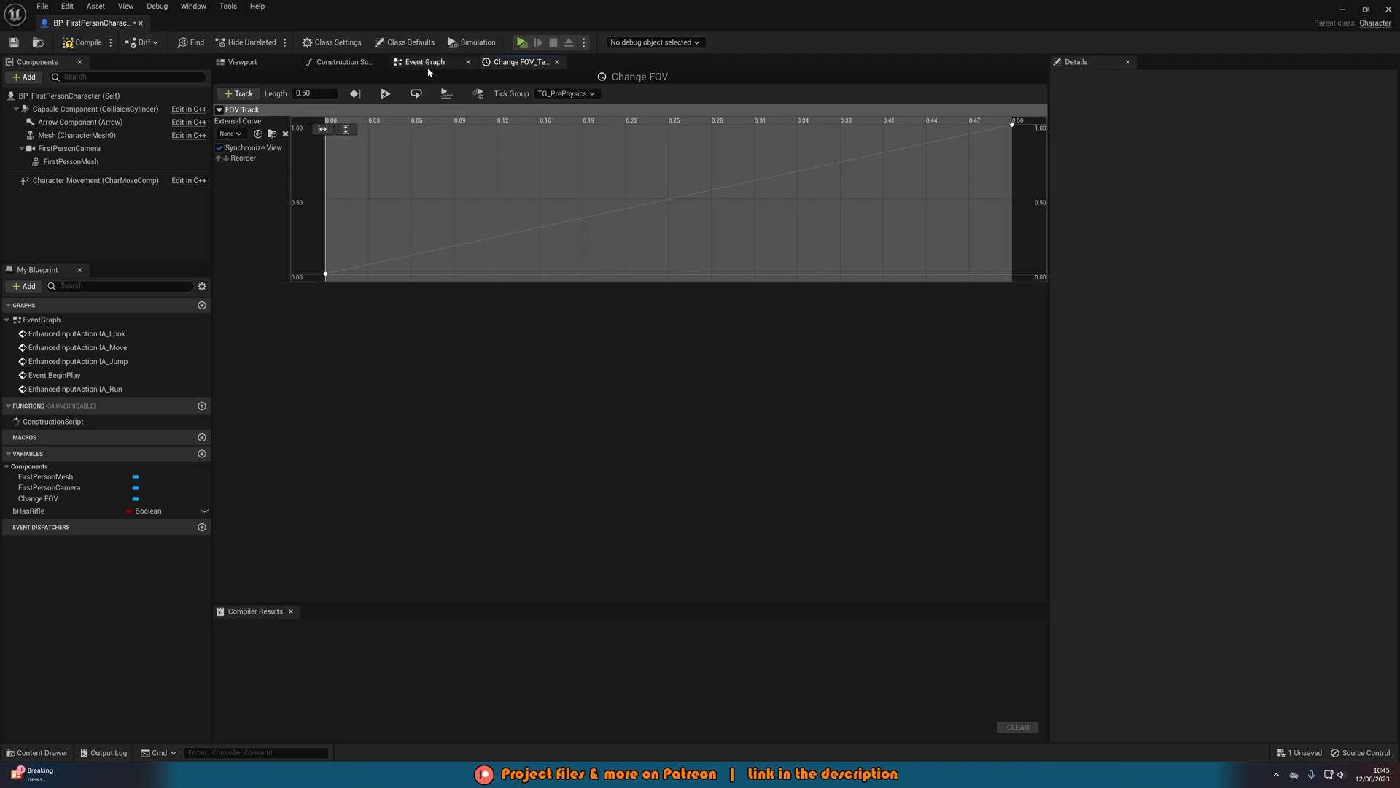
# Add a Lerp from 90 to 120 driven by the FOV Track output as alpha
pyautogui.click(421, 61)
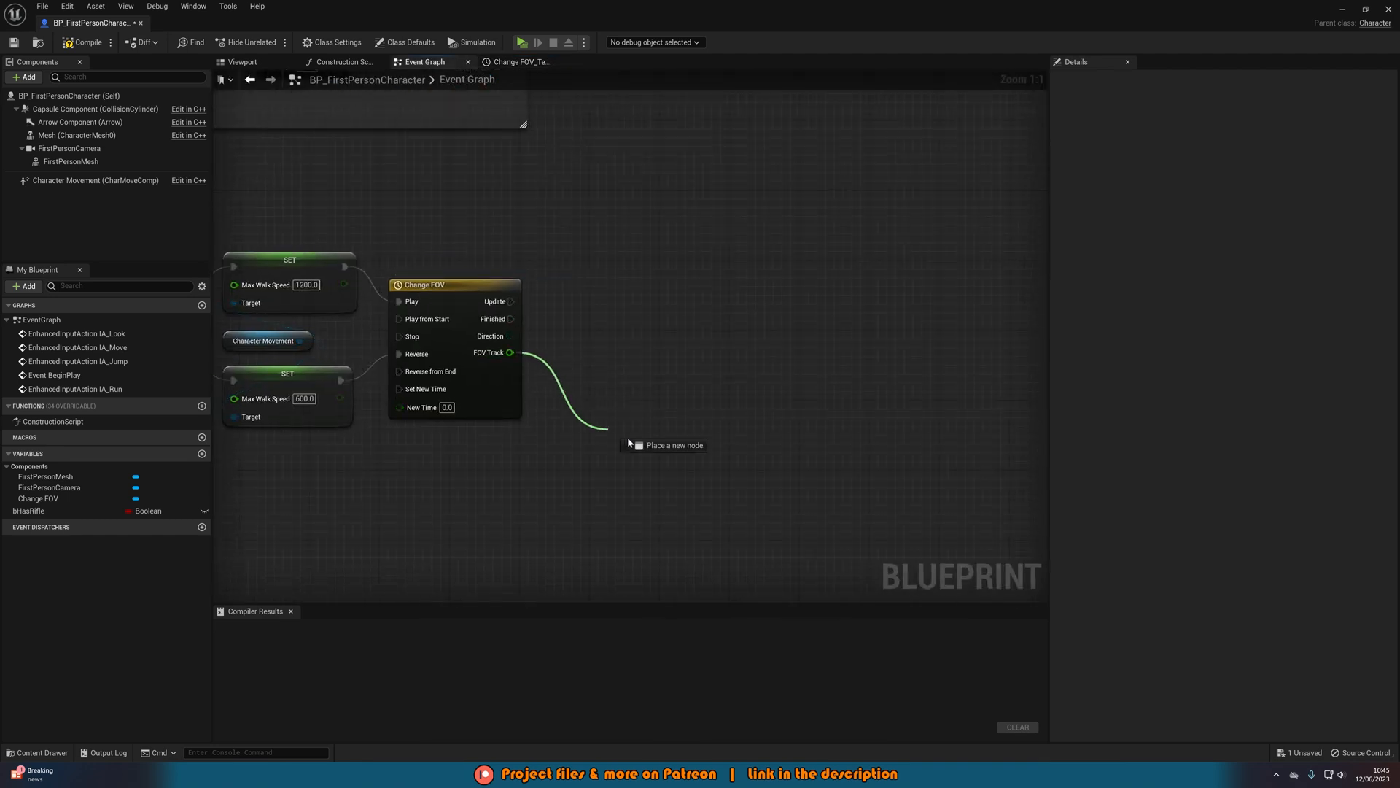
pyautogui.click(576, 420)
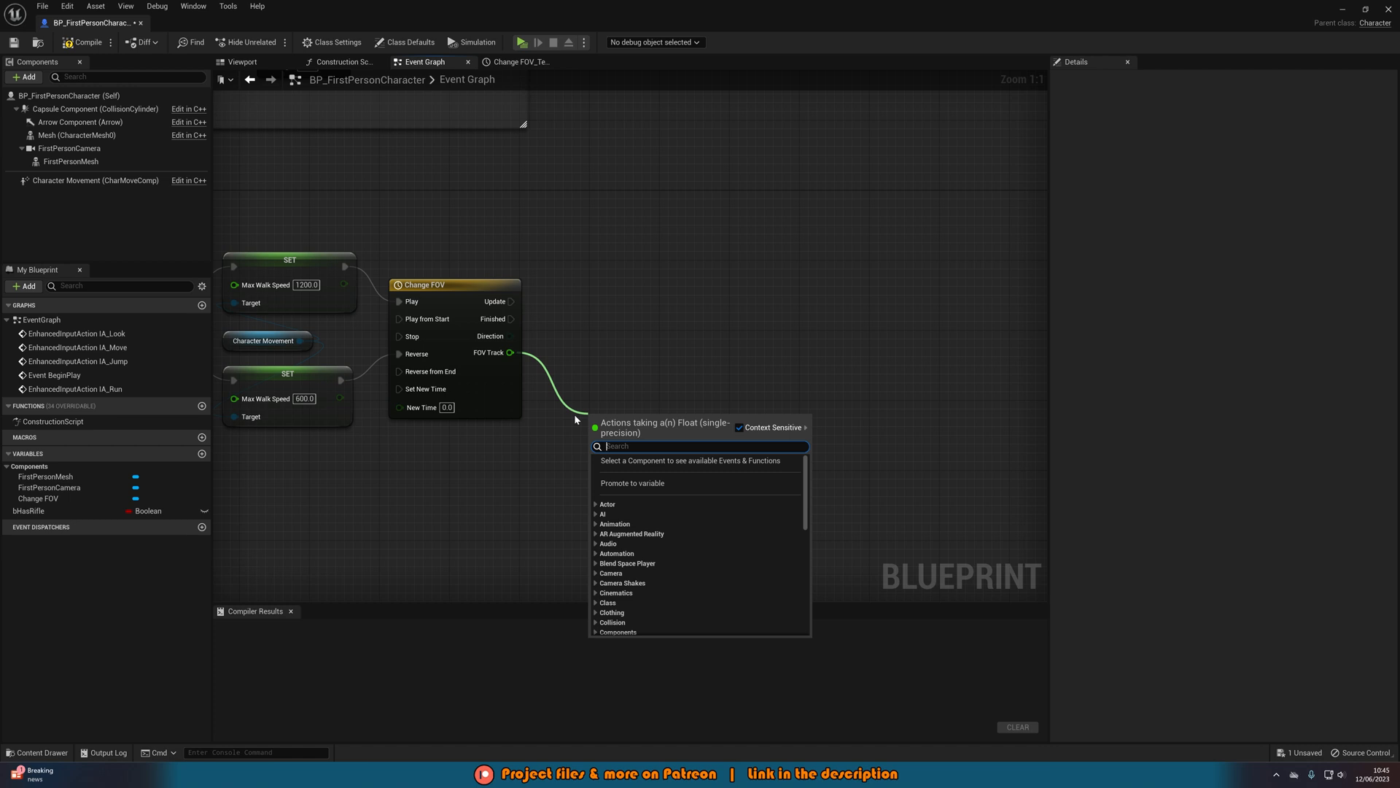
pyautogui.write('lerp')
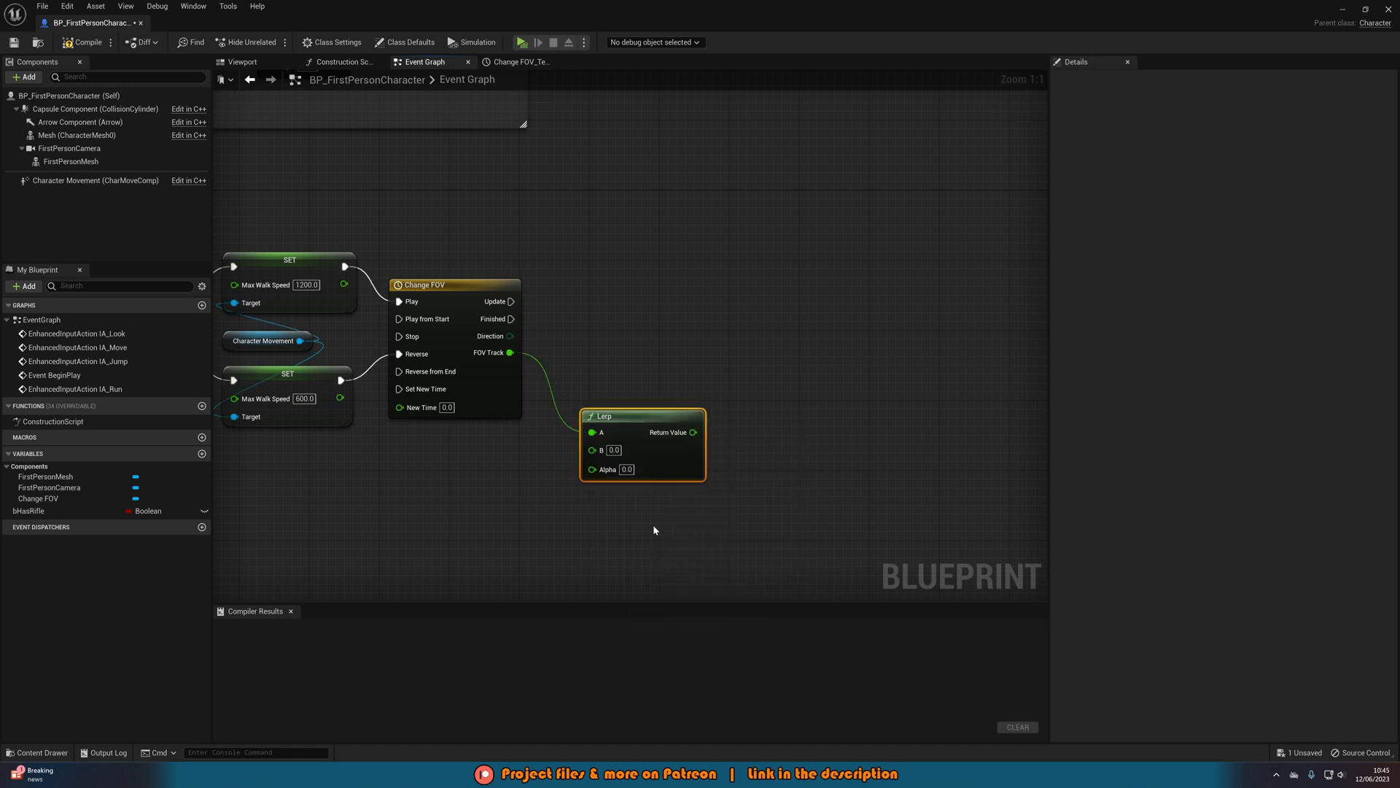
pyautogui.moveTo(665, 459)
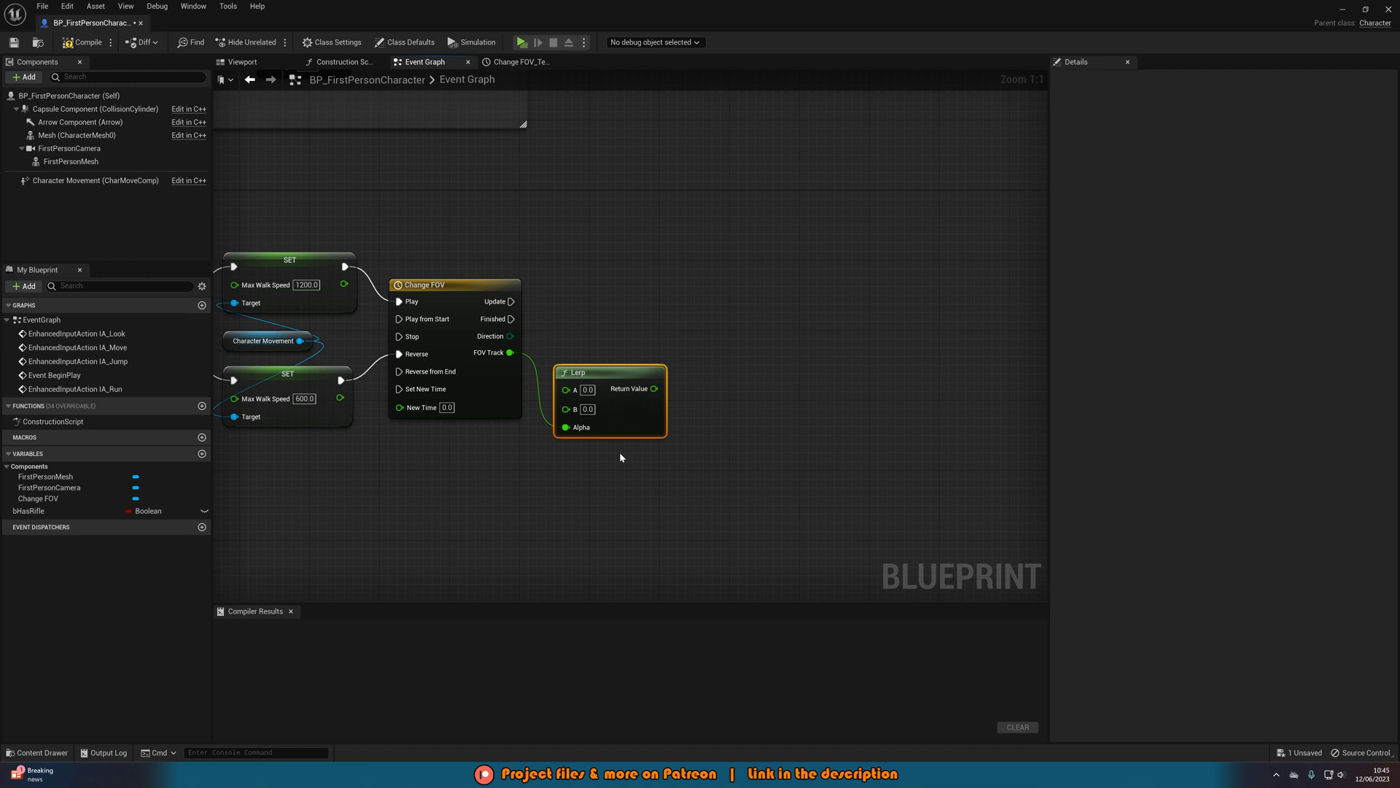
pyautogui.moveTo(473, 384)
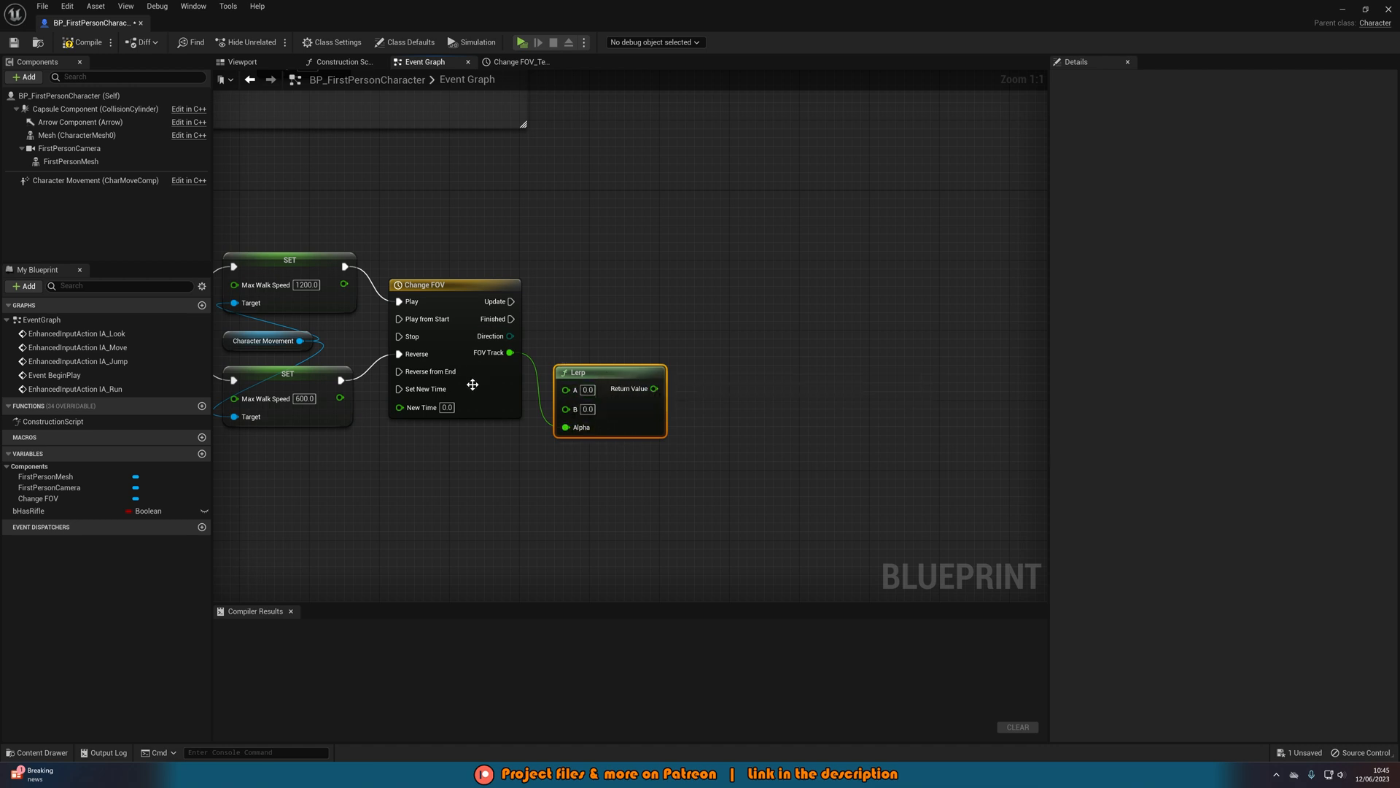
pyautogui.click(516, 61)
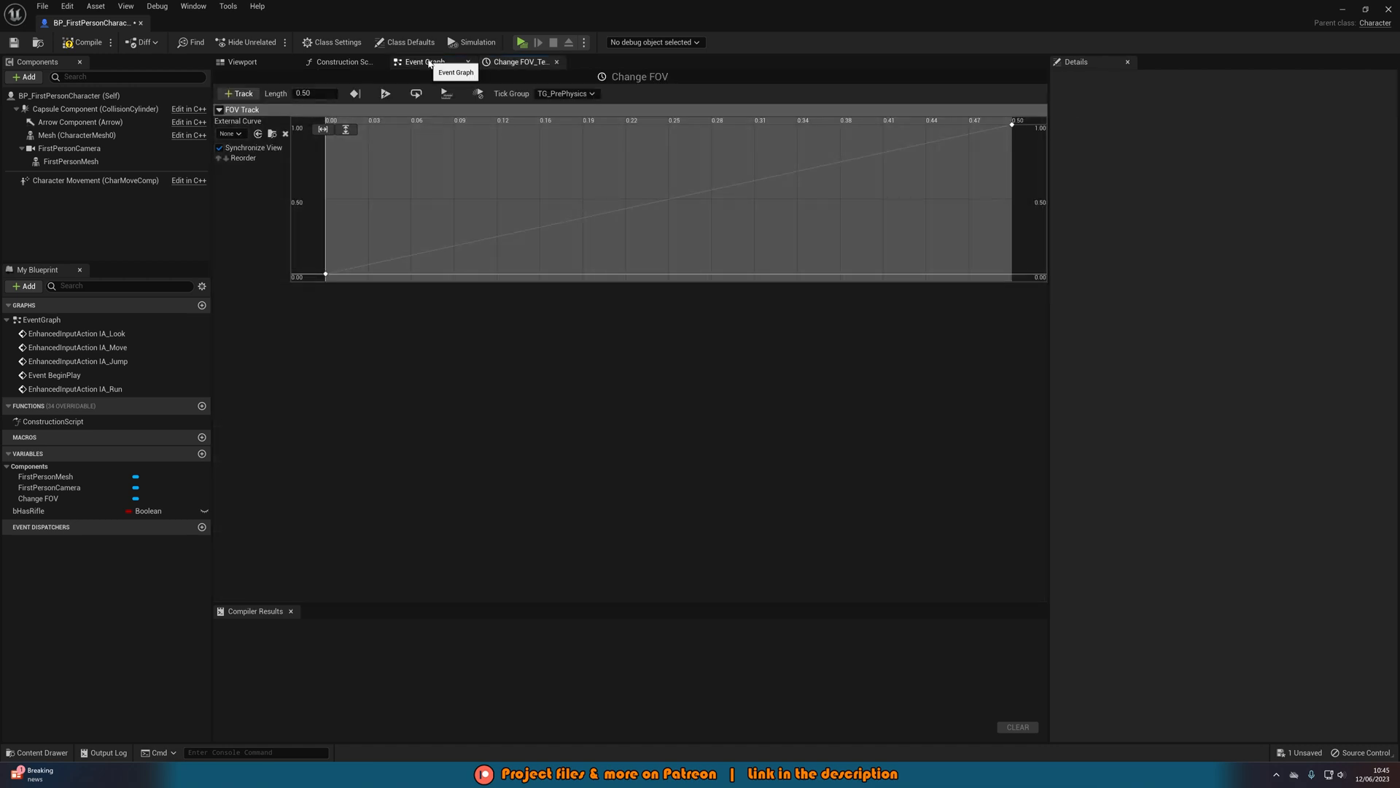
pyautogui.click(420, 61)
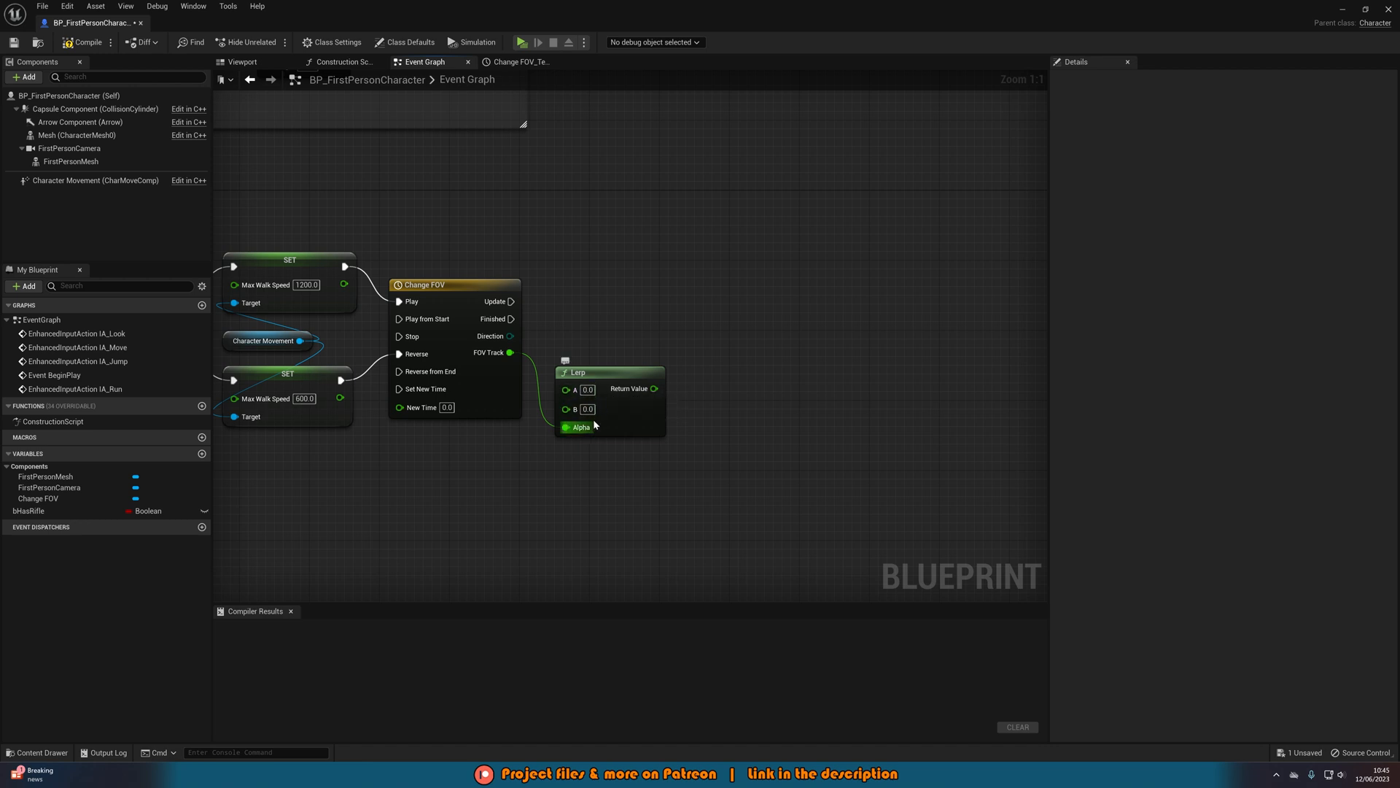
pyautogui.moveTo(594, 408)
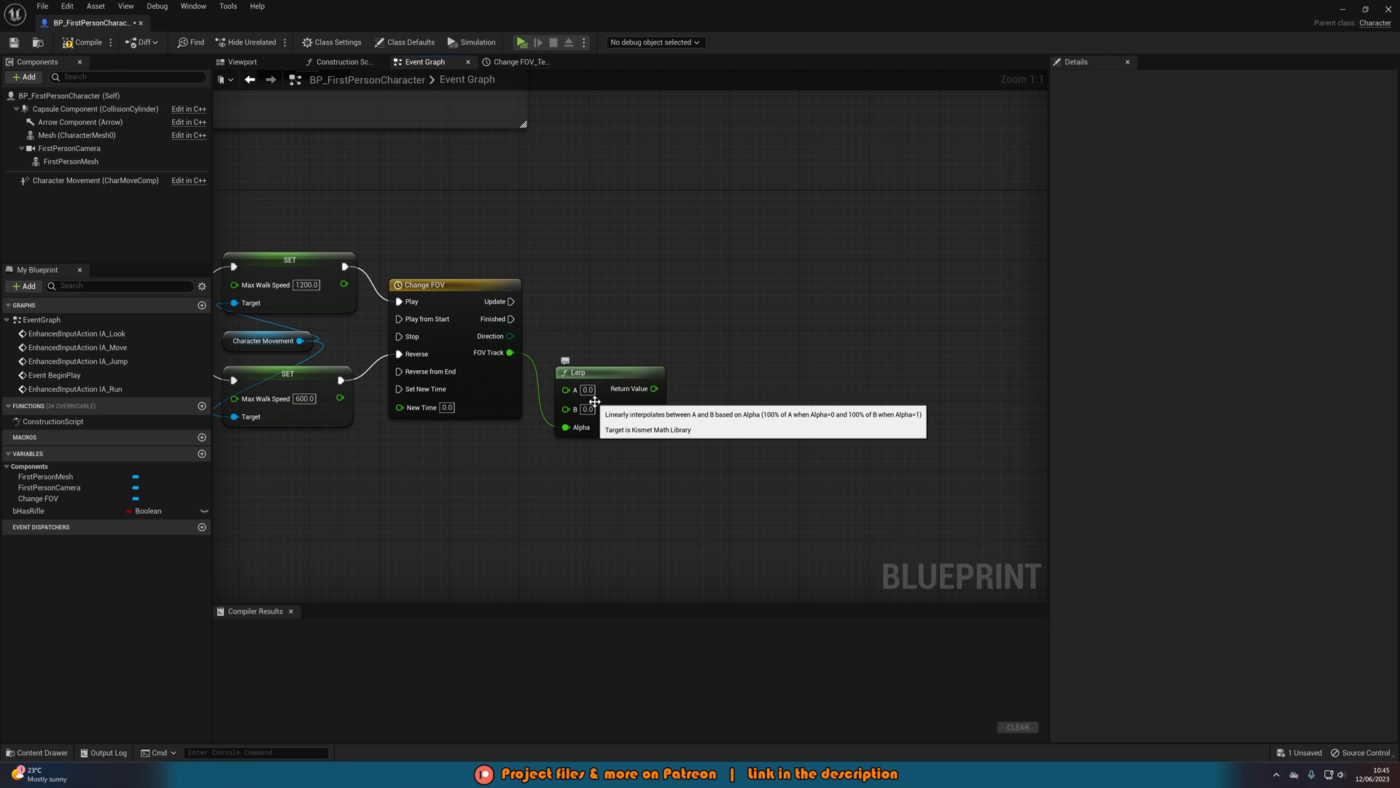
pyautogui.moveTo(579, 427)
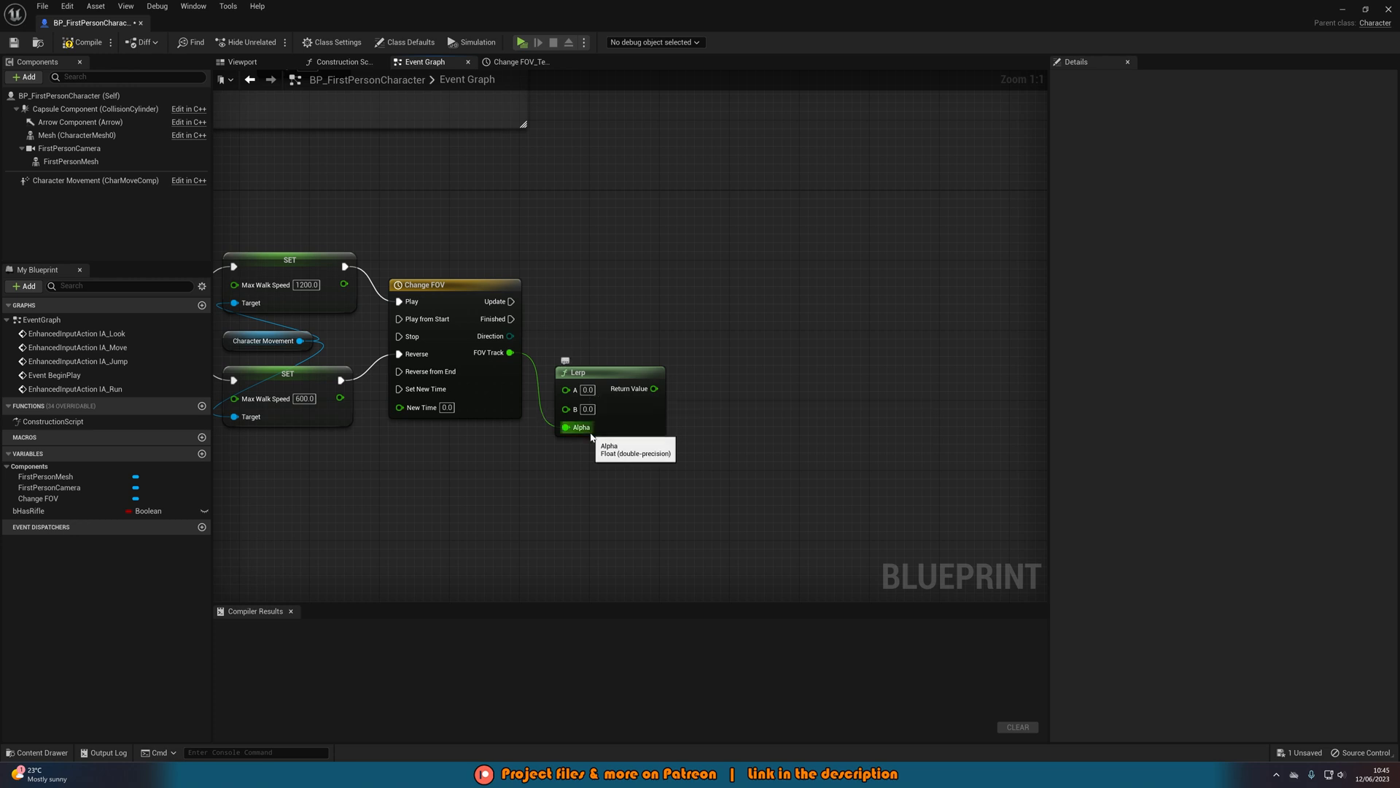
pyautogui.moveTo(574, 388)
pyautogui.write('90')
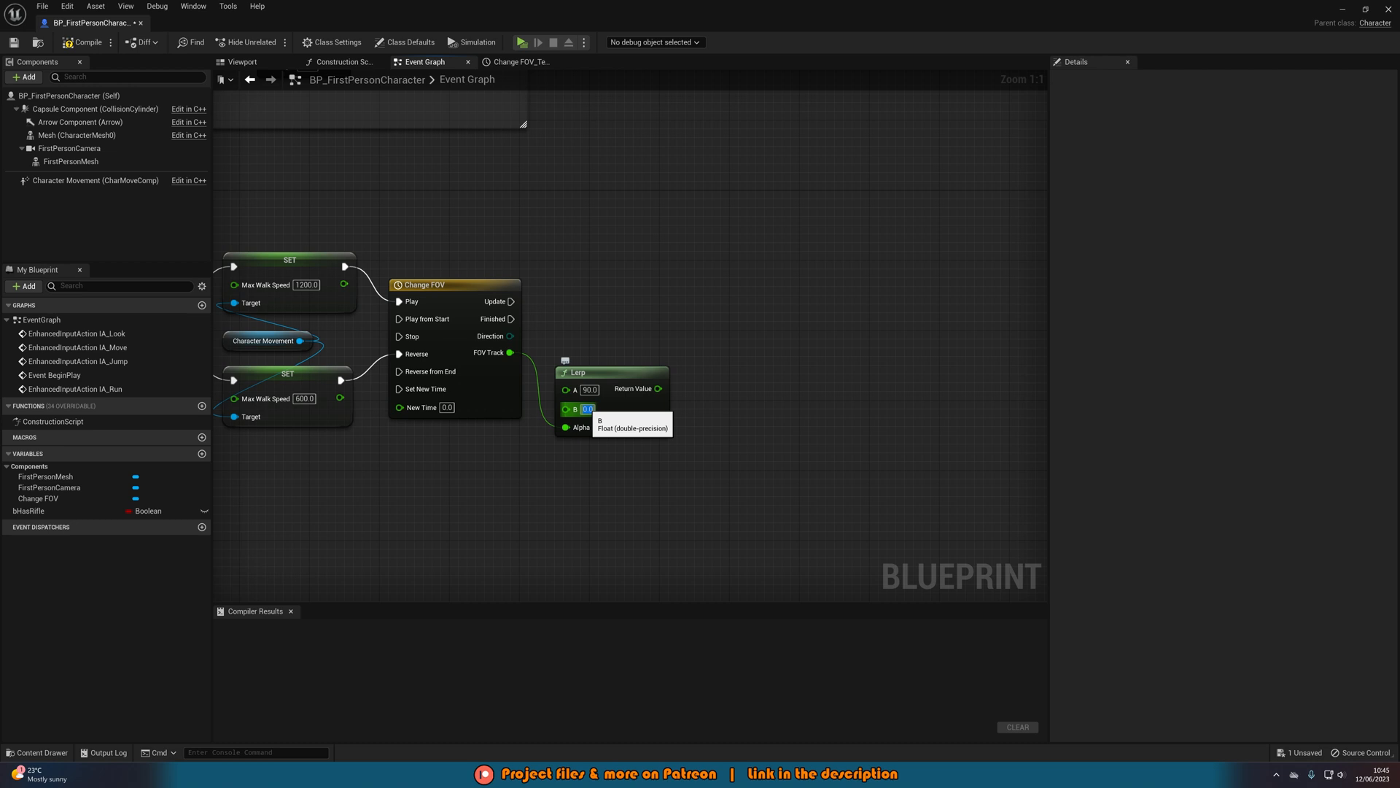
pyautogui.tripleClick(589, 409)
pyautogui.write('120')
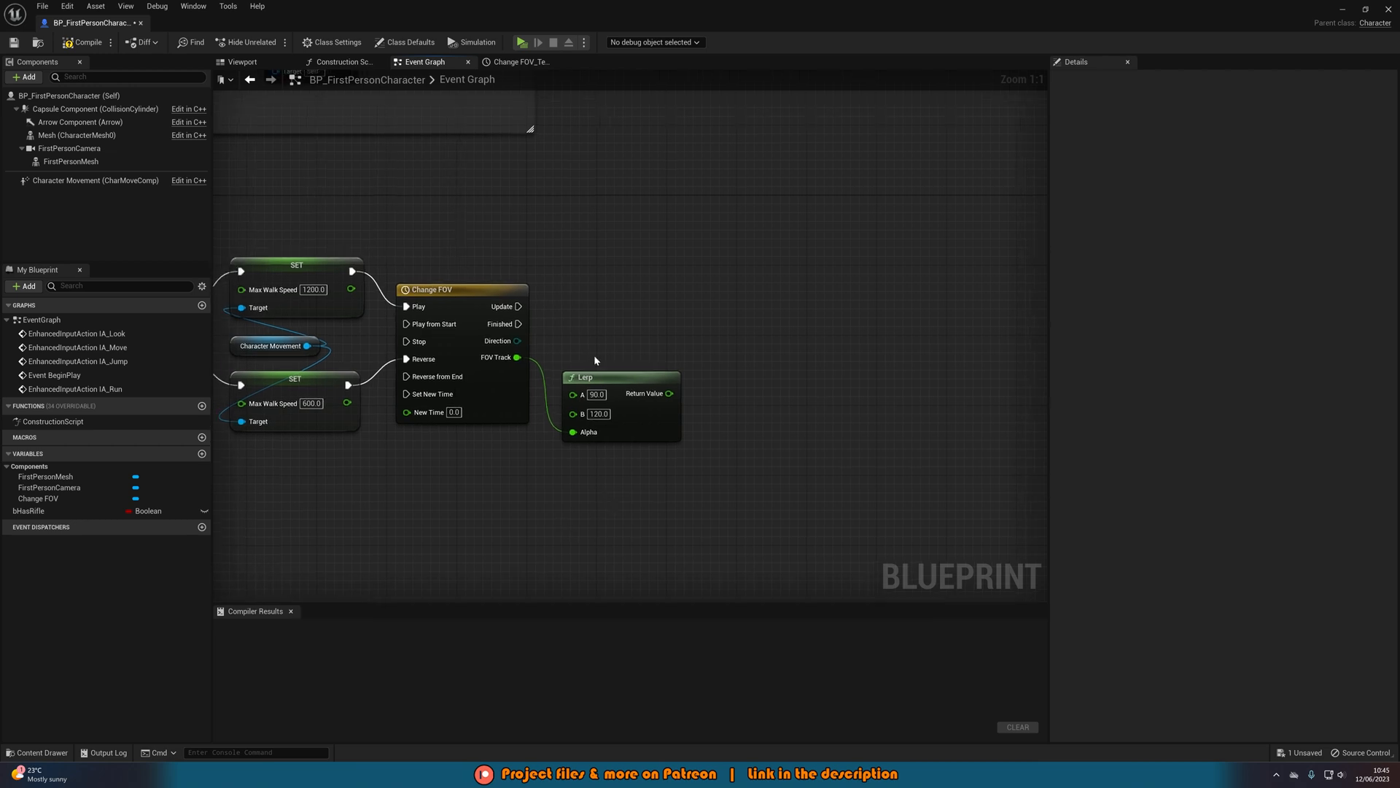
pyautogui.moveTo(609, 461)
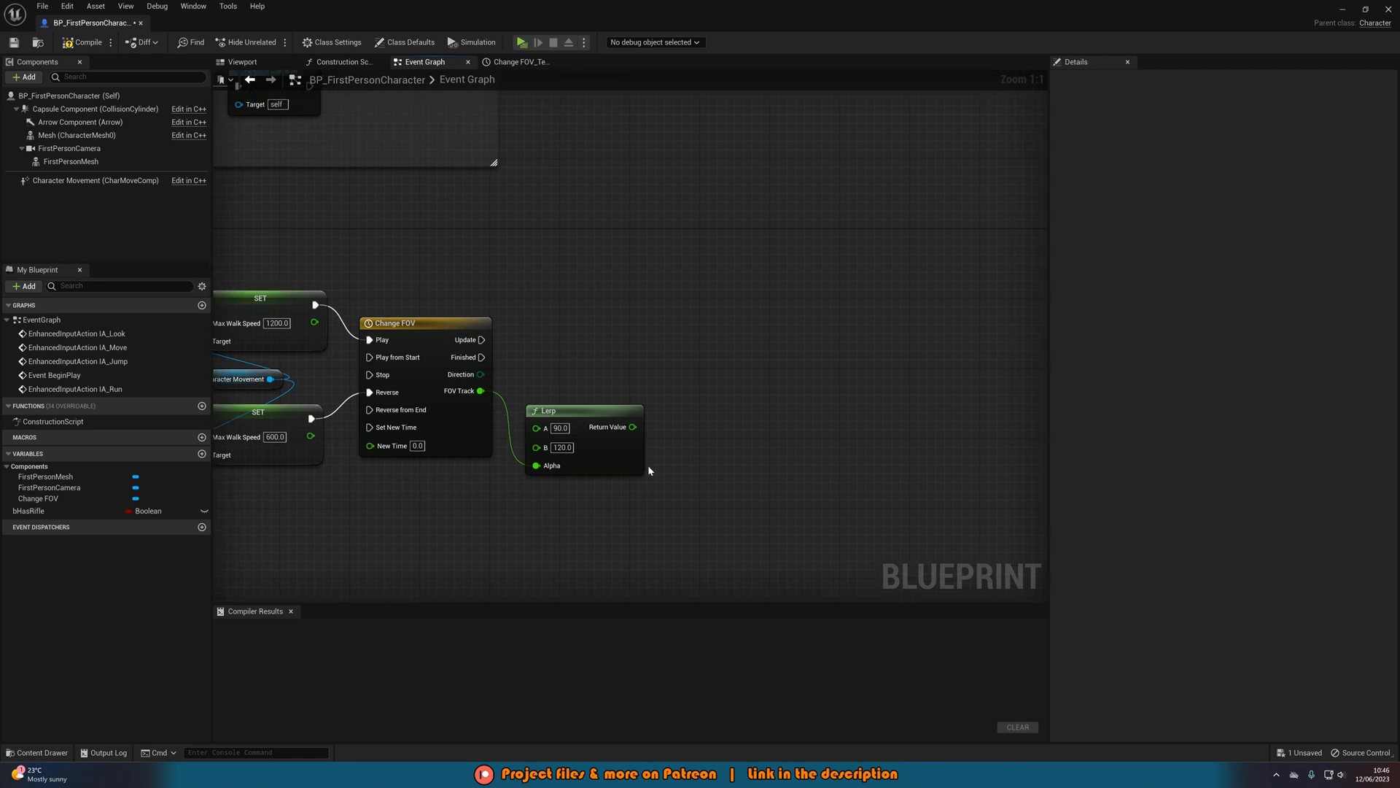
pyautogui.moveTo(70, 149)
pyautogui.write('set f')
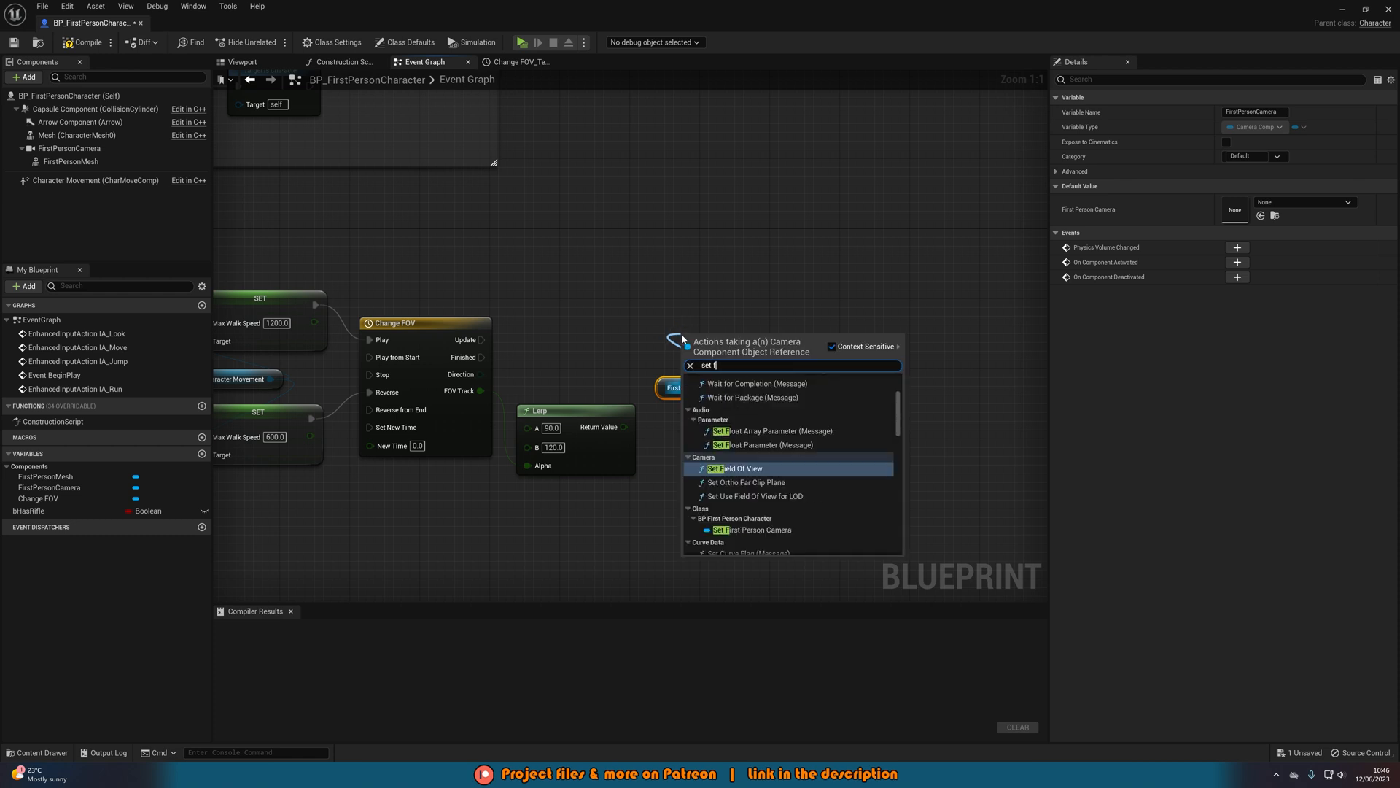
# Set the first-person camera's Field Of View to the Lerp result on the timeline's Update
pyautogui.click(736, 468)
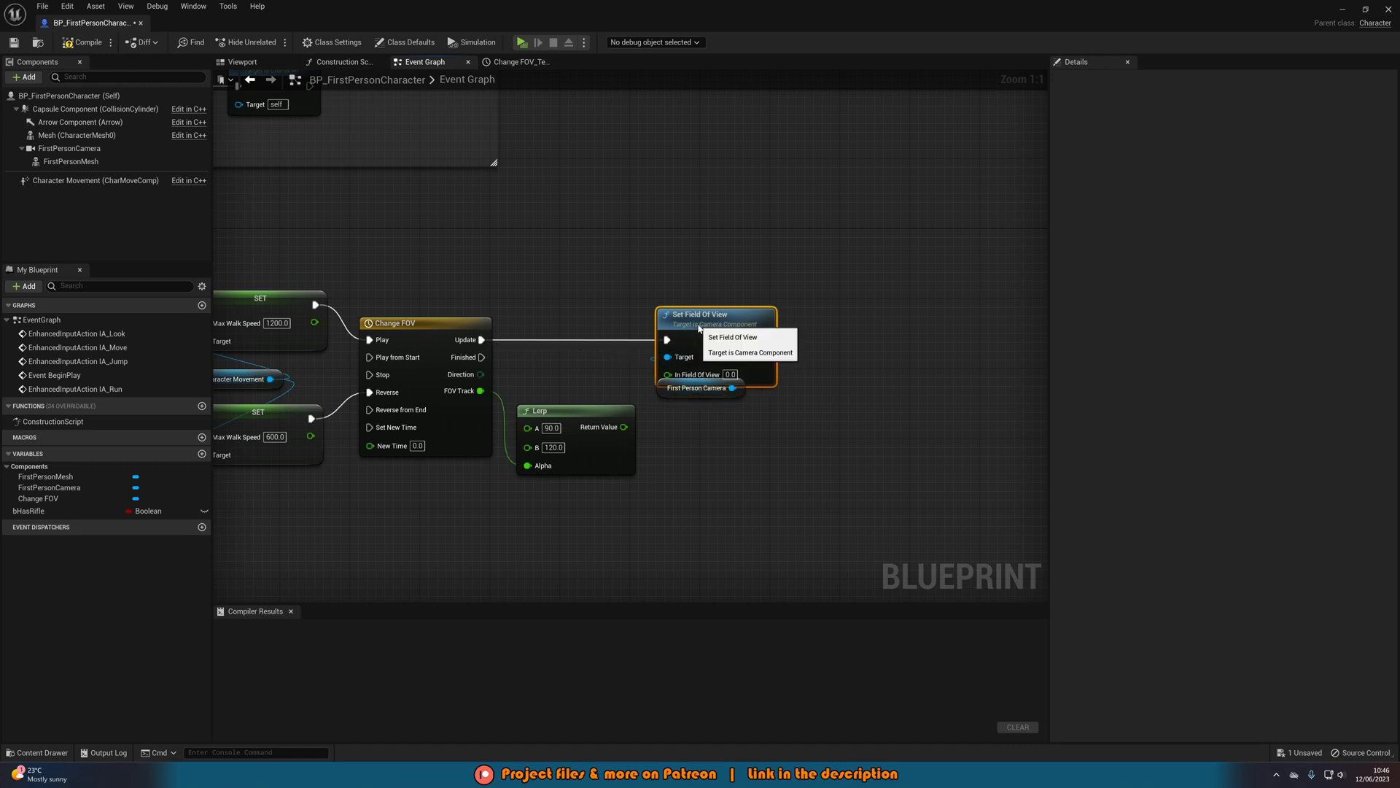
pyautogui.click(700, 404)
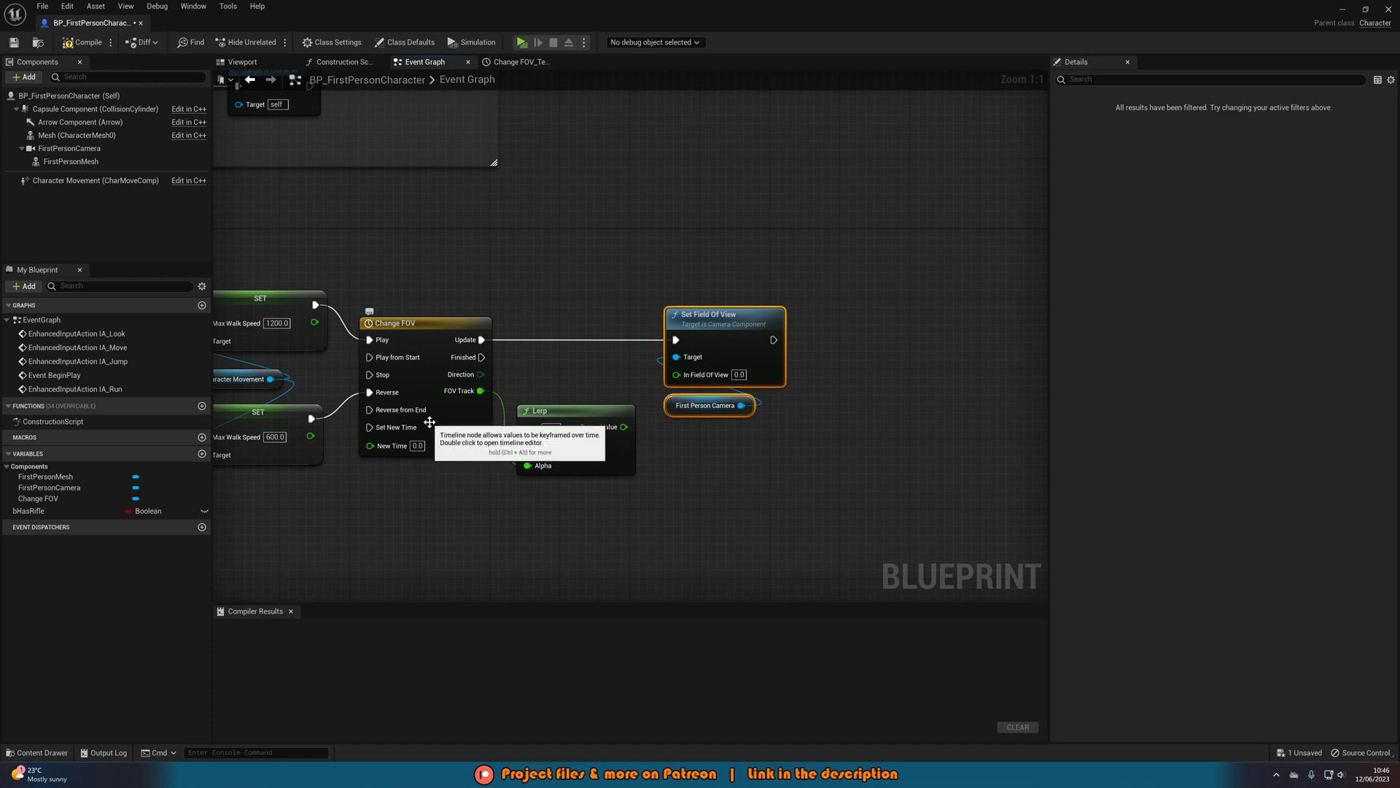
pyautogui.moveTo(685, 261)
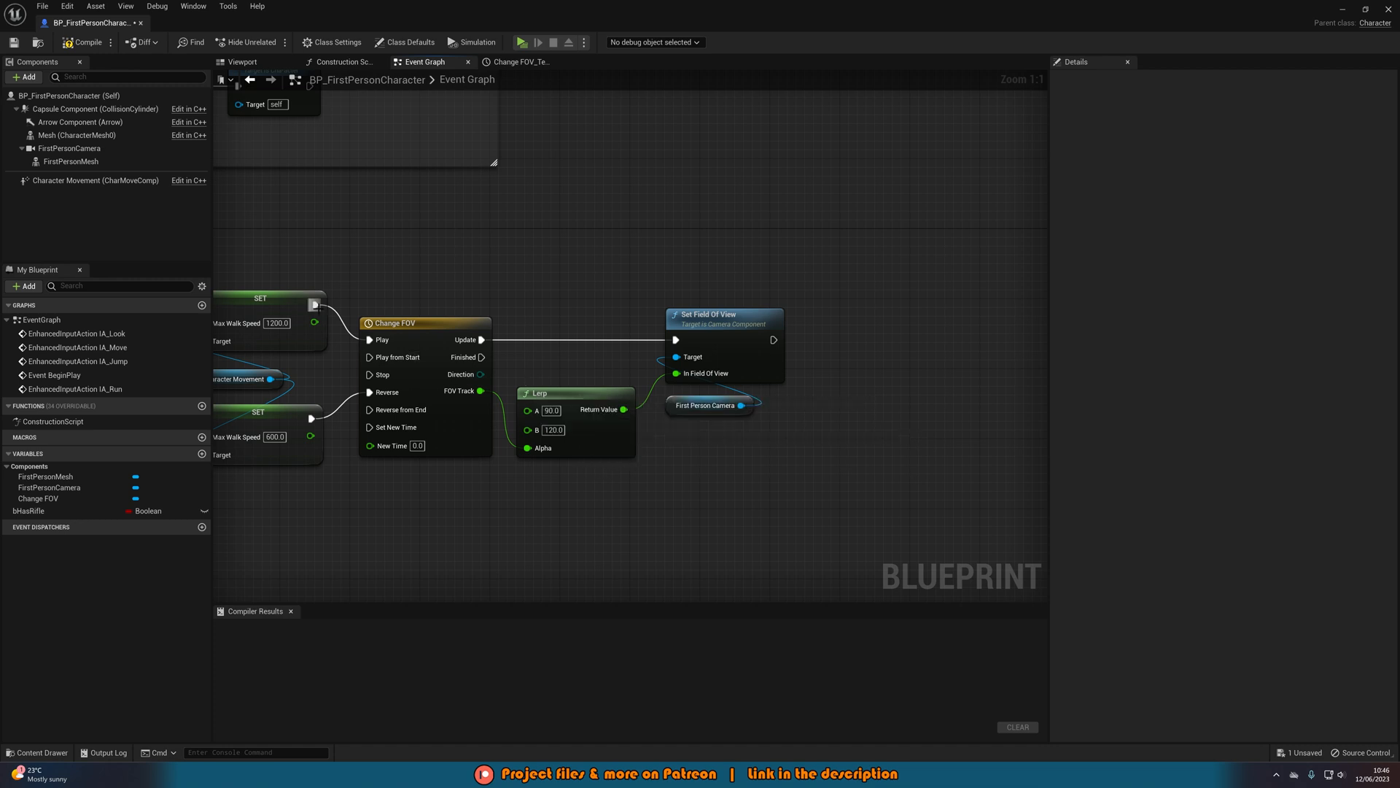
pyautogui.moveTo(573, 456)
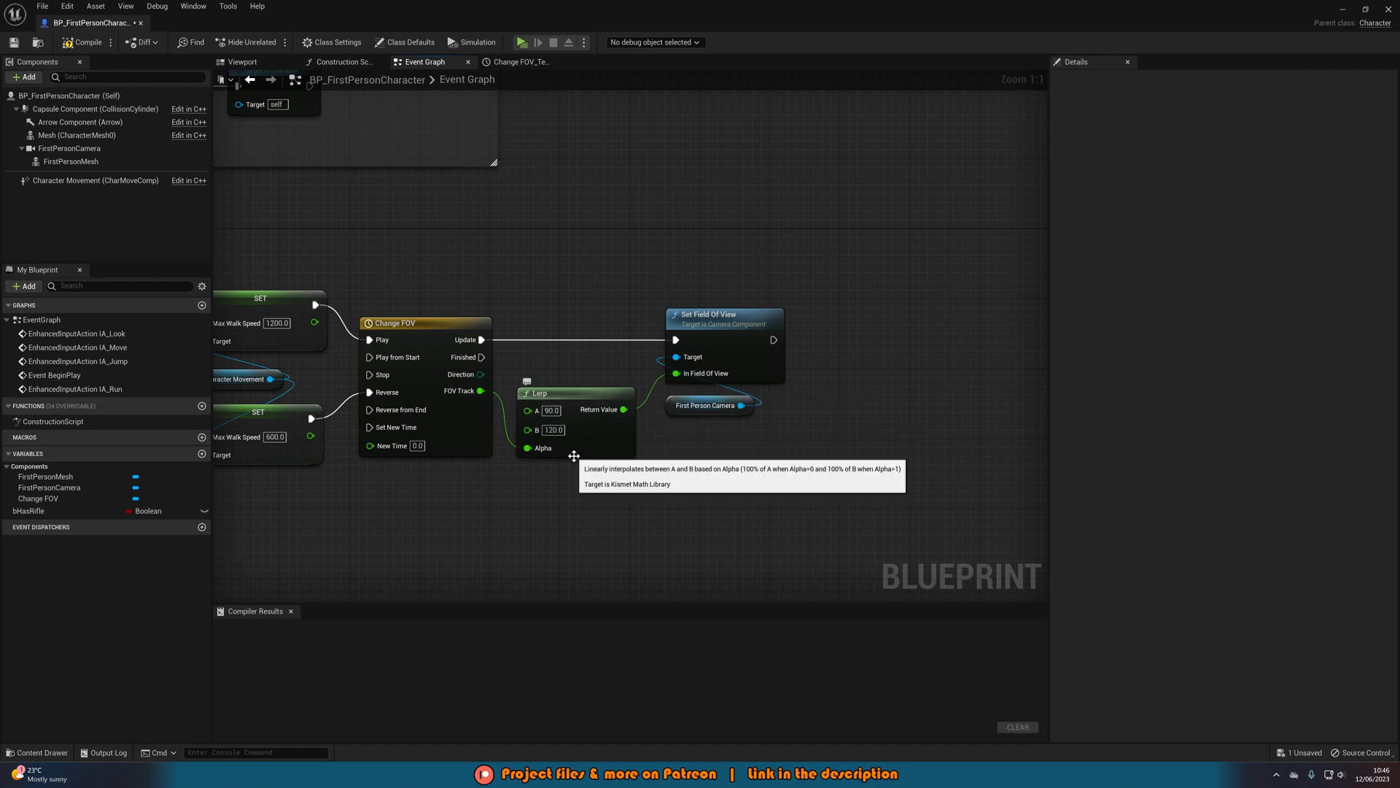
pyautogui.moveTo(452, 243)
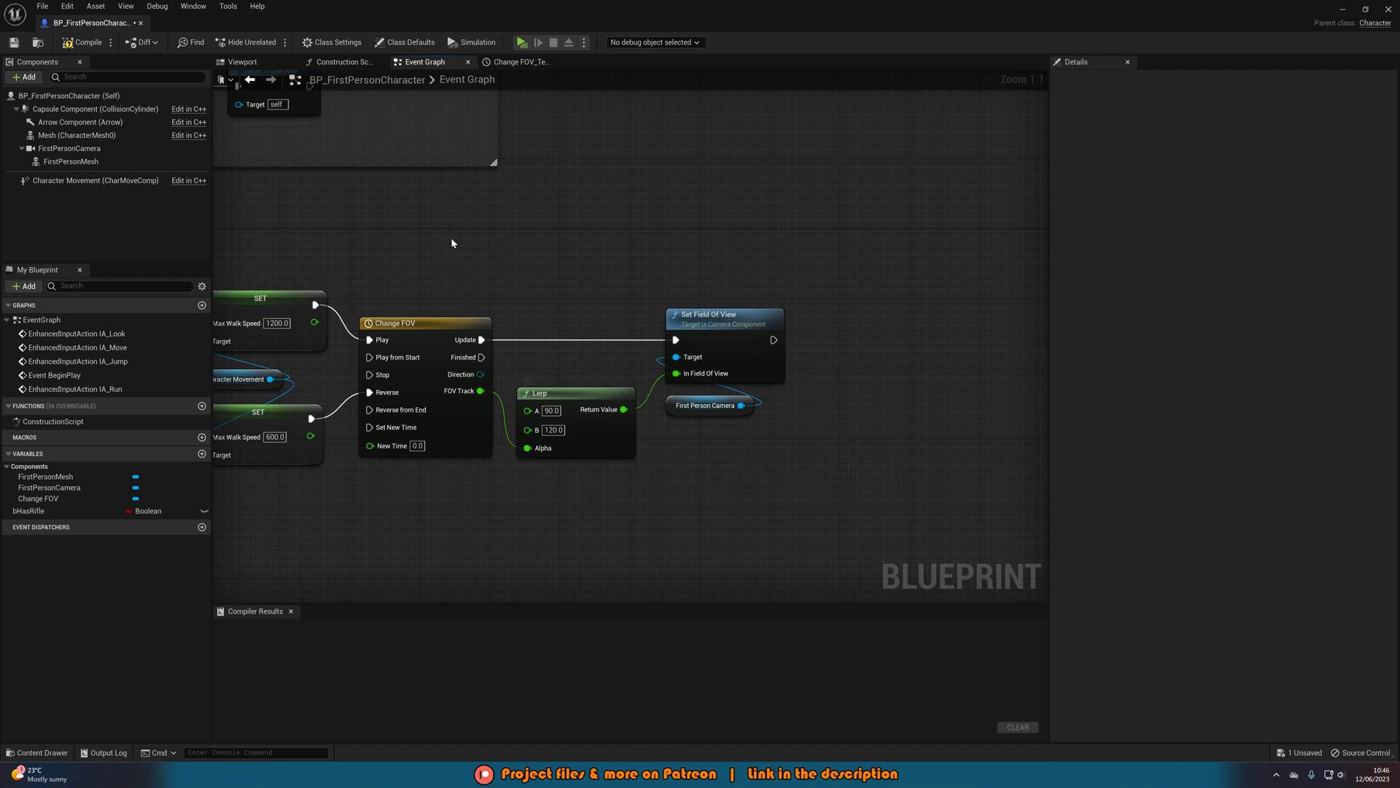
pyautogui.moveTo(524, 43)
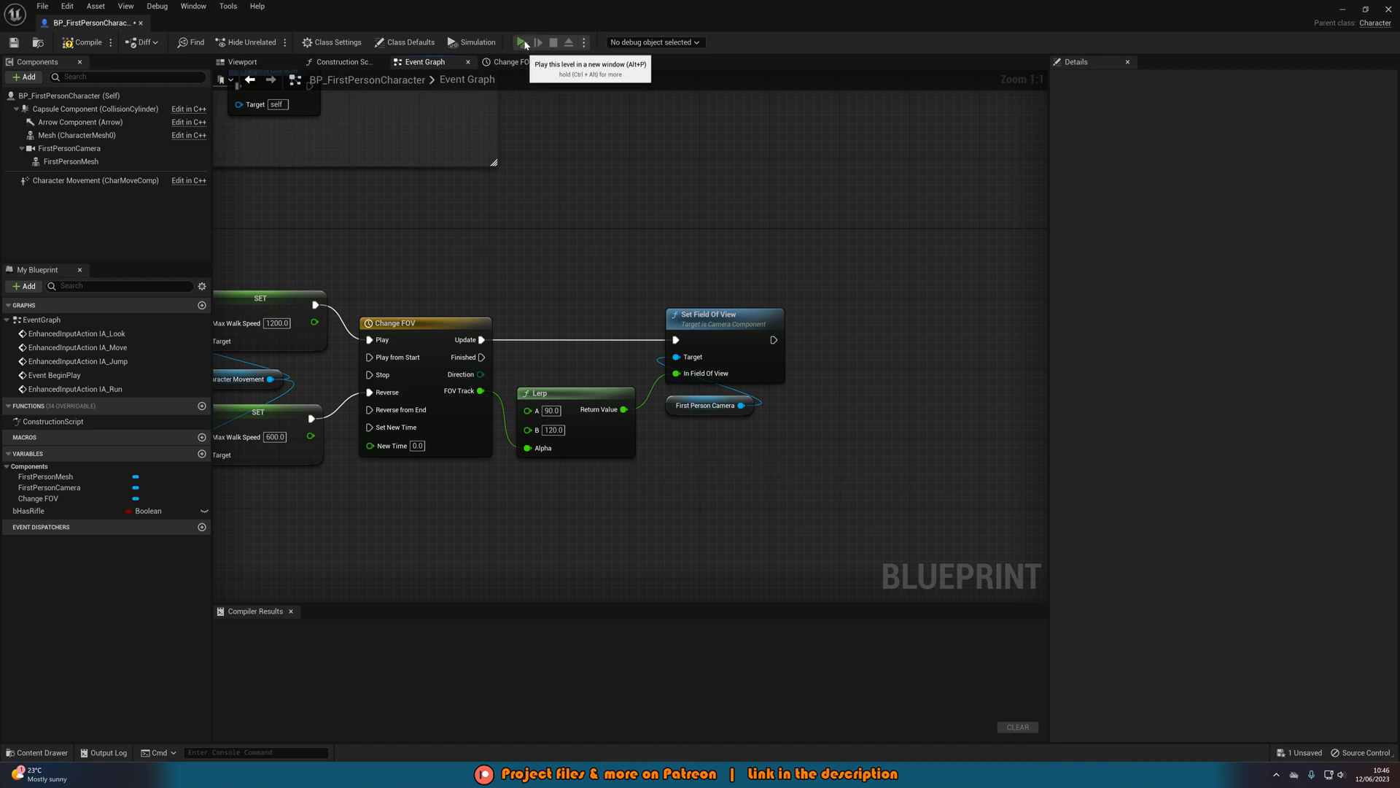
pyautogui.click(522, 42)
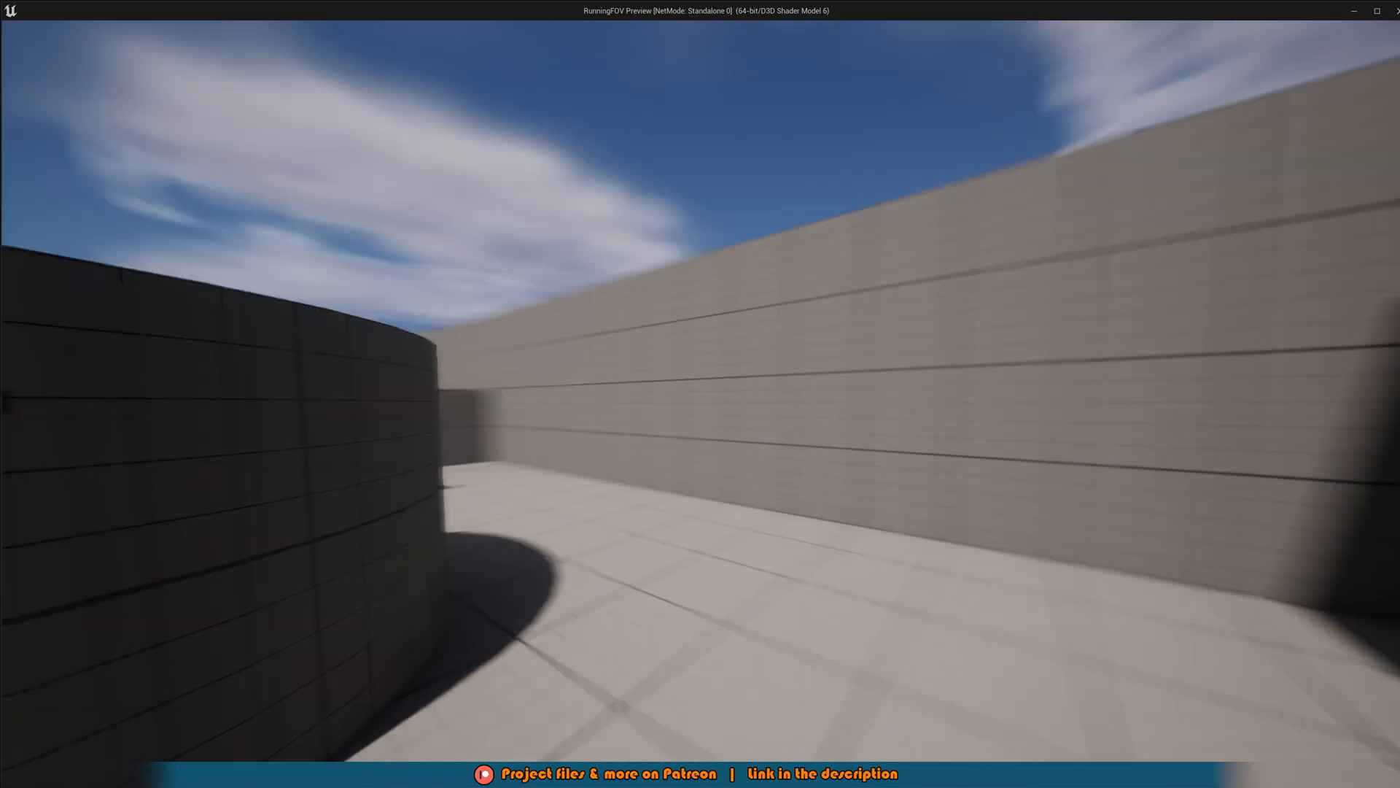
pyautogui.moveTo(700, 393)
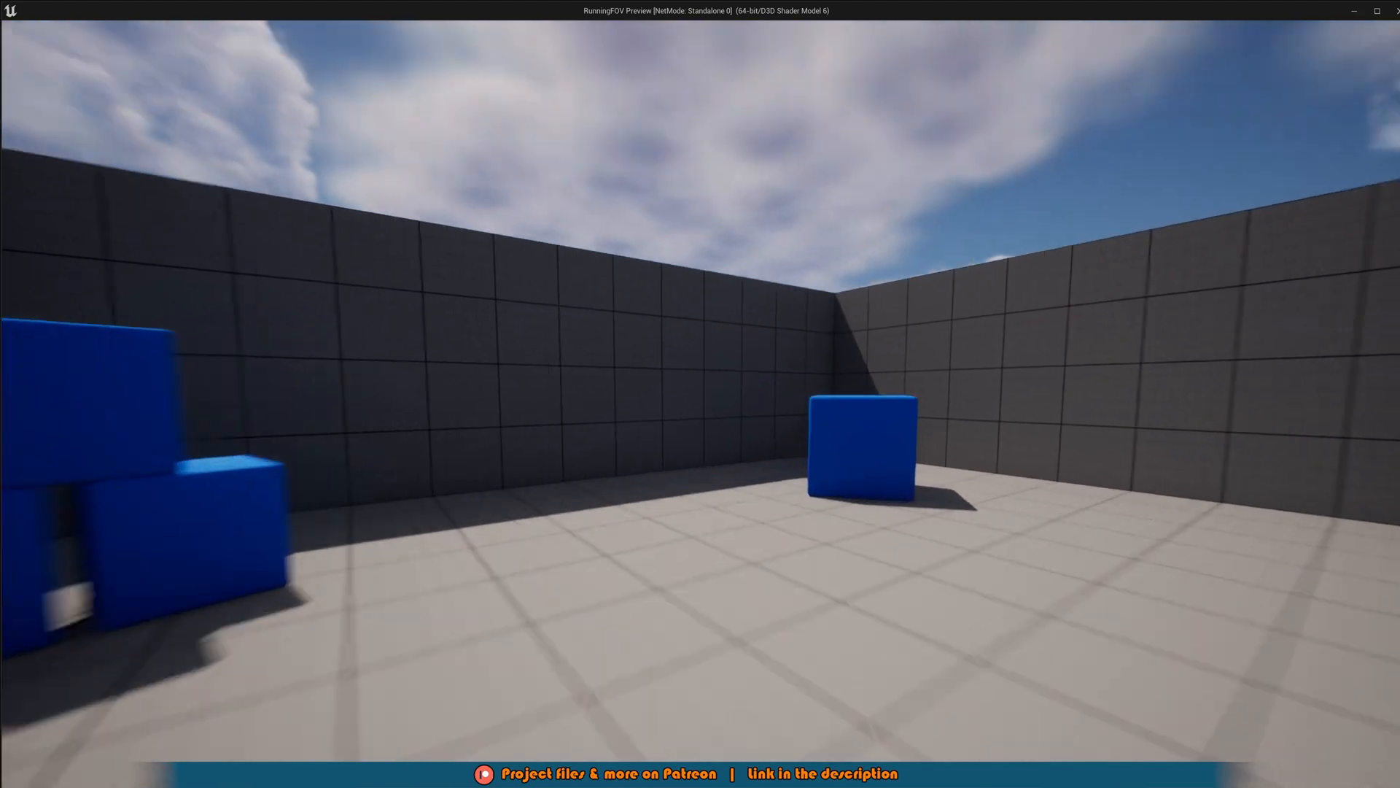
pyautogui.moveTo(700, 403)
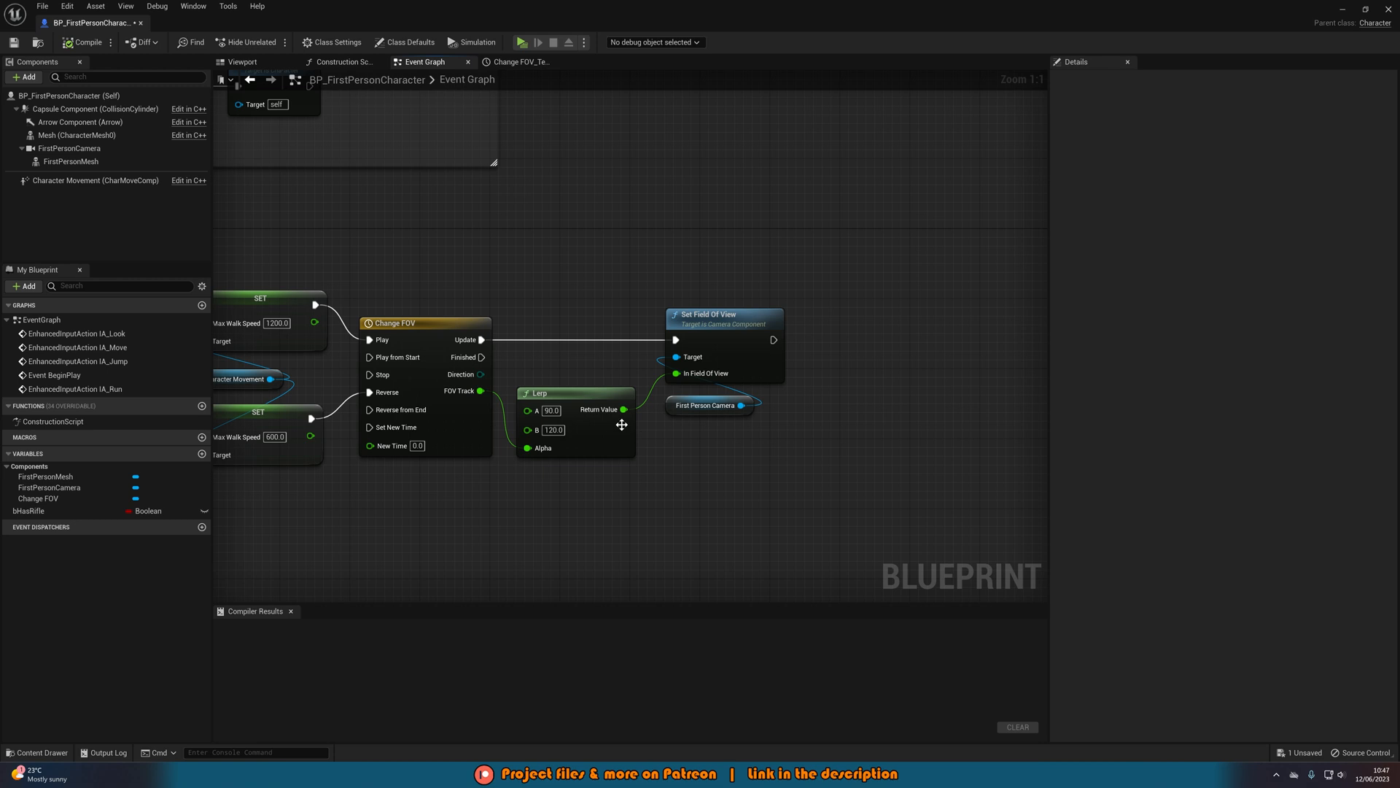
# Shorten the Change FOV timeline to 0.25 seconds and play the level to test it
pyautogui.click(516, 61)
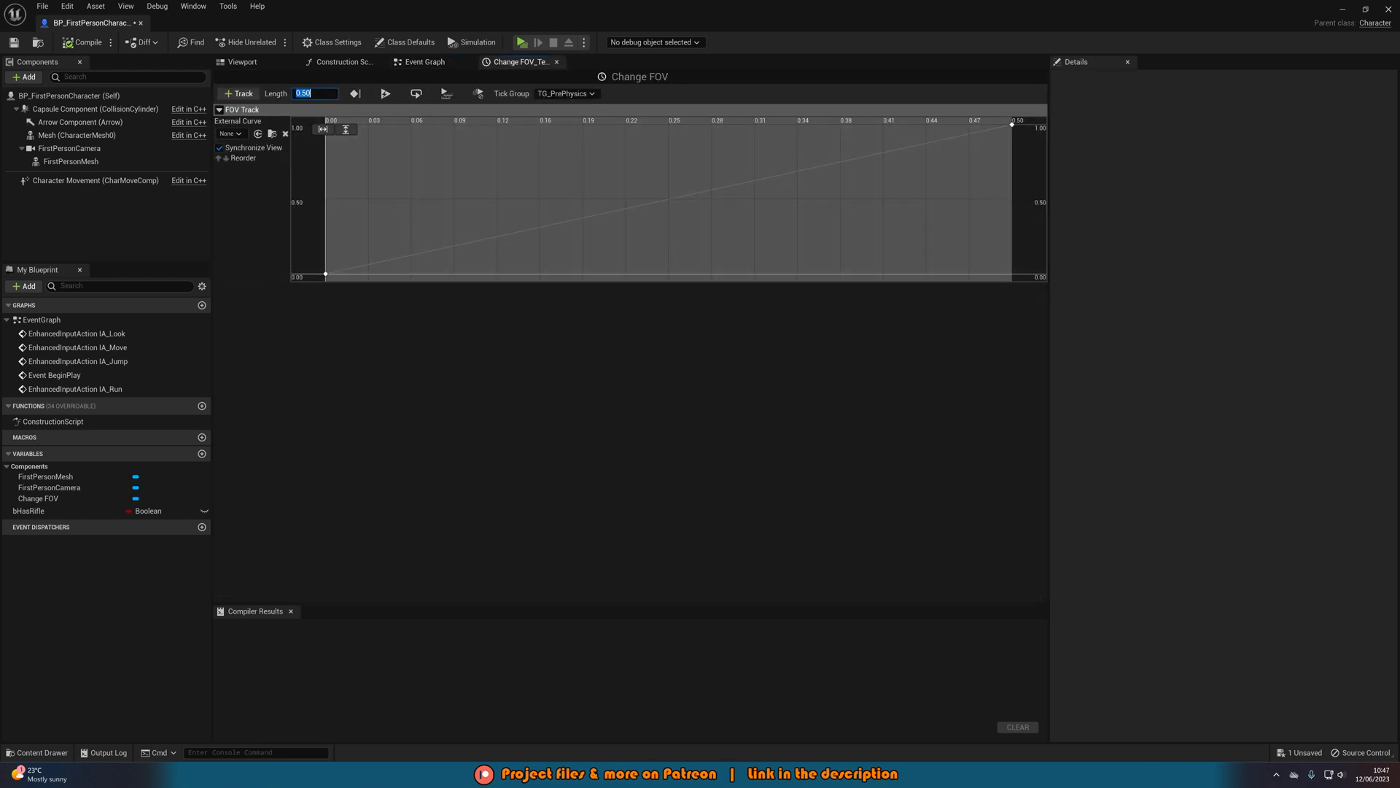
pyautogui.write('25')
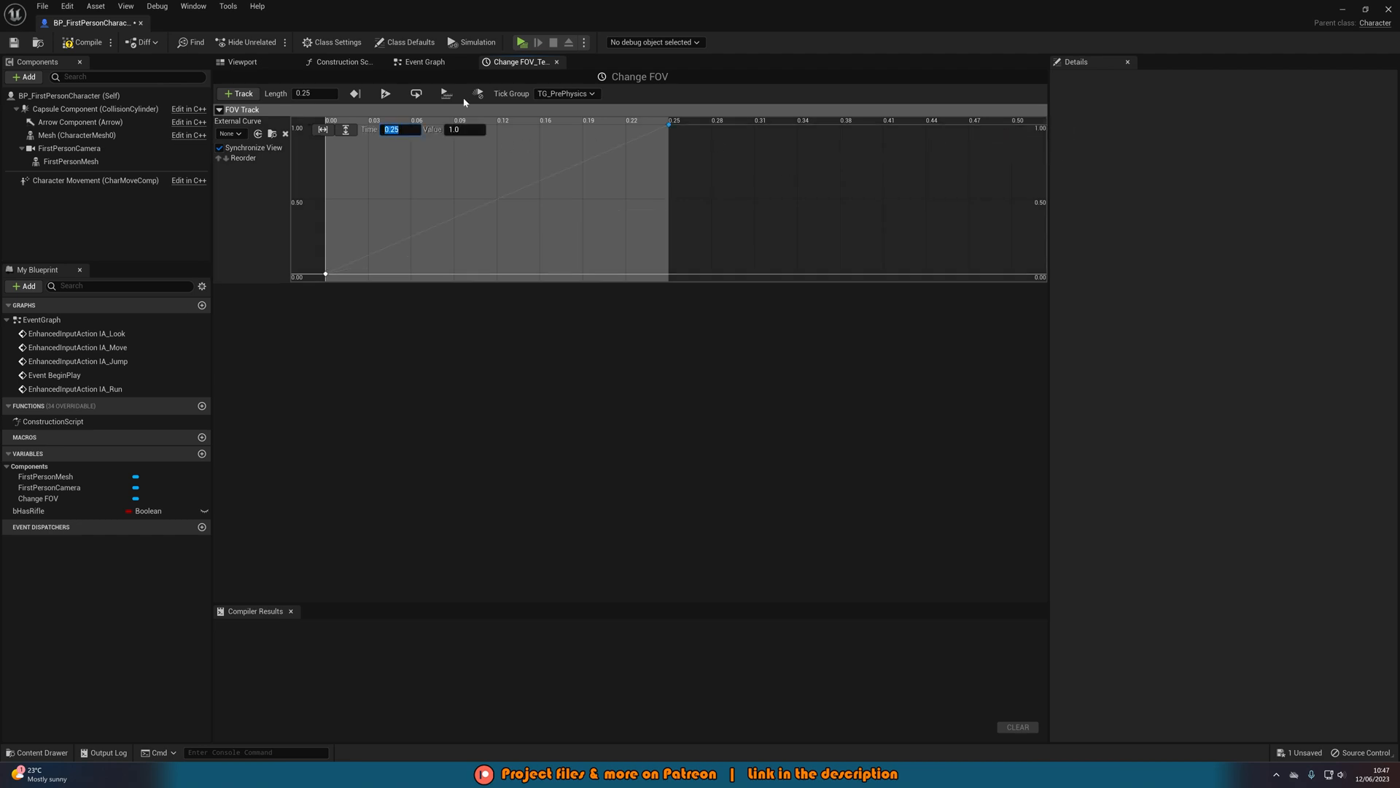
pyautogui.click(522, 42)
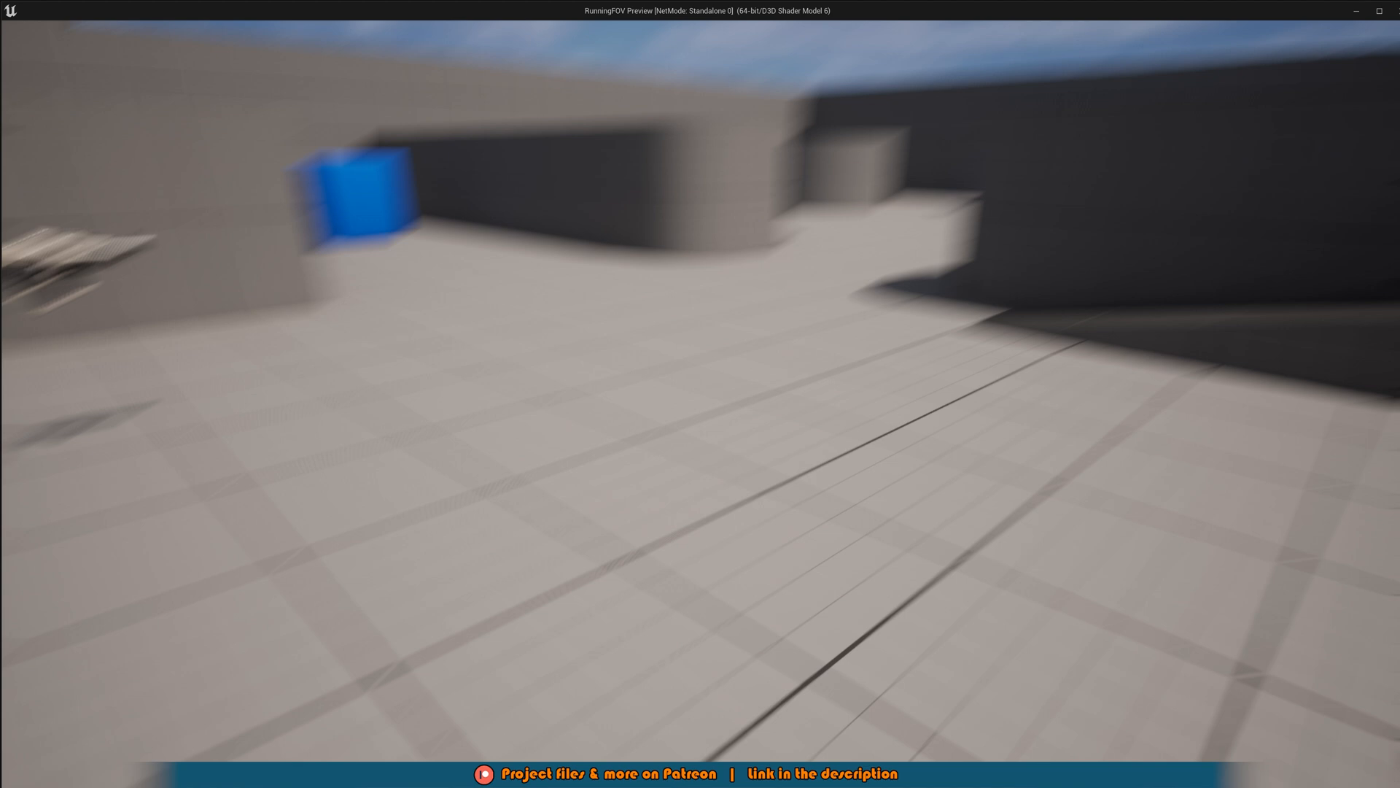